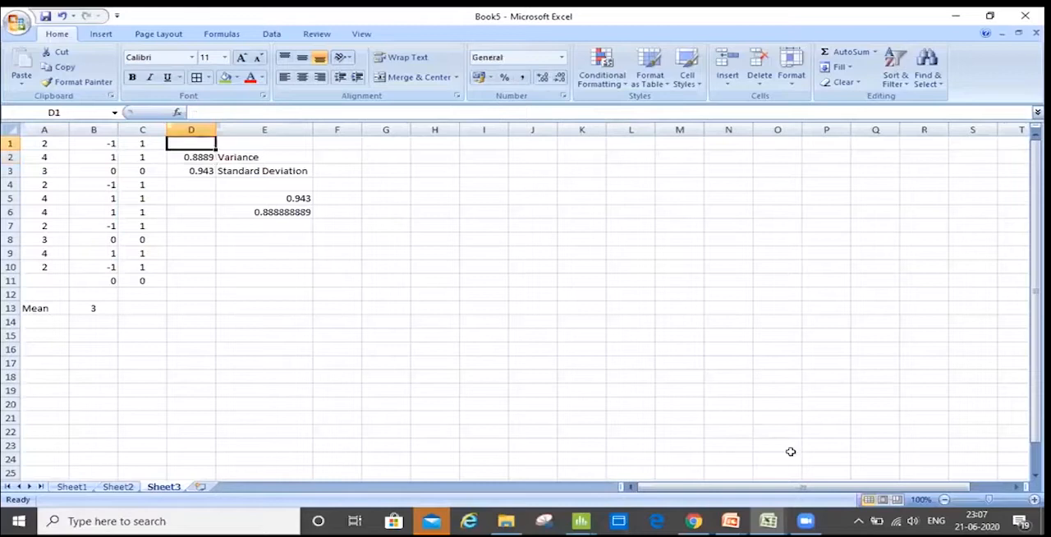
Enter =RANDBETWEEN(10,50) in cell I1.
left_click(483, 143)
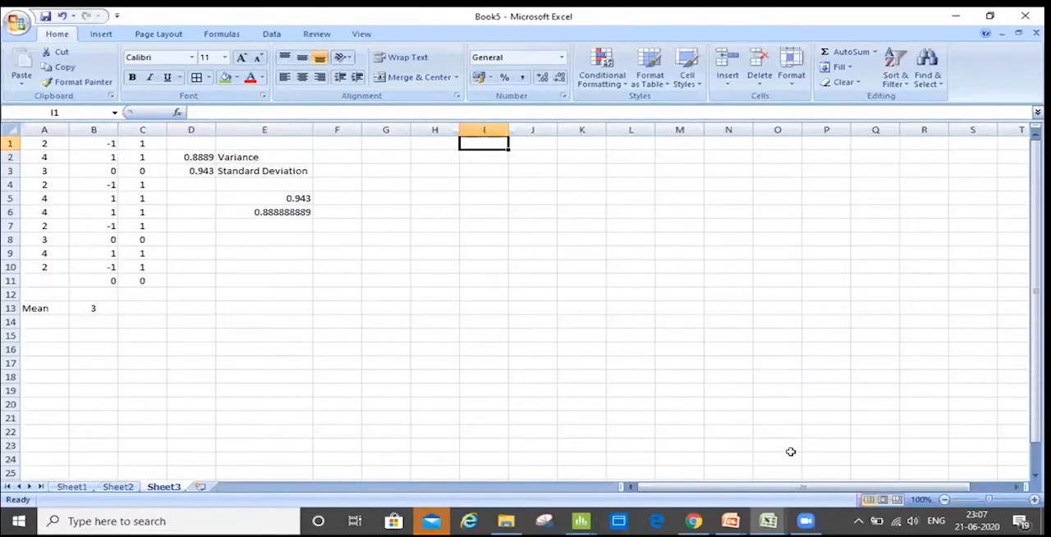
type("=")
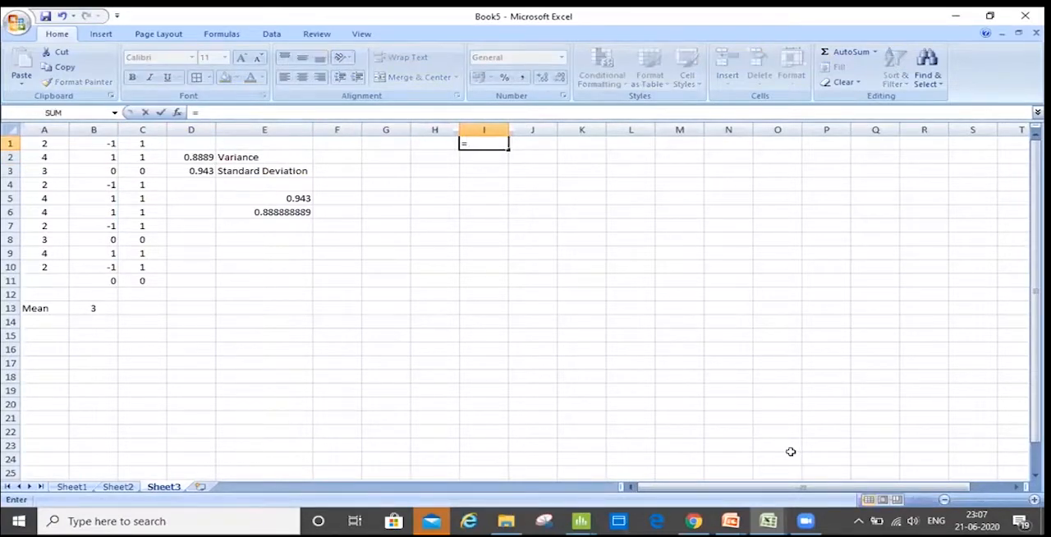
type("RAND")
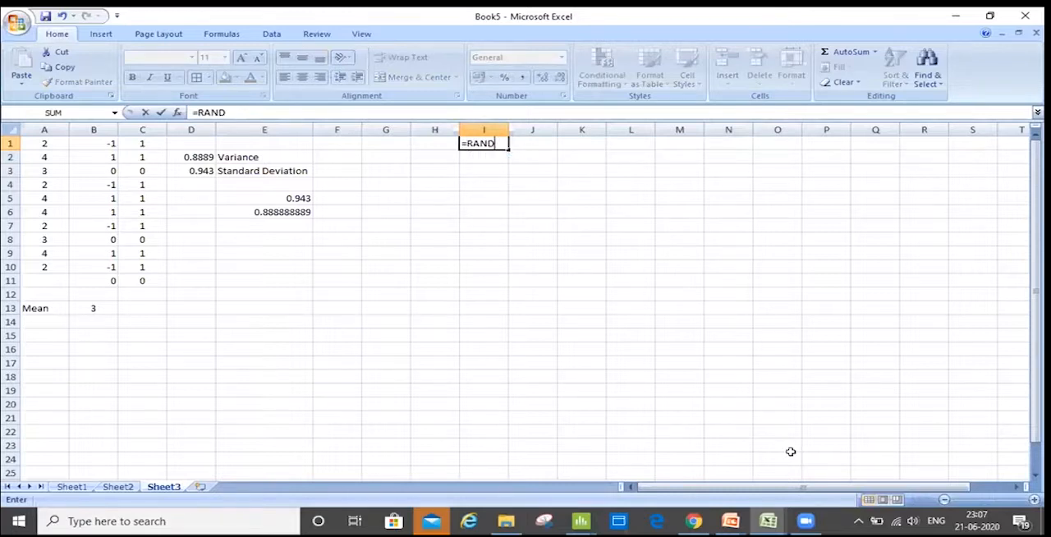
type("BETWEEN(")
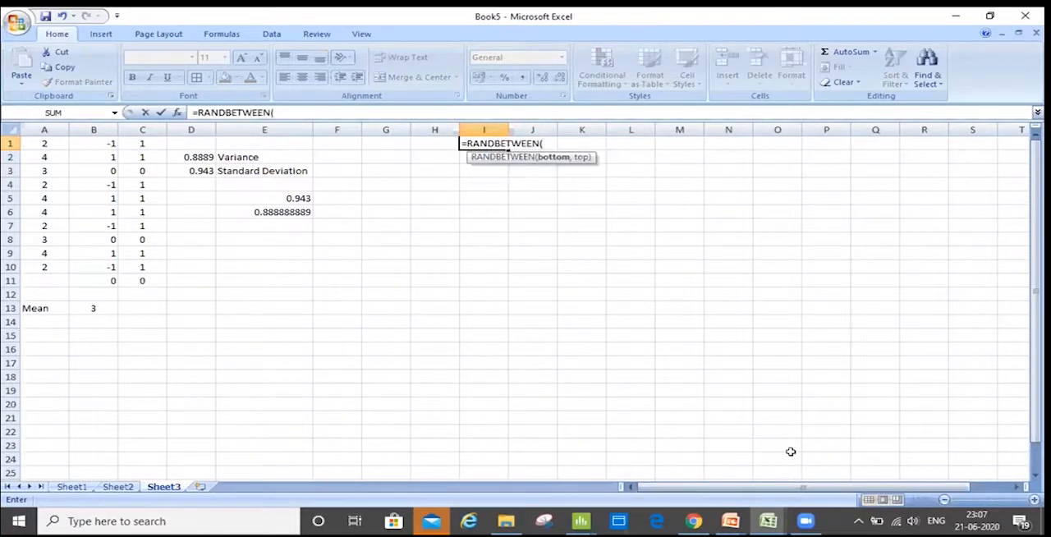
type("10,5")
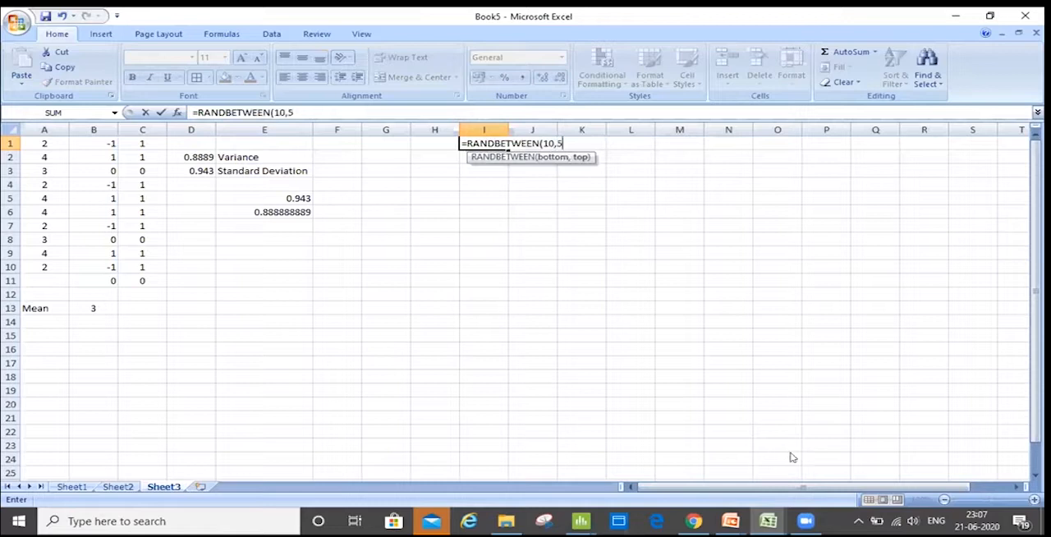
type("0)")
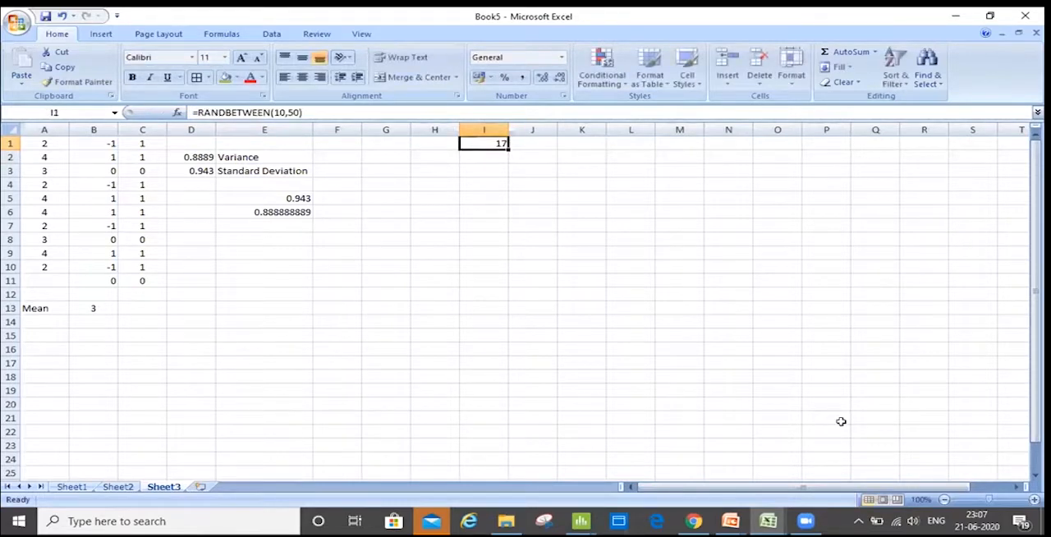
Fill the formula down to I16 and paste the column back as fixed values.
left_click_drag(483, 143, 484, 325)
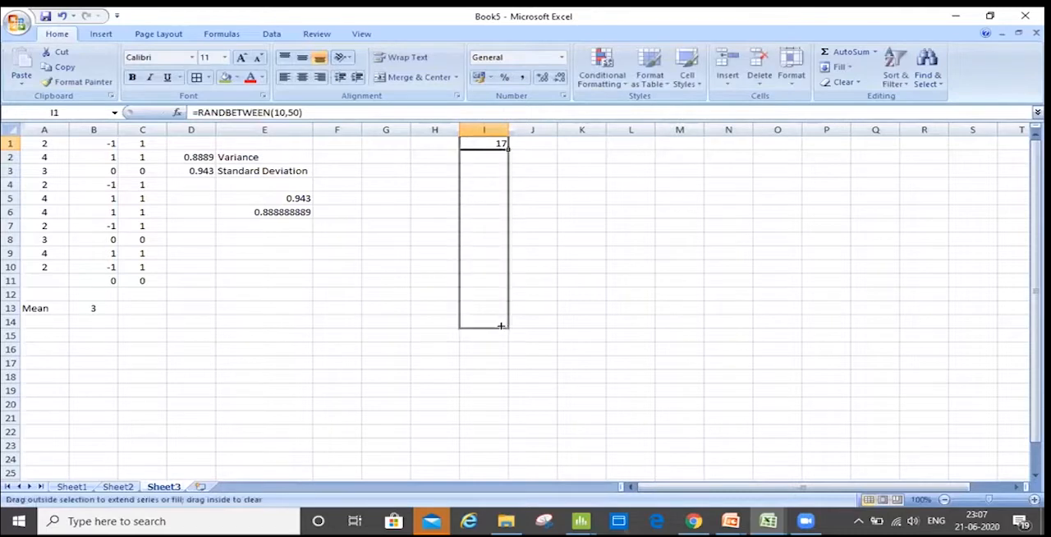
left_click_drag(501, 143, 501, 322)
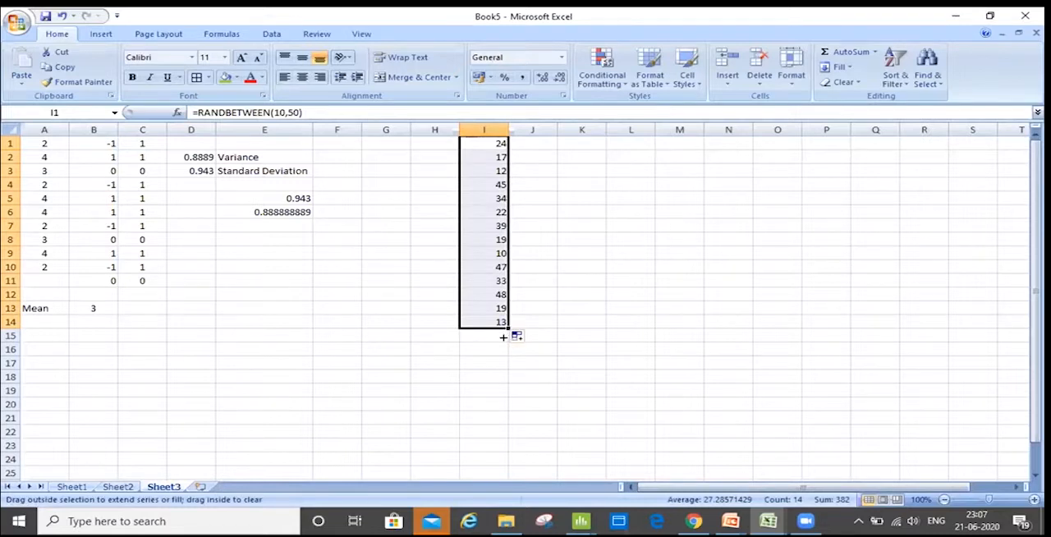
left_click_drag(503, 322, 504, 335)
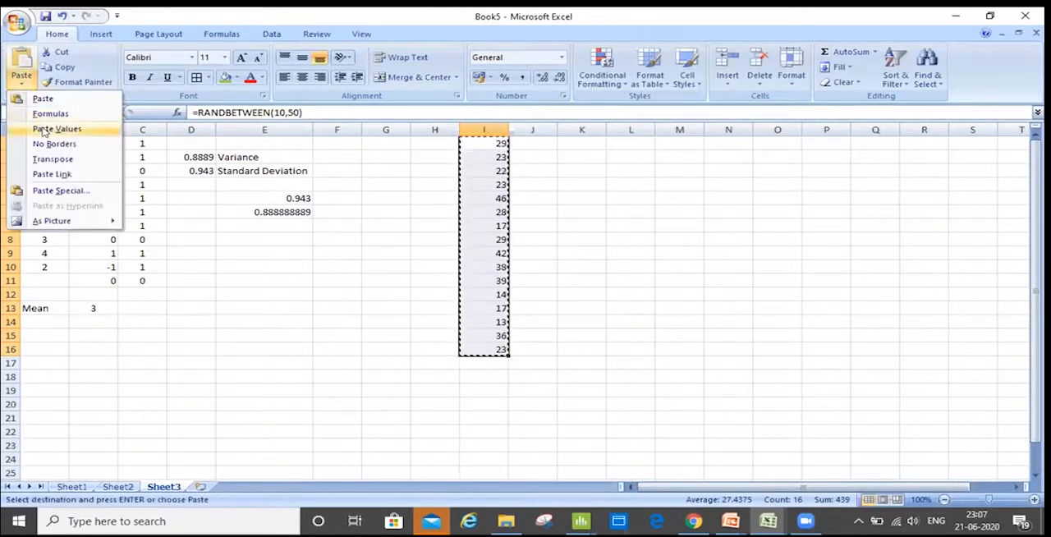
left_click(56, 129)
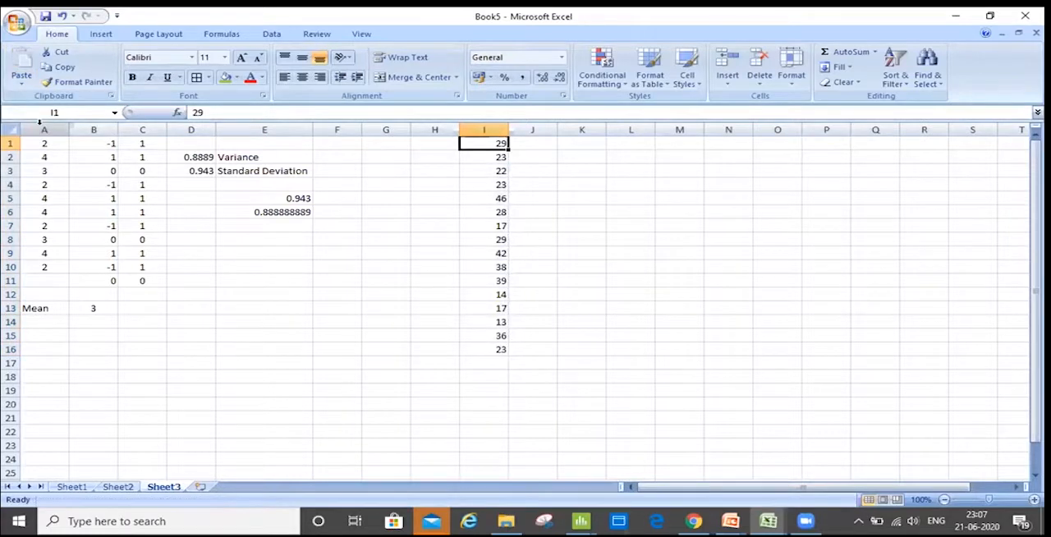
Label cells L1 to L4 as Q1, Q2, q3 and q4 beside the random numbers.
left_click(533, 143)
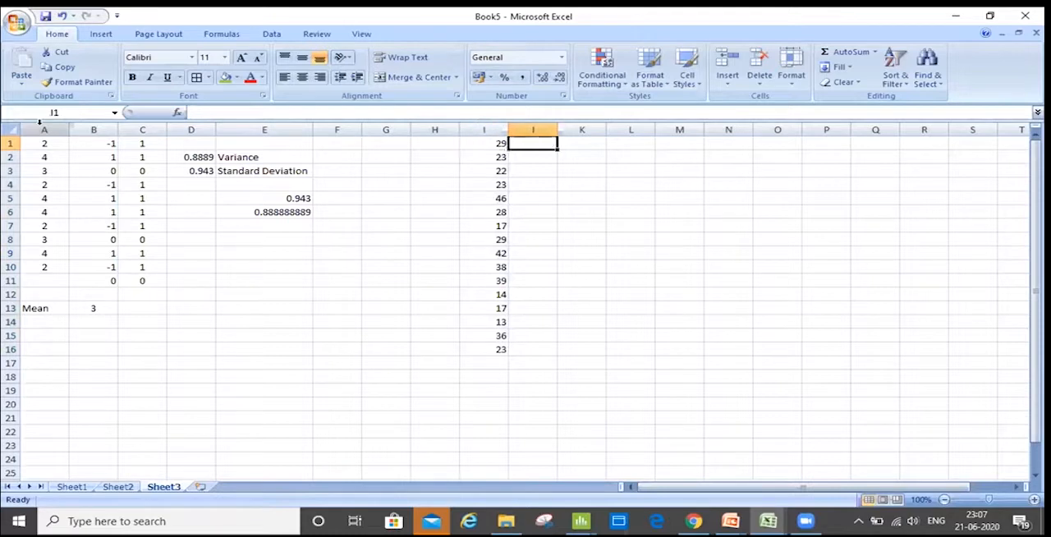
type("Q2")
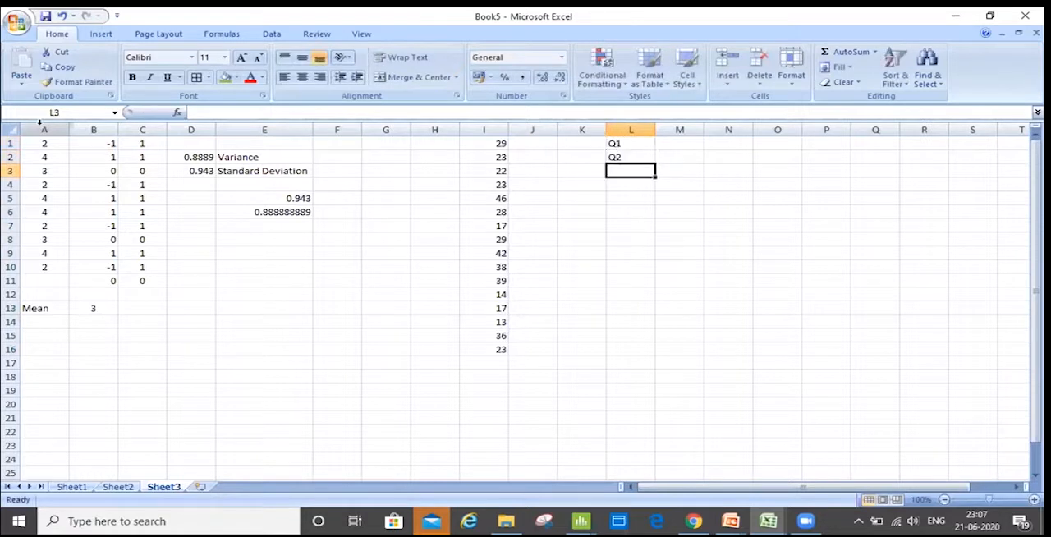
type("q3")
left_click(631, 184)
type("q4")
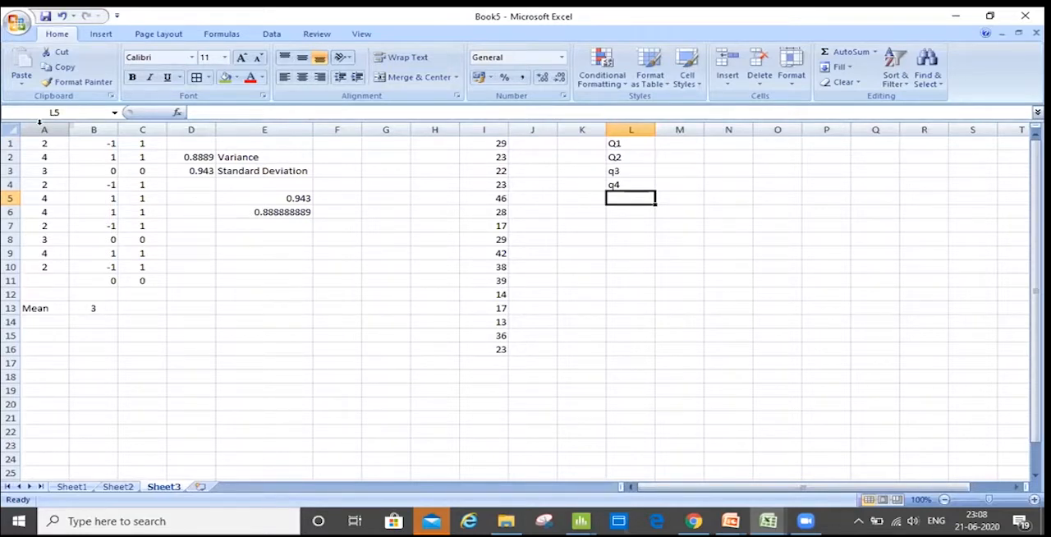
Enter =QUARTILE(I1:I16,1) in M1, giving the first quartile 20.75.
left_click(630, 143)
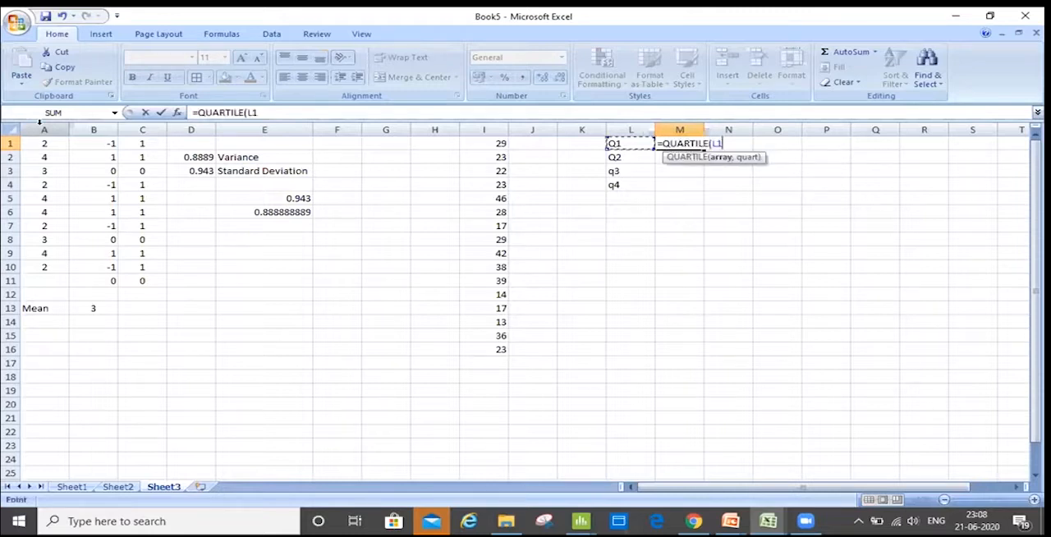
left_click(483, 143)
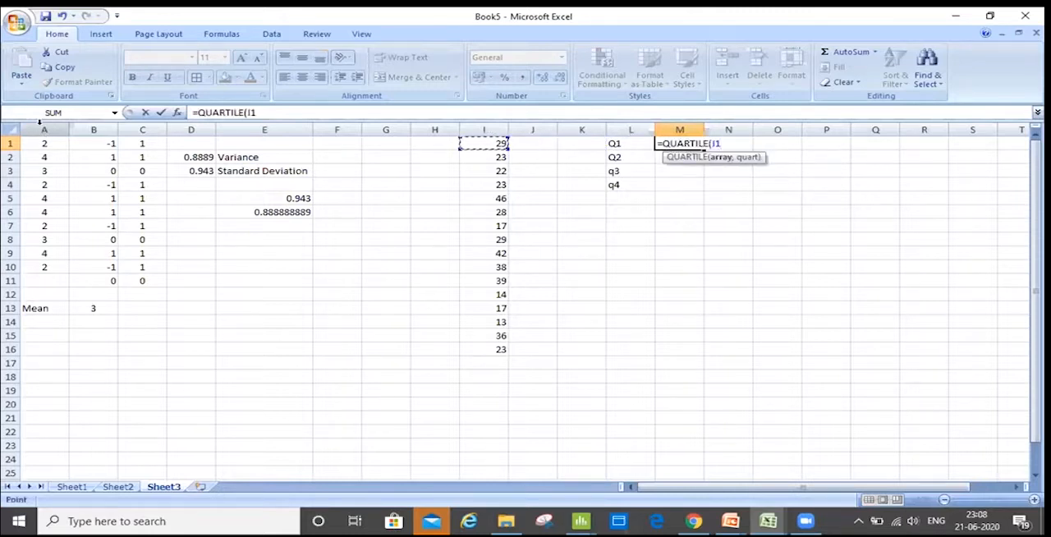
left_click_drag(483, 144, 484, 349)
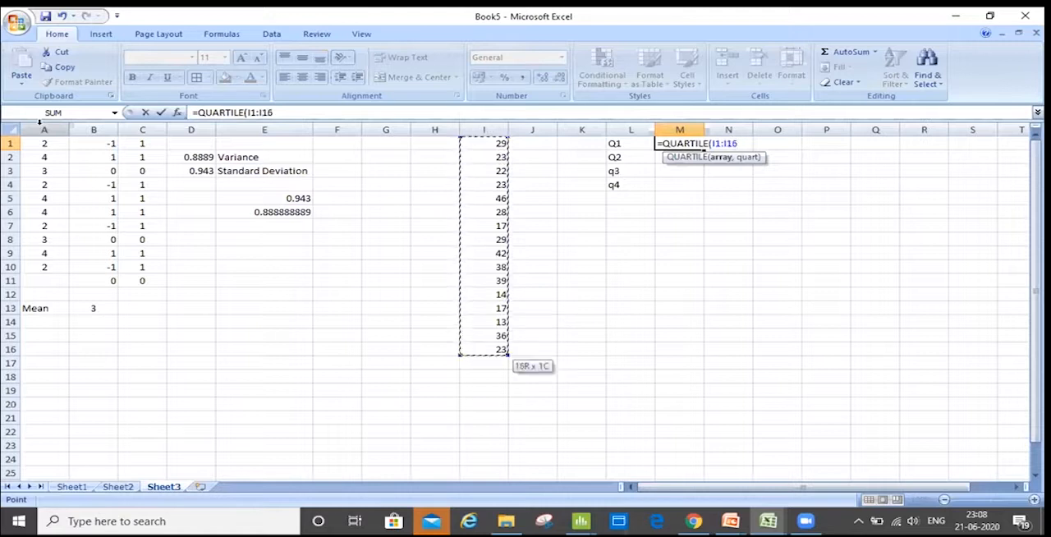
type(",")
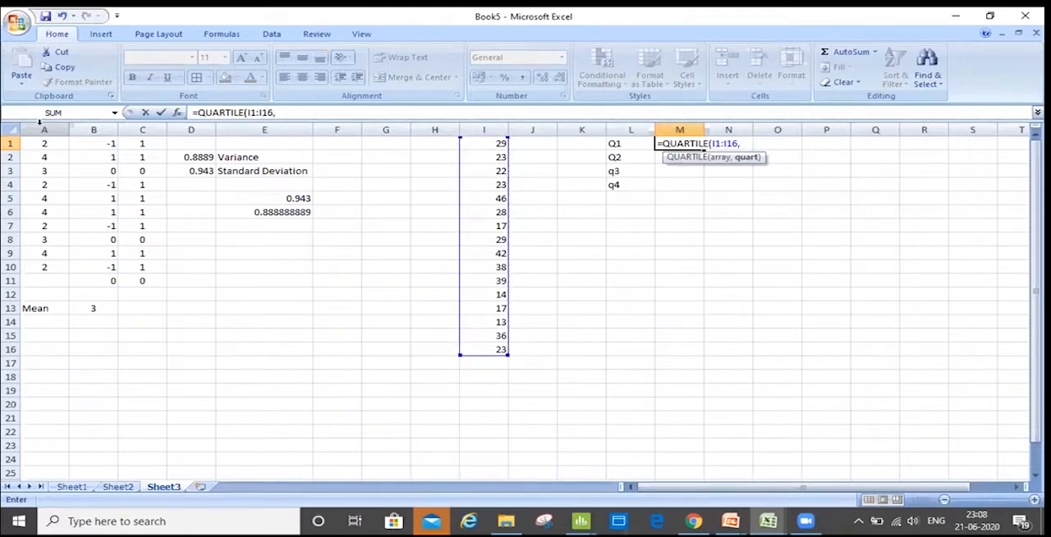
type("1")
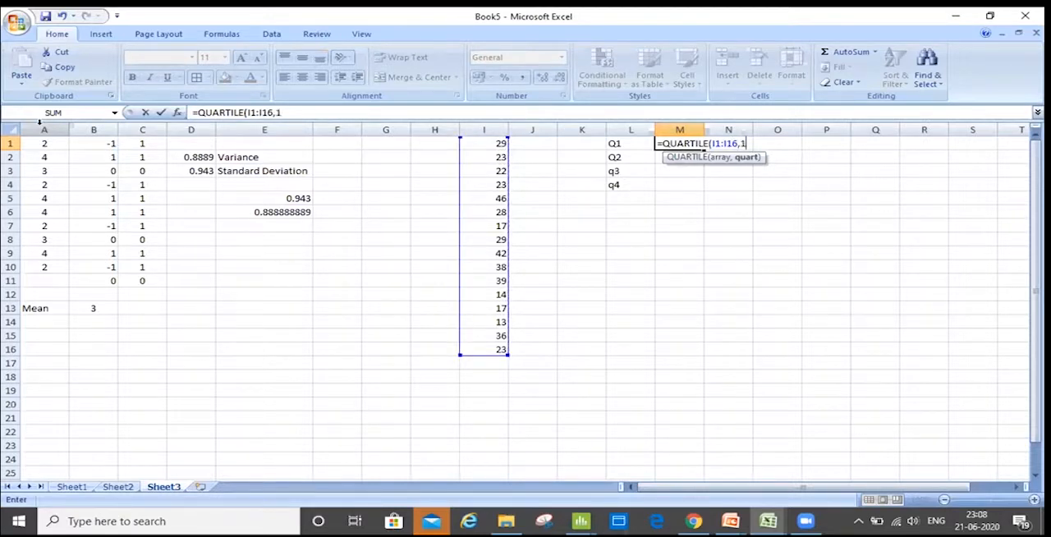
key("Return")
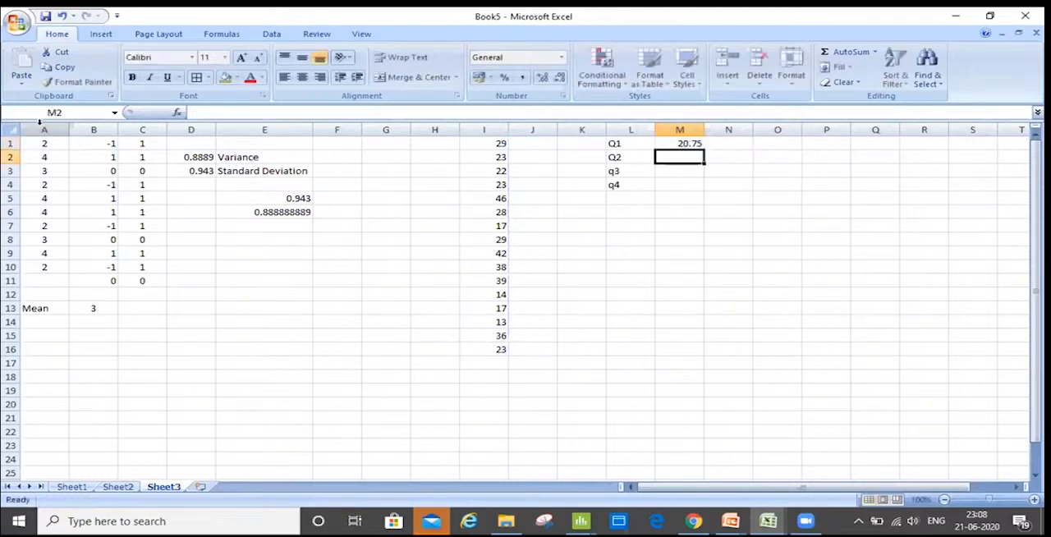
left_click(483, 143)
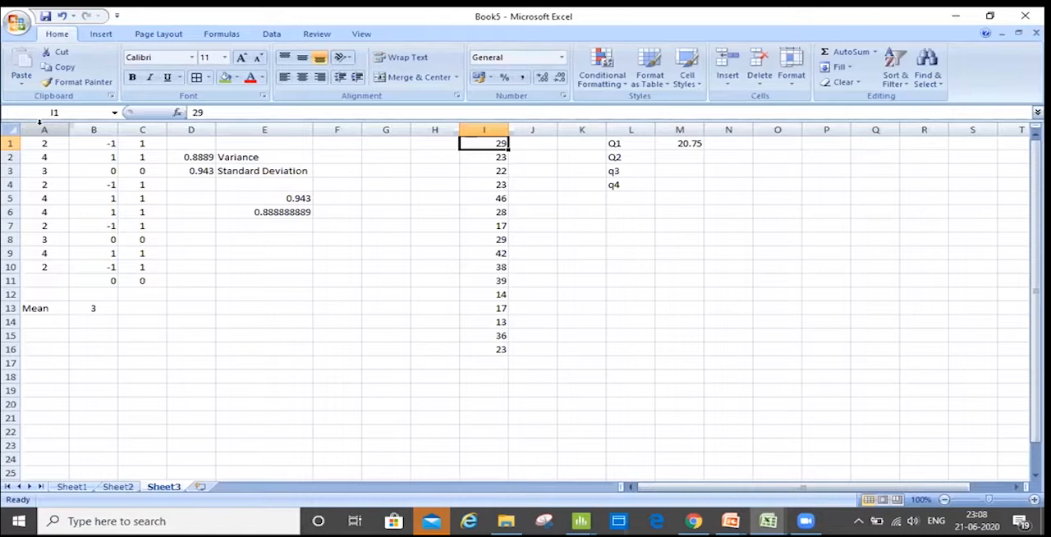
Enter =QUARTILE(I1:I16,2) in M2 for the second quartile, 25.5.
left_click(679, 157)
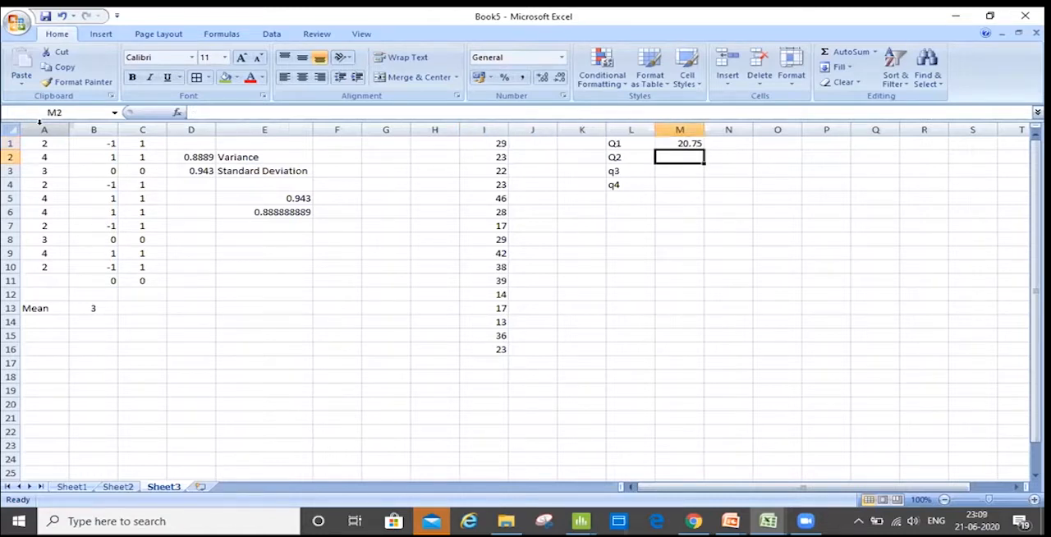
type("=")
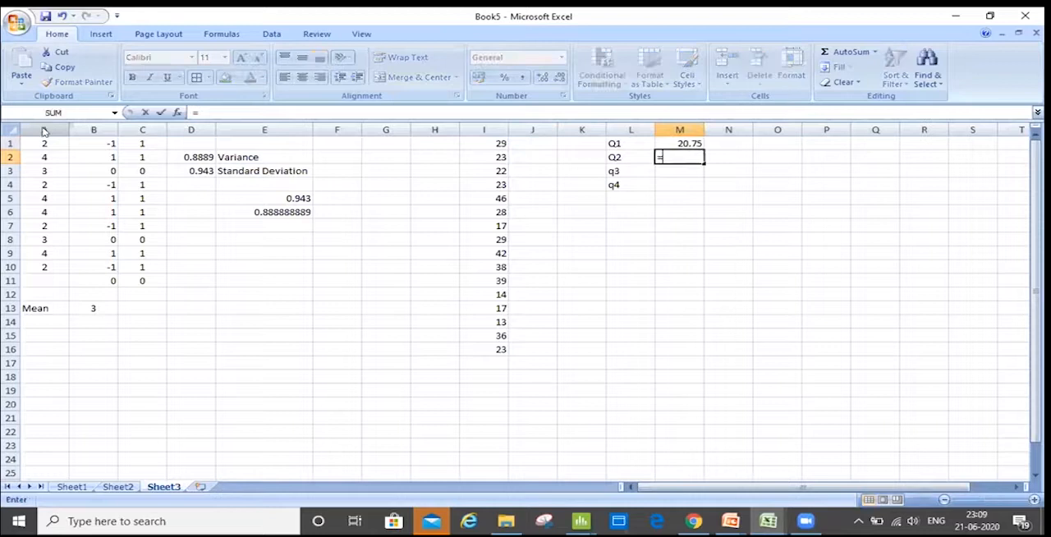
type("q")
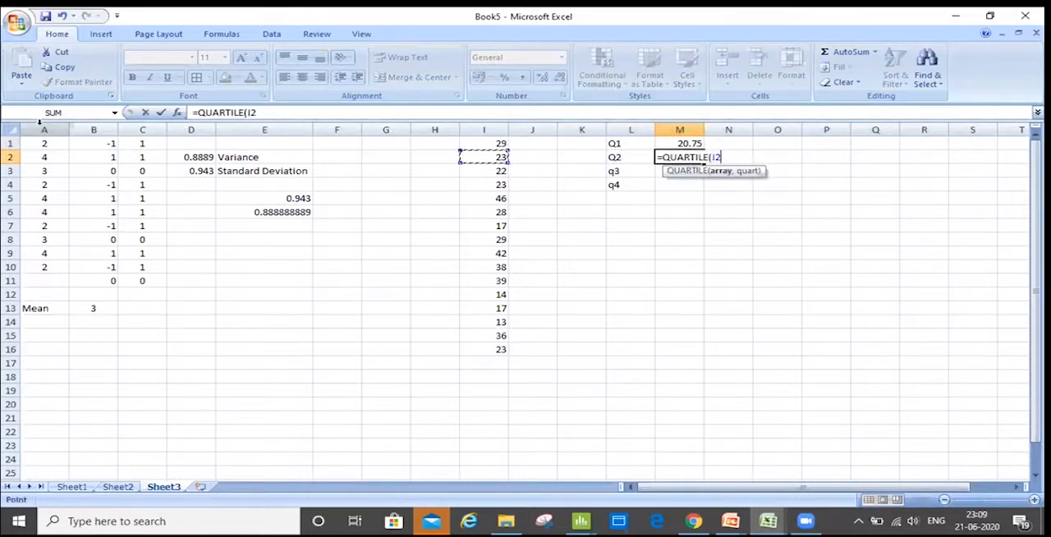
left_click_drag(483, 143, 484, 350)
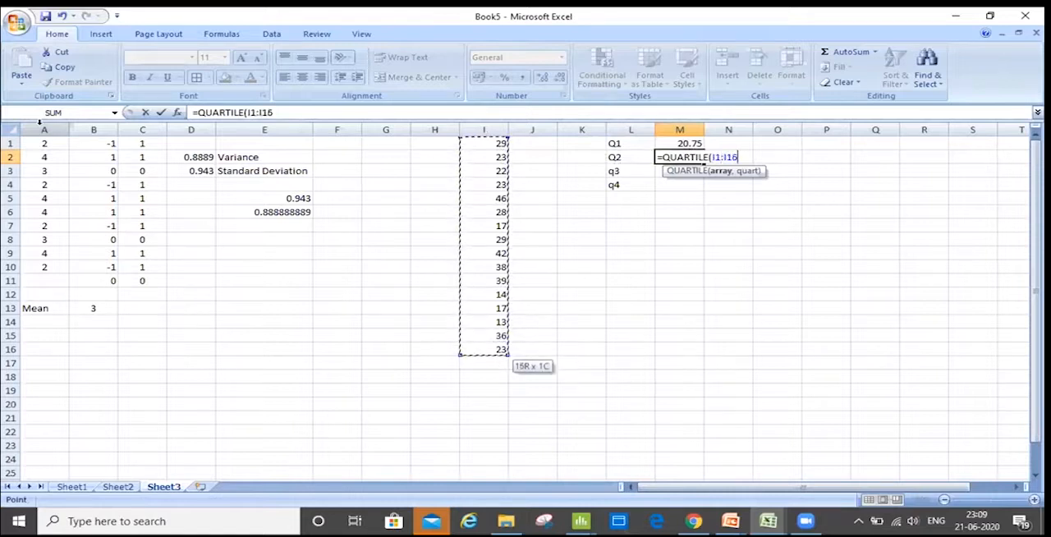
type(",2)")
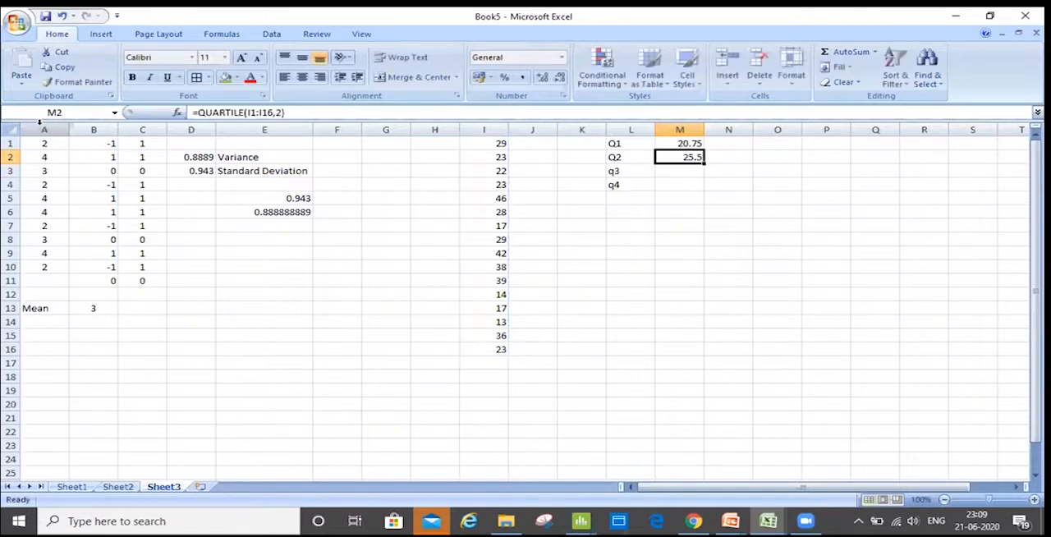
Add the third and fourth quartile formulas in M3 and M4, giving 37 and 46.
left_click(484, 157)
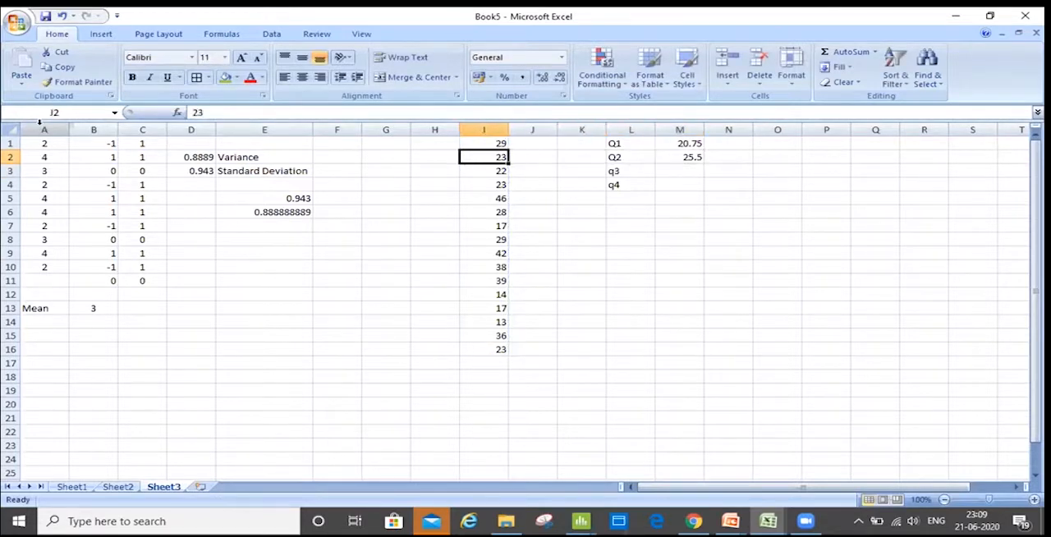
left_click(680, 170)
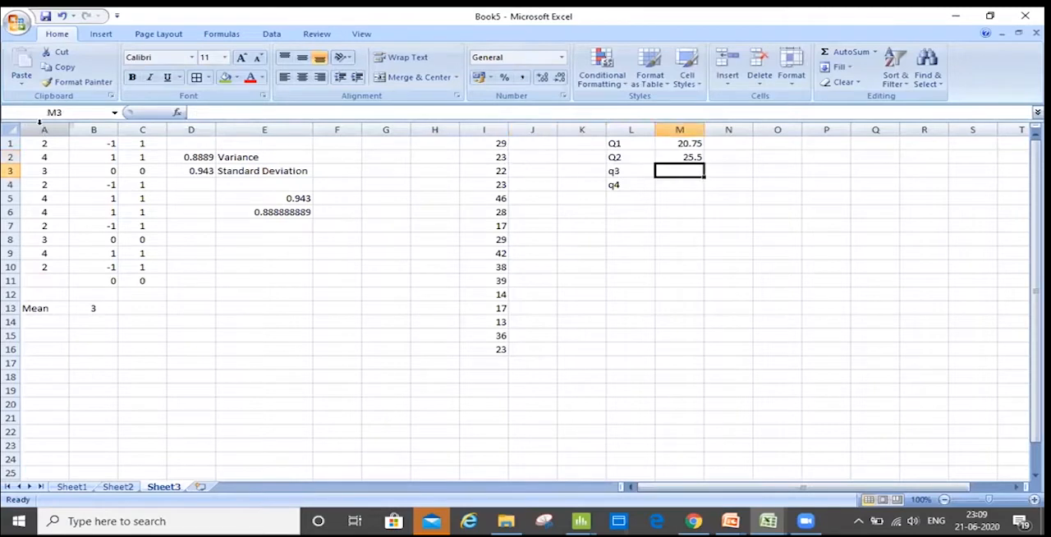
left_click(680, 156)
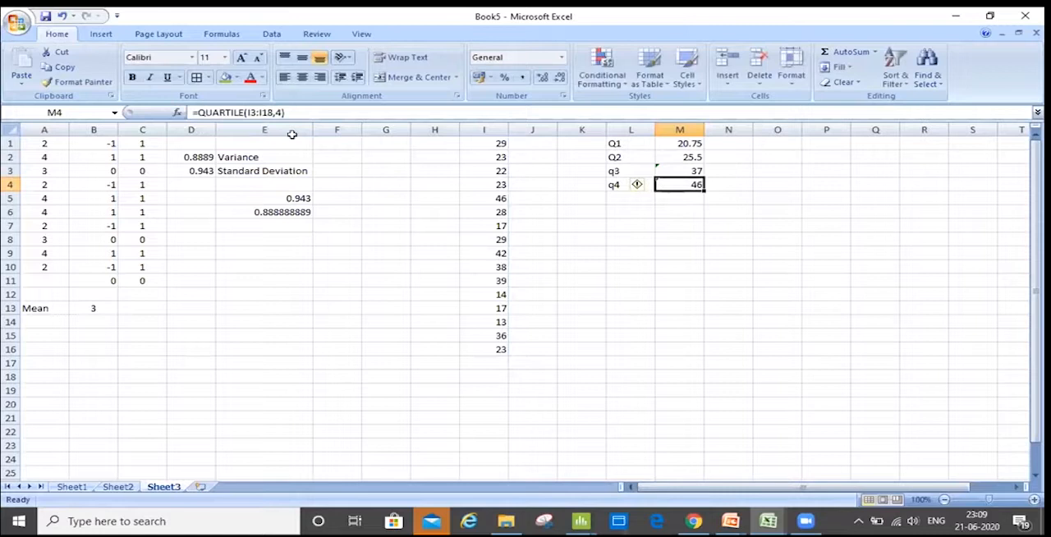
Review the data values in column I and the q3 formula in M3.
left_click(484, 184)
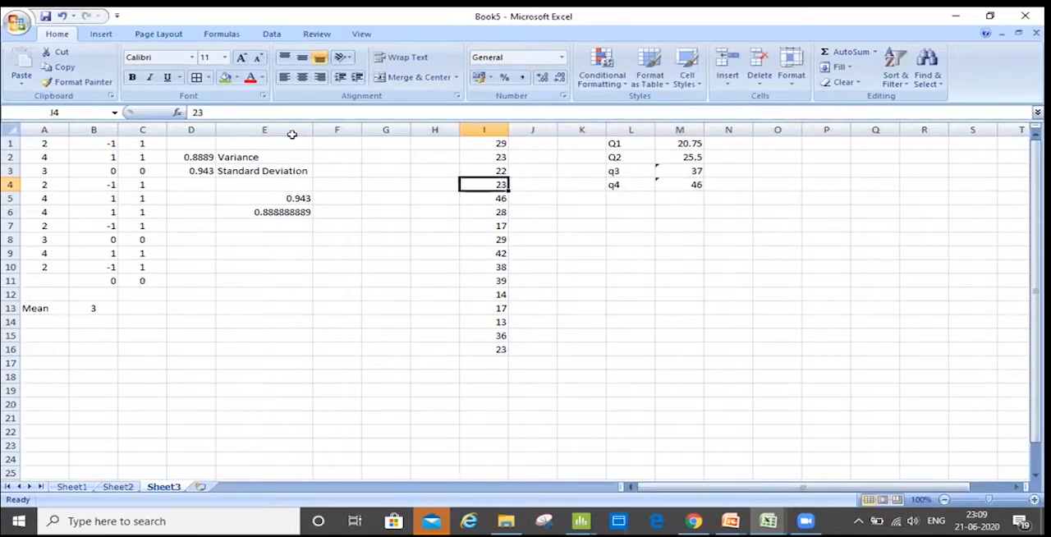
left_click(631, 184)
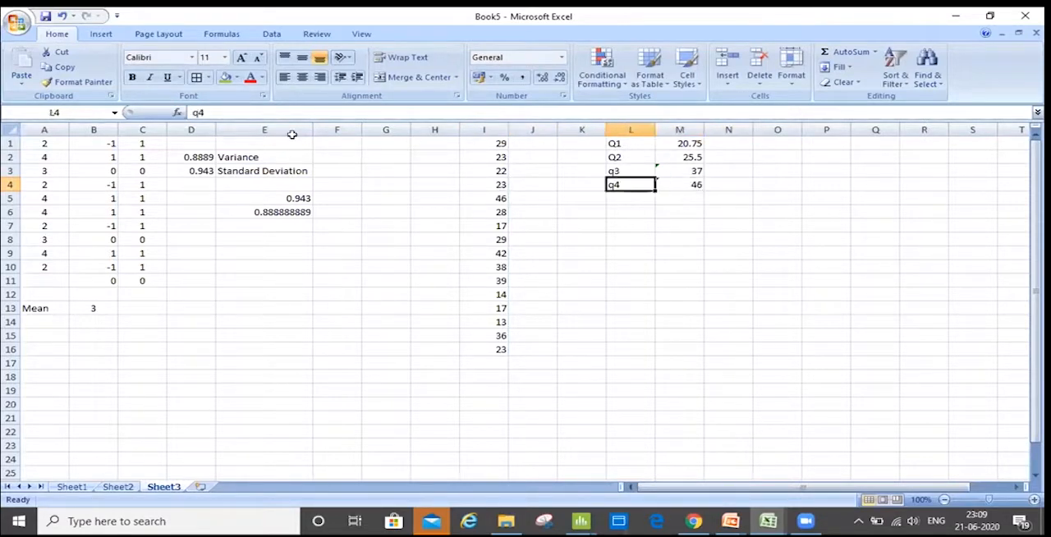
left_click(484, 157)
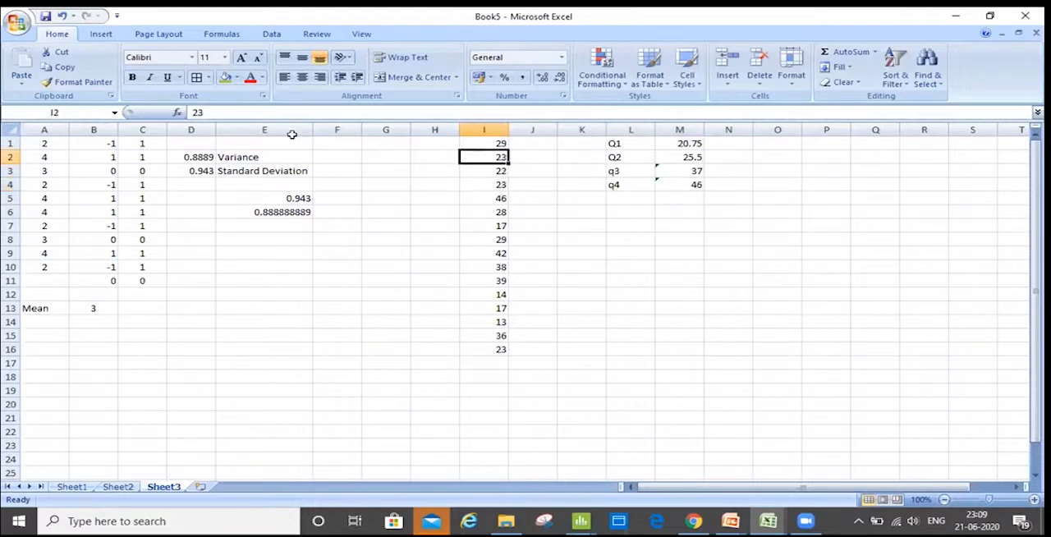
left_click(680, 171)
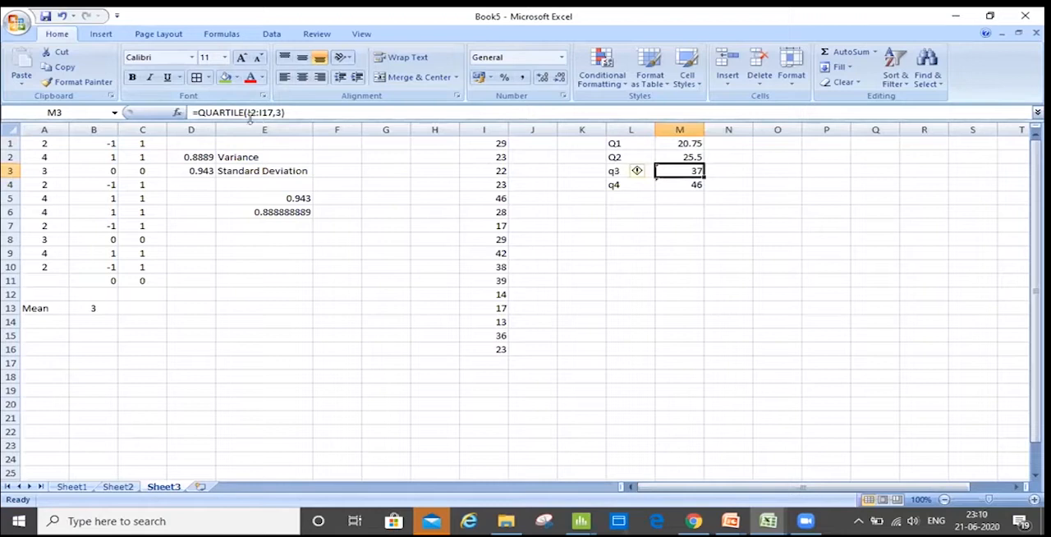
Correct the q3 and q4 formula ranges (I1:I18) so q3 reads 36.5 and q4 stays 46.
left_click(679, 157)
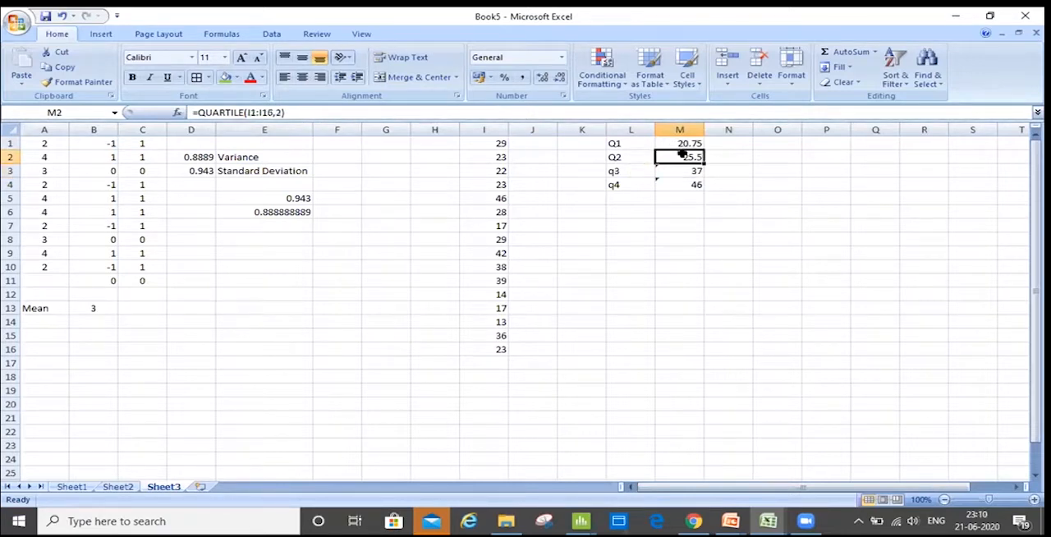
left_click(679, 171)
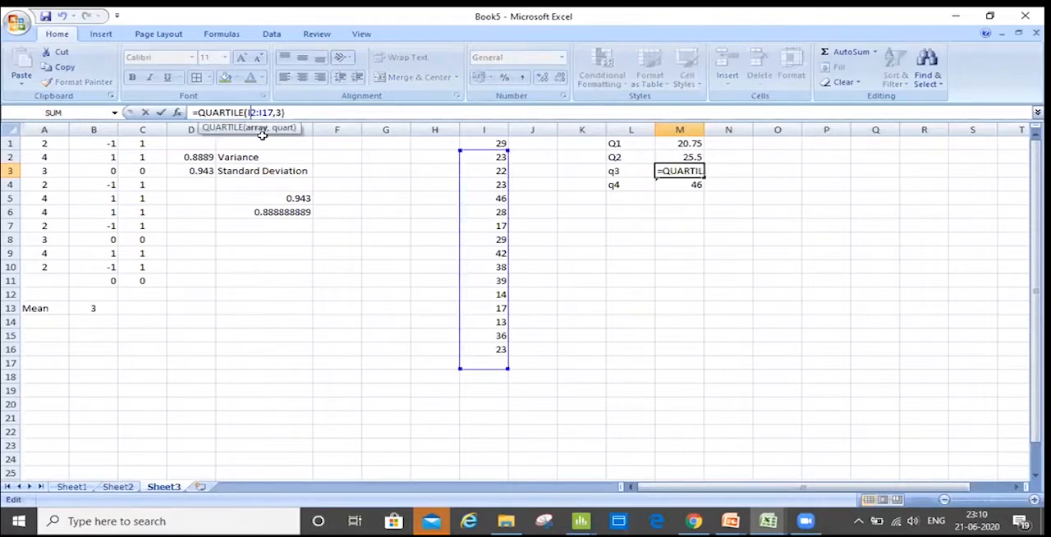
key("Return")
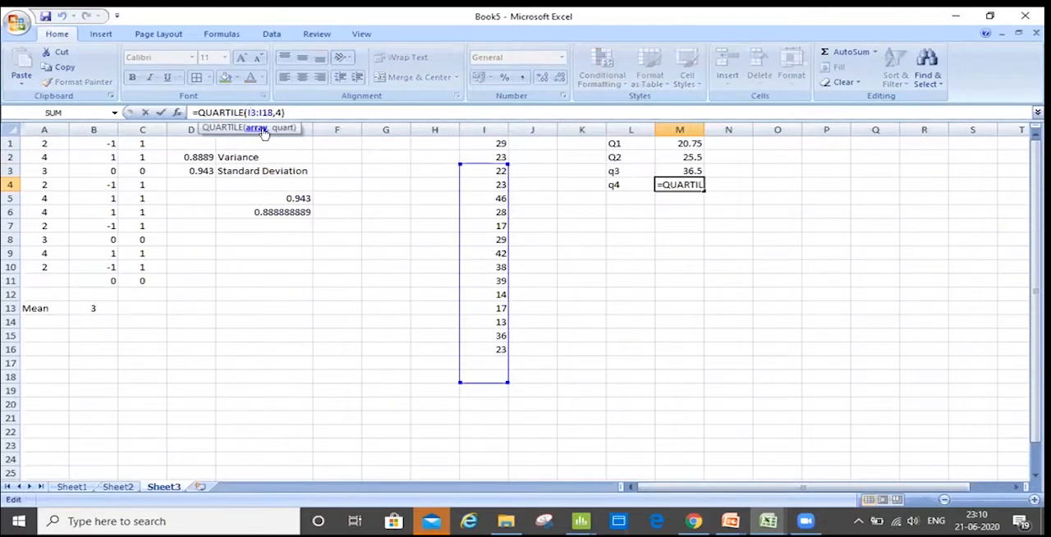
key("Return")
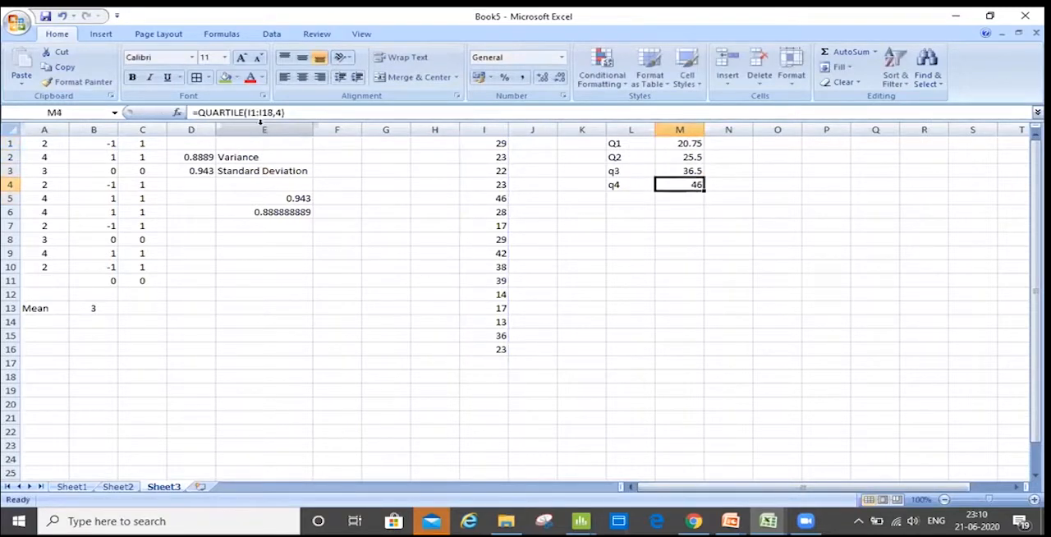
Enter 25%, 50%, 75% and 100% in N1:N4 beside the quartile values.
left_click(630, 143)
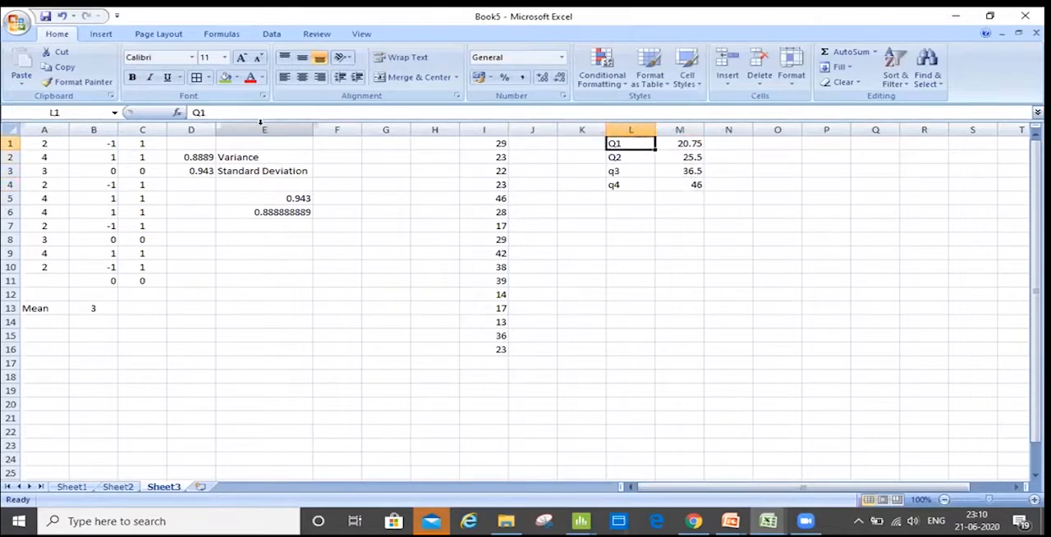
left_click(680, 143)
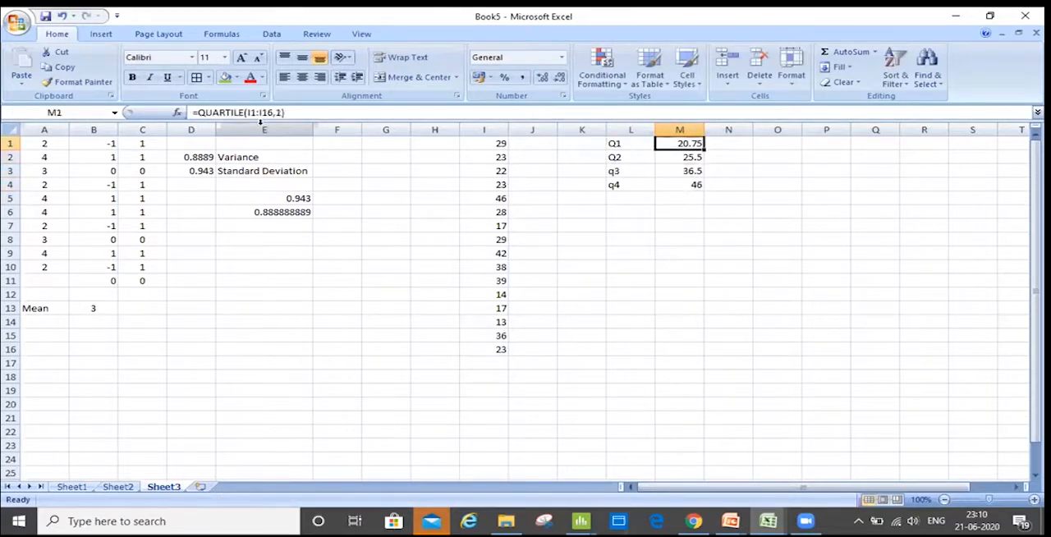
type("25%")
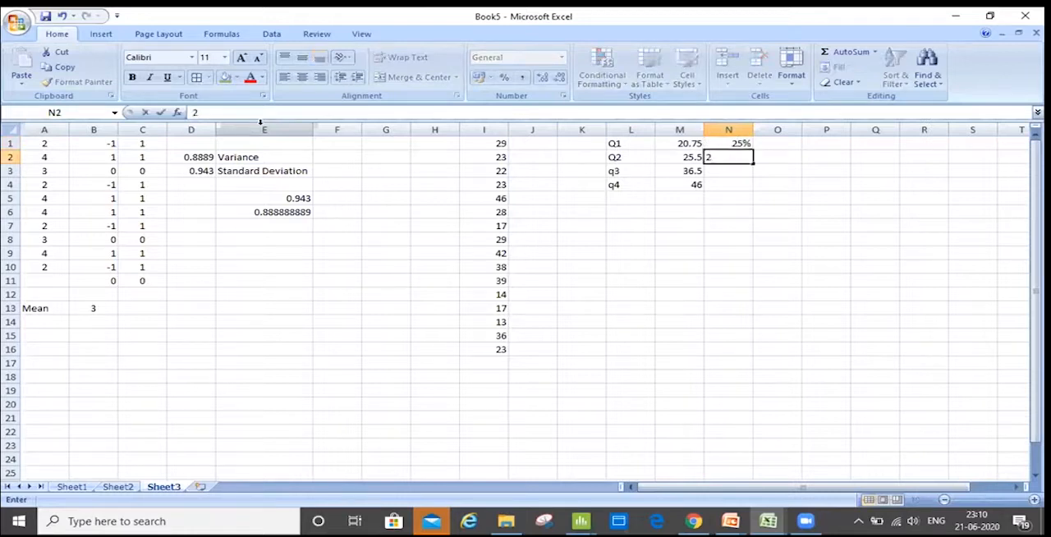
type("50%")
left_click(728, 171)
type("75")
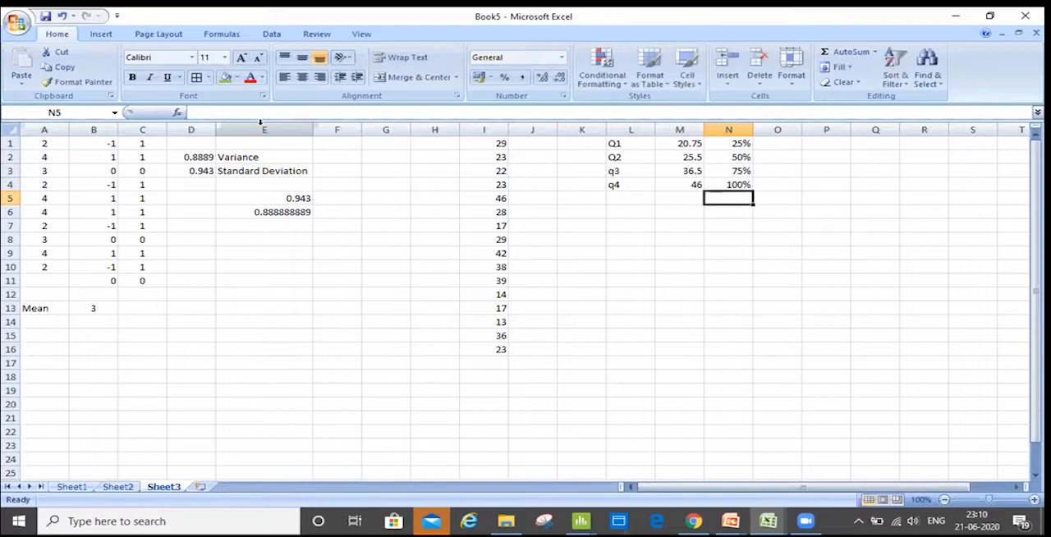
left_click(582, 143)
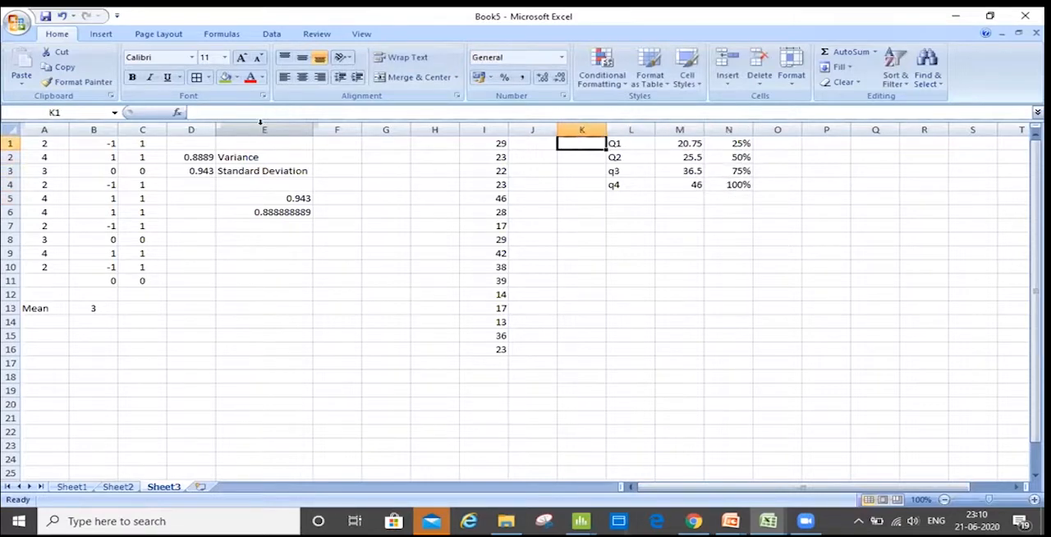
Check the percentage entries against the Q1 and Q2 quartile formulas.
left_click(728, 143)
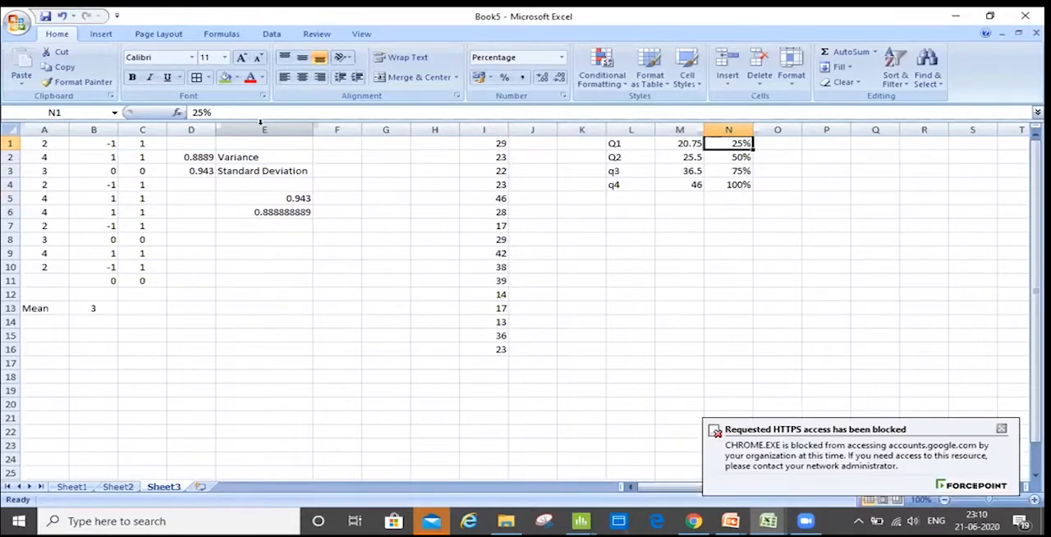
left_click(680, 143)
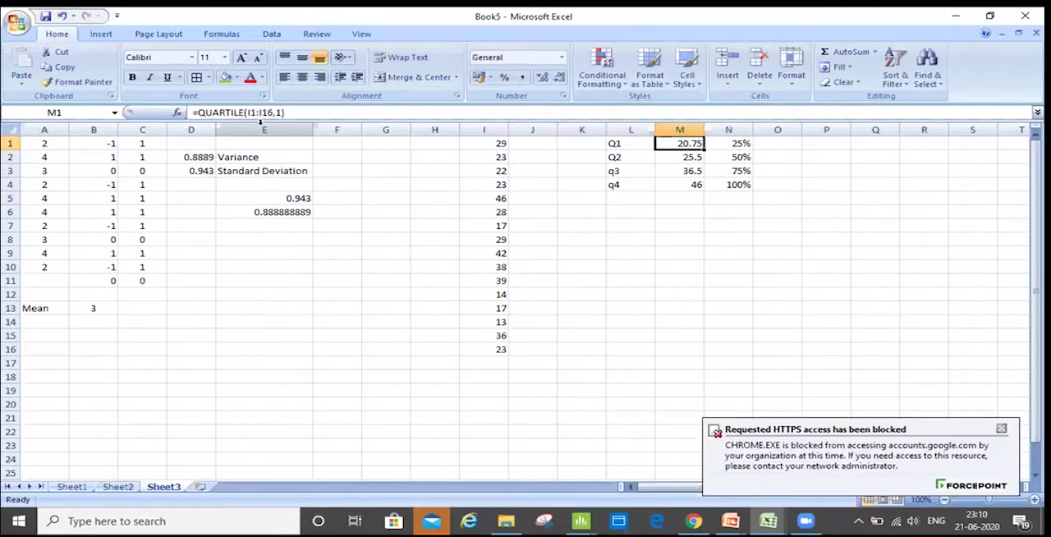
left_click(680, 157)
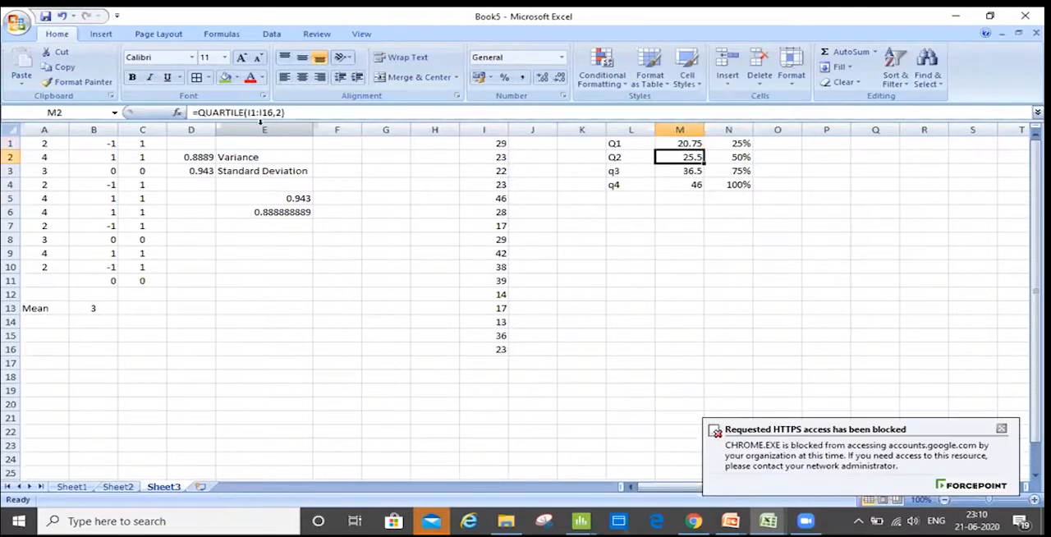
left_click(728, 157)
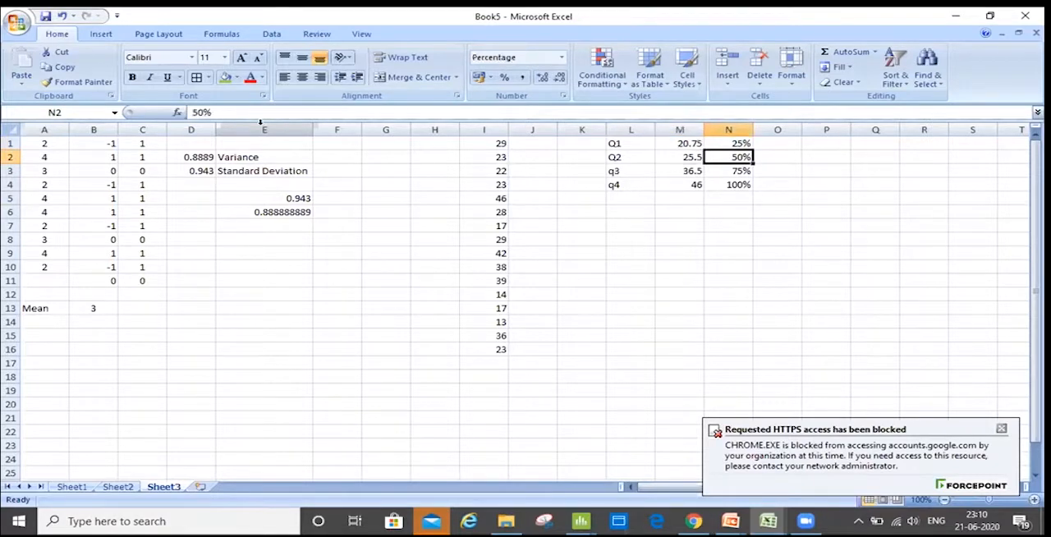
left_click(680, 157)
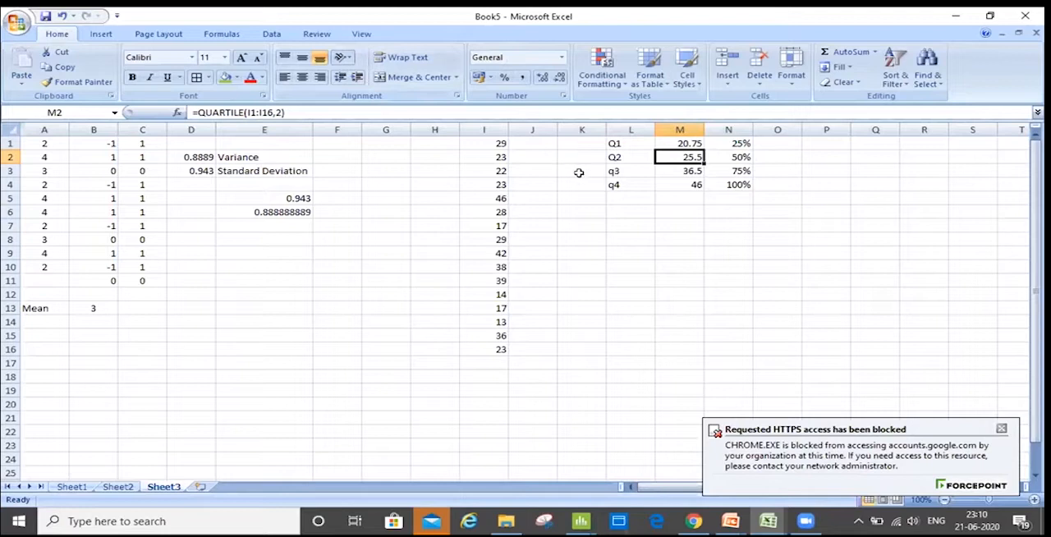
Sort the data in I1:I16 from smallest to largest.
left_click(483, 143)
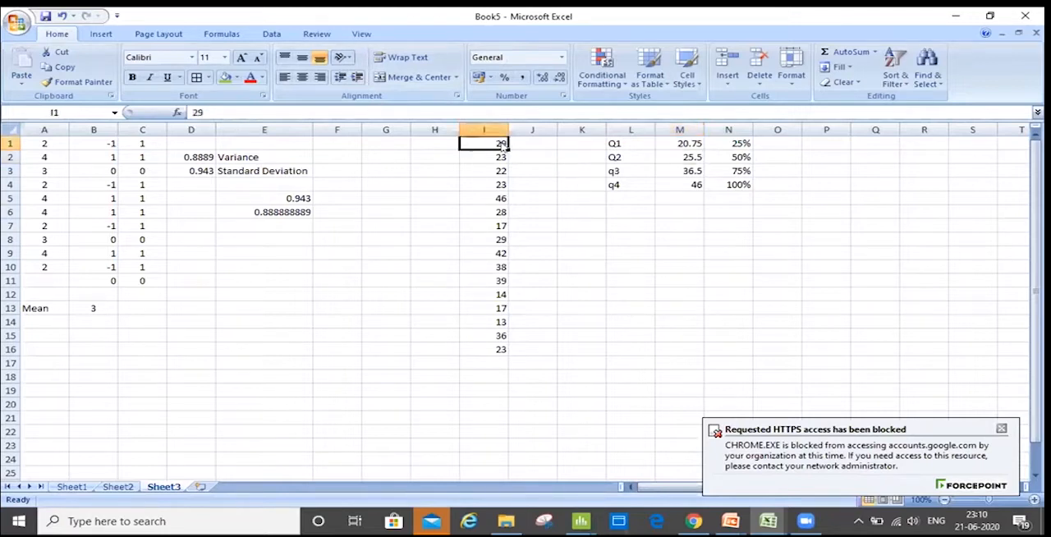
left_click_drag(484, 143, 484, 349)
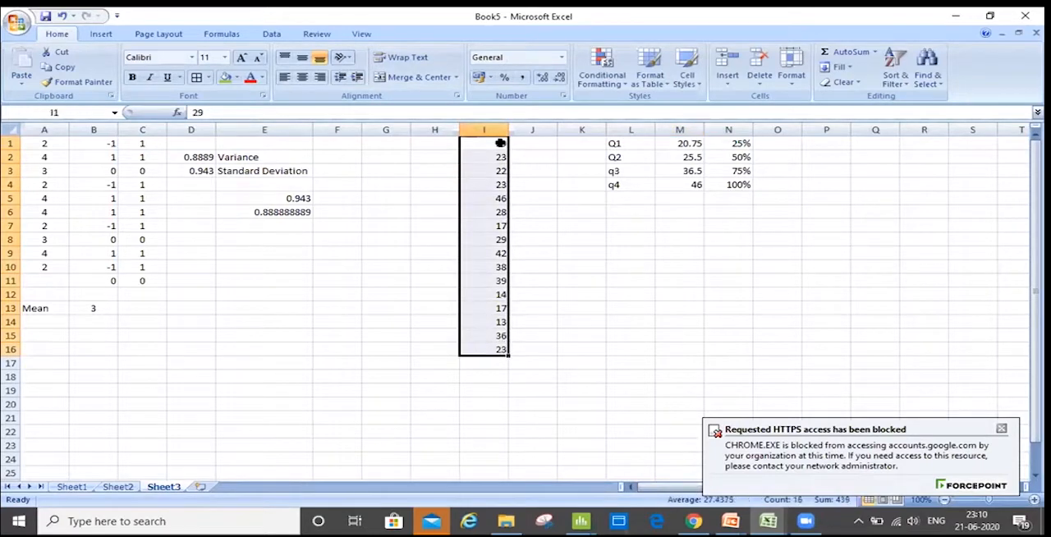
left_click(894, 70)
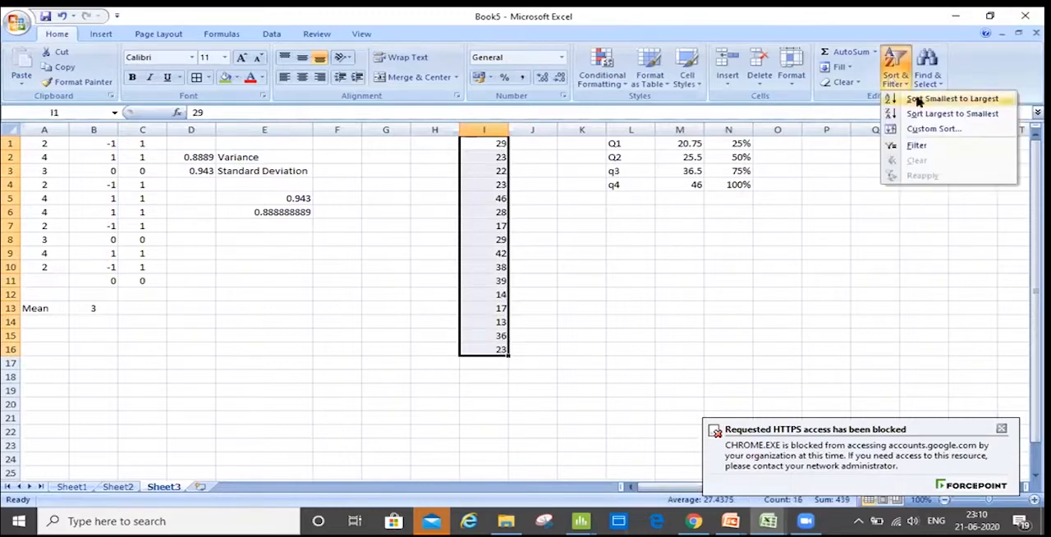
left_click(953, 99)
type("1")
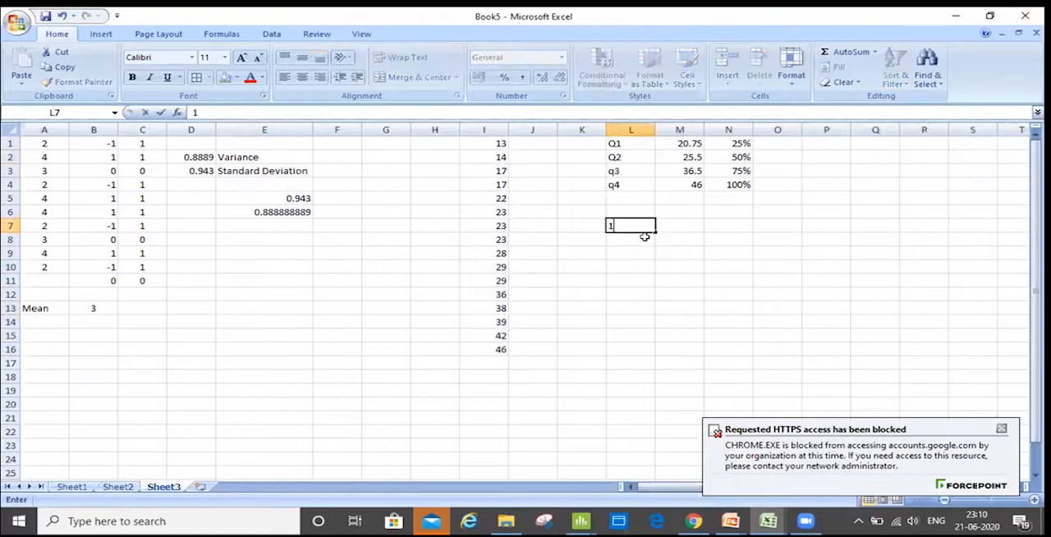
Record the range '13 to 20.75' in L7 with 25% beside it in M7.
type("3 t")
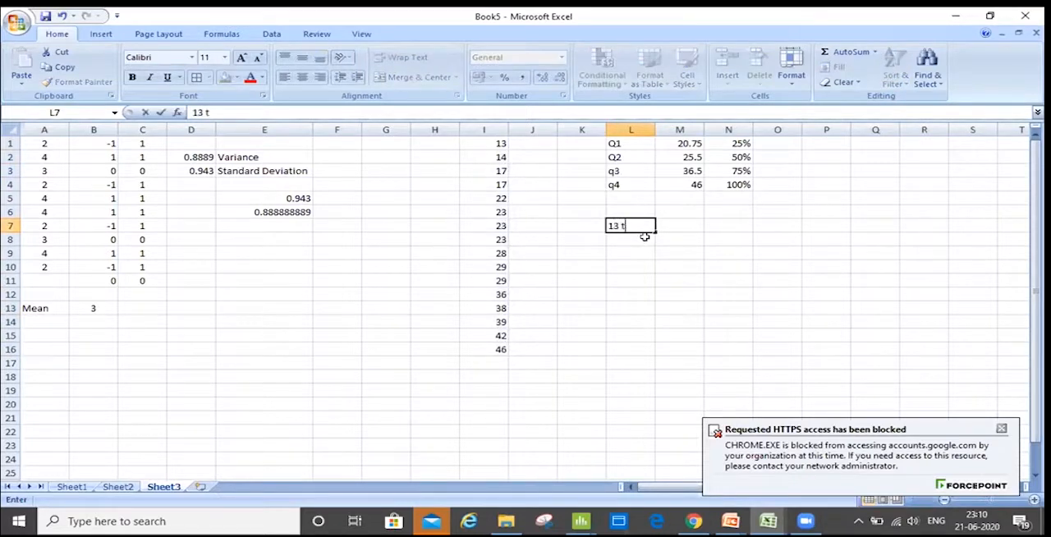
type("o 20.7")
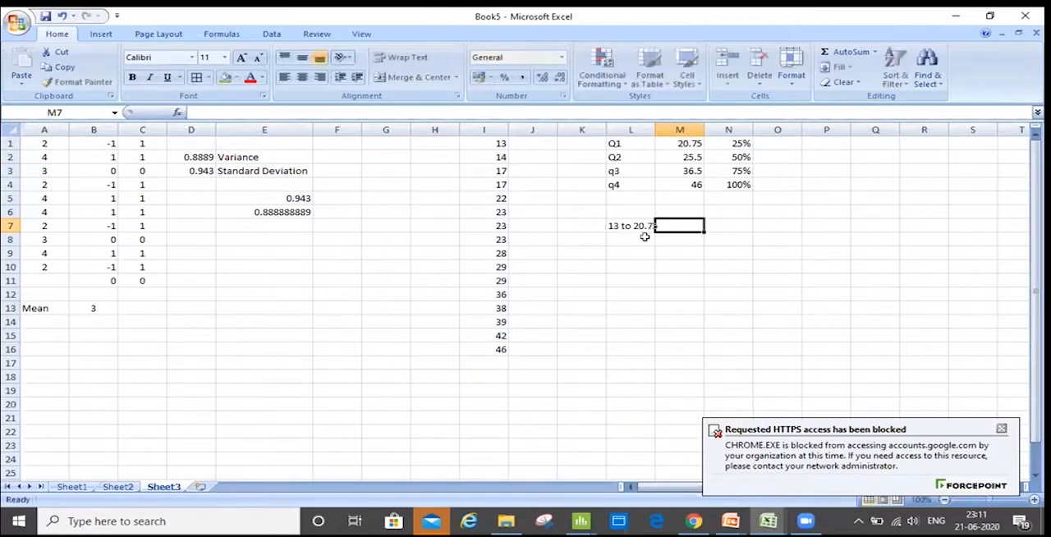
type("2")
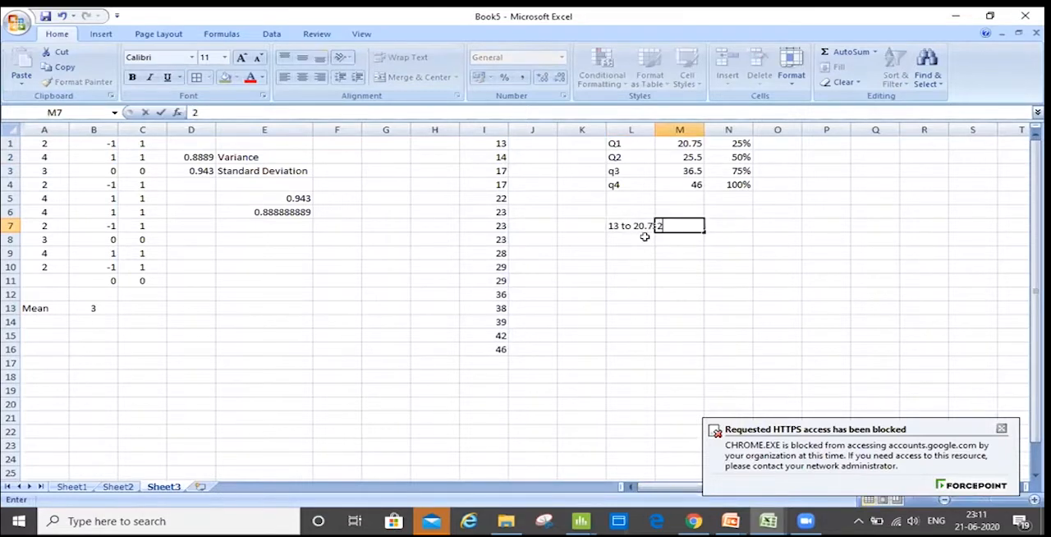
type("5")
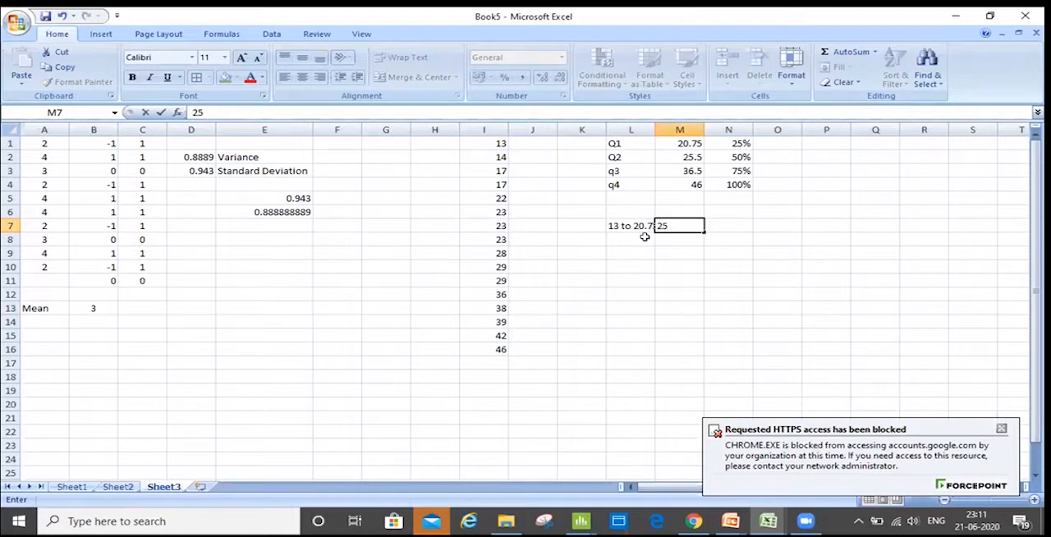
key("Return")
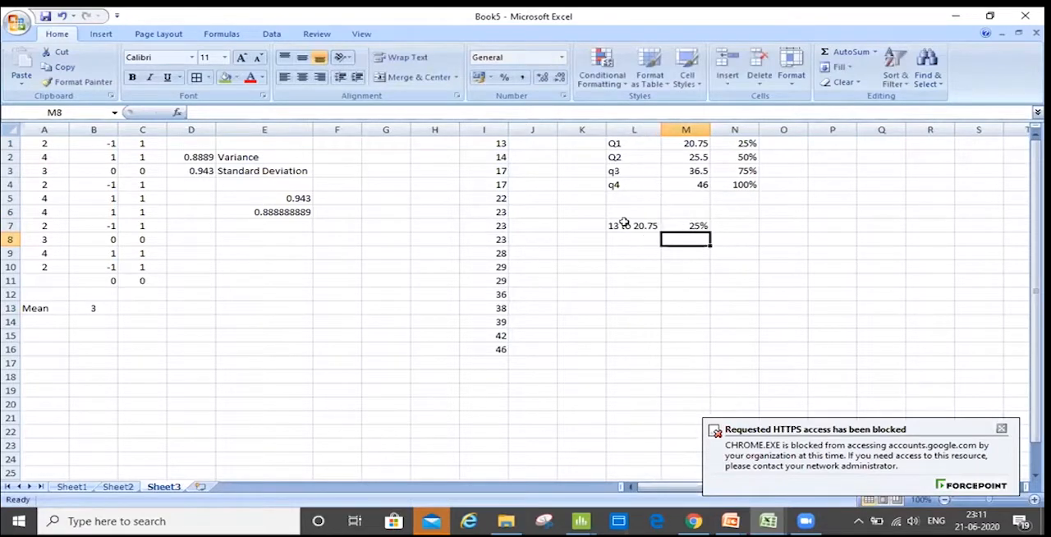
left_click(633, 225)
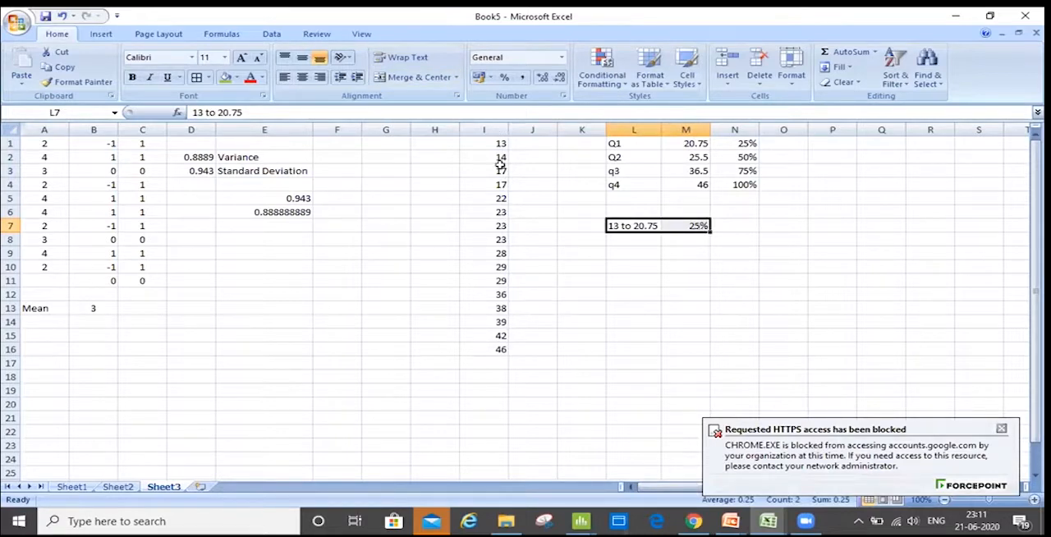
mouse_move(671, 238)
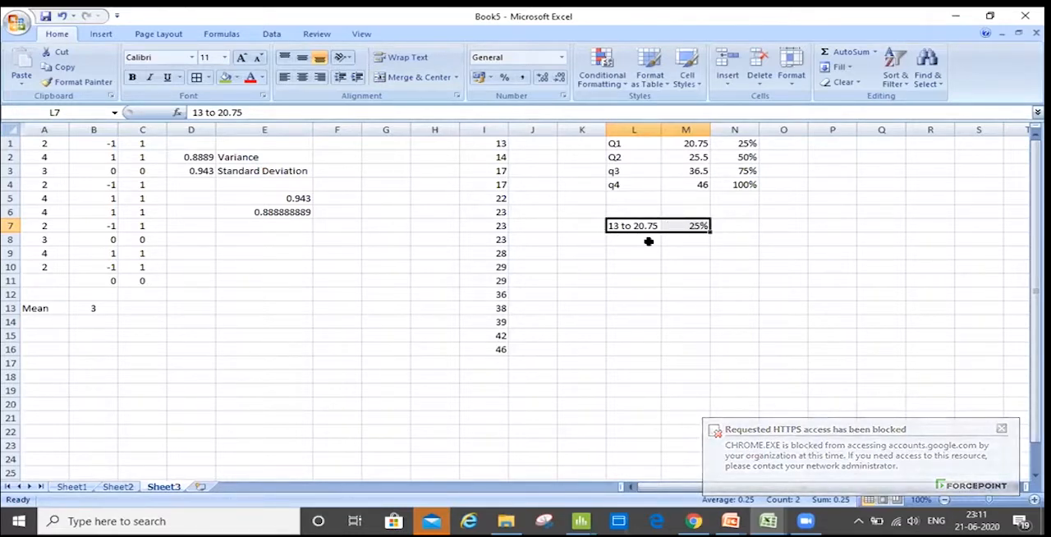
Add the second range '22 to 25.5' with 50% in row 8 below the first note.
left_click(633, 157)
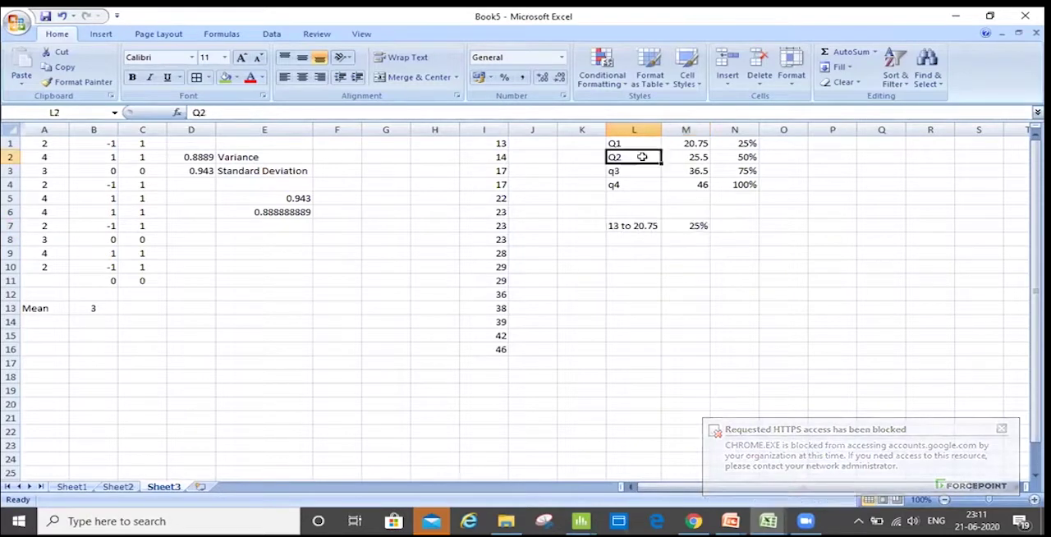
left_click_drag(634, 156, 686, 157)
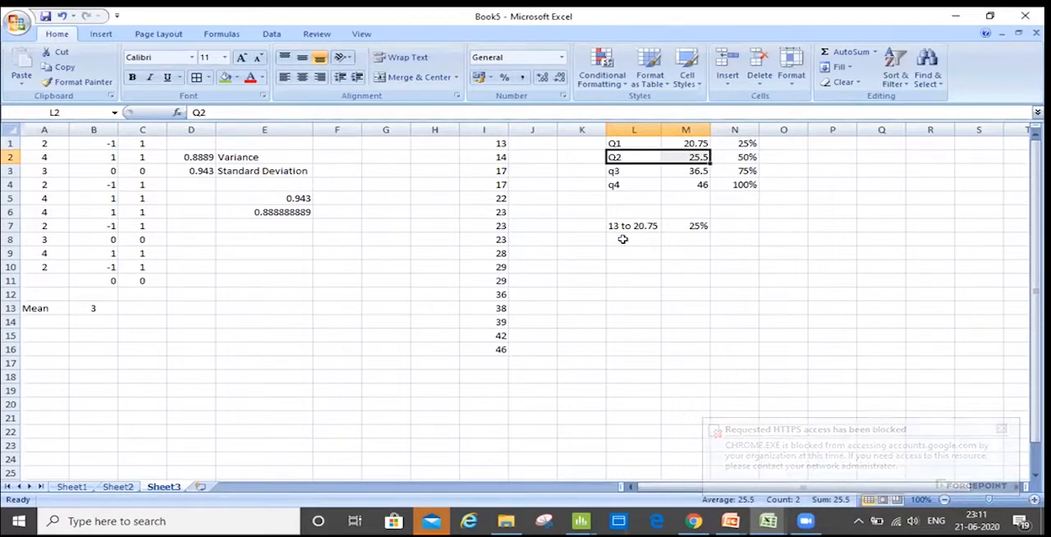
left_click(633, 239)
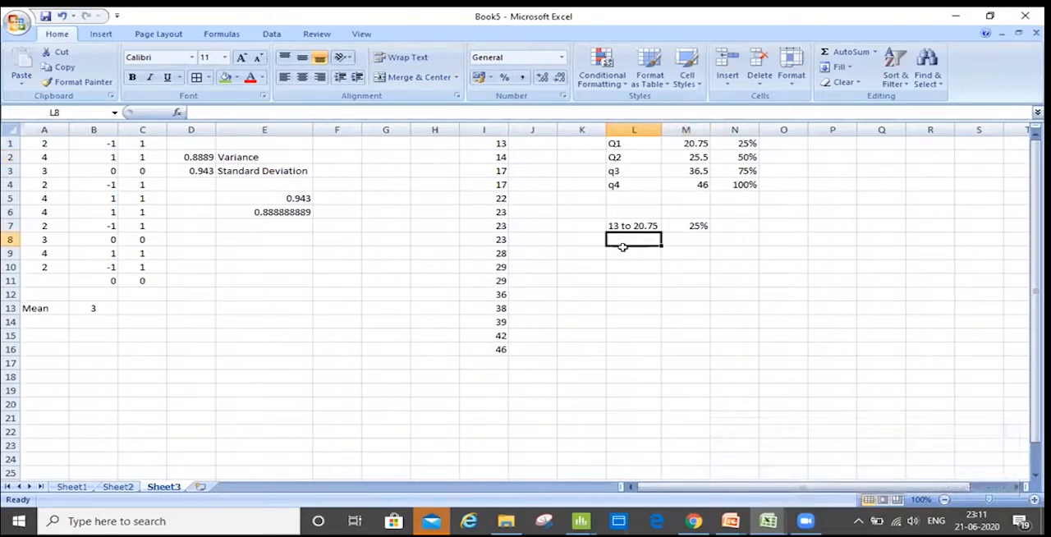
left_click(483, 239)
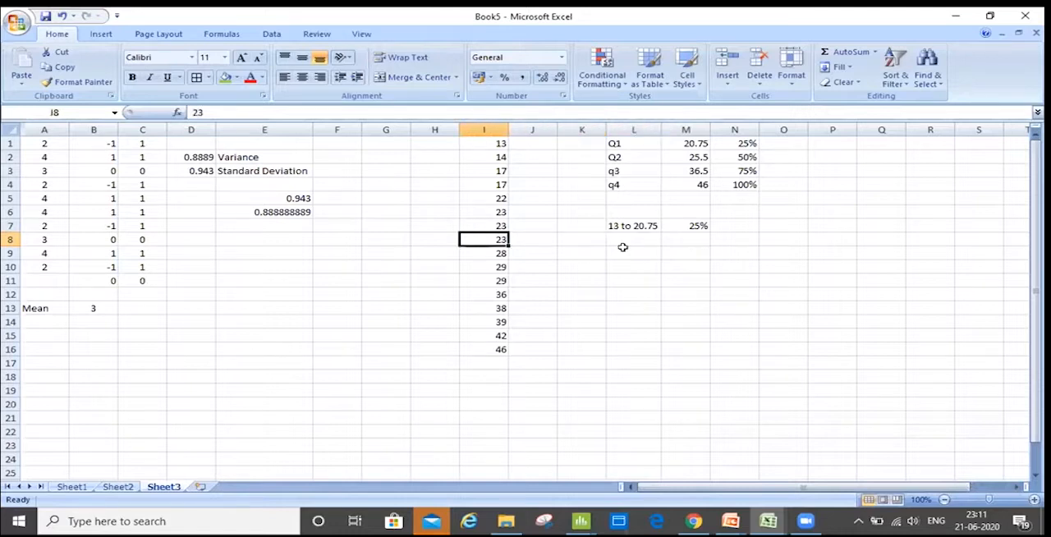
left_click(483, 198)
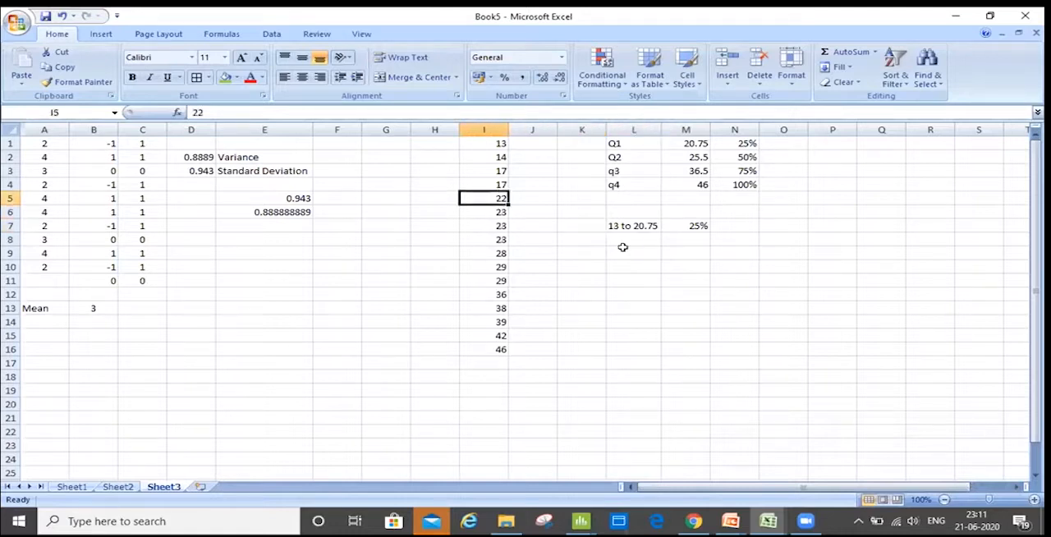
left_click(581, 239)
type("22 to 25.5")
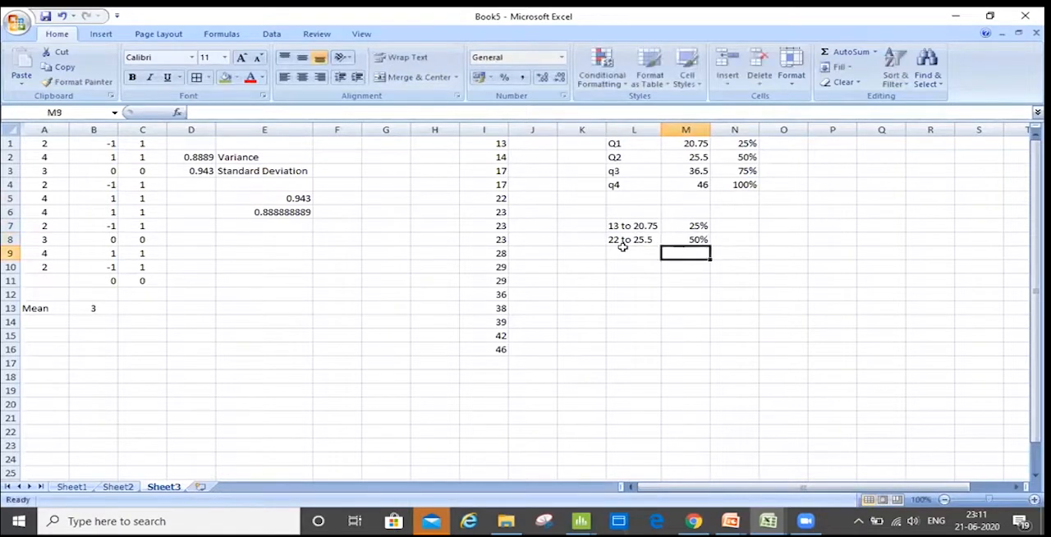
Add the third range '28 to 36.5' with 75% in row 9.
left_click(634, 252)
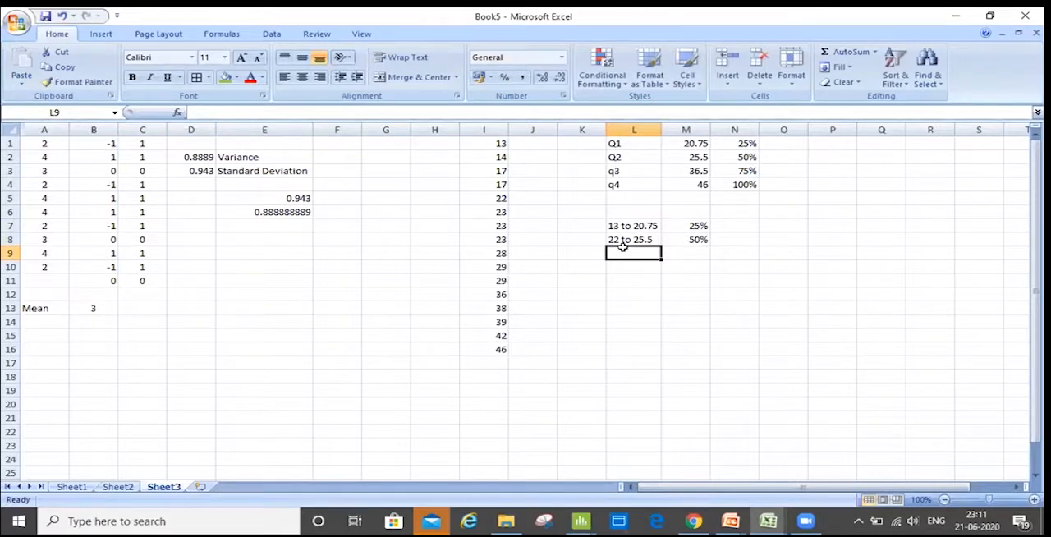
type("28 t")
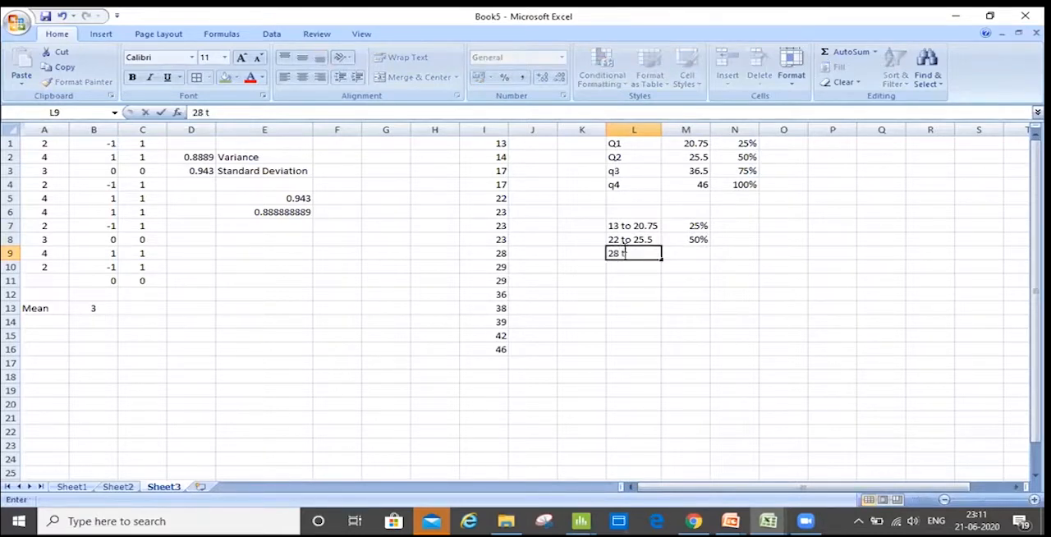
type("o 36.5")
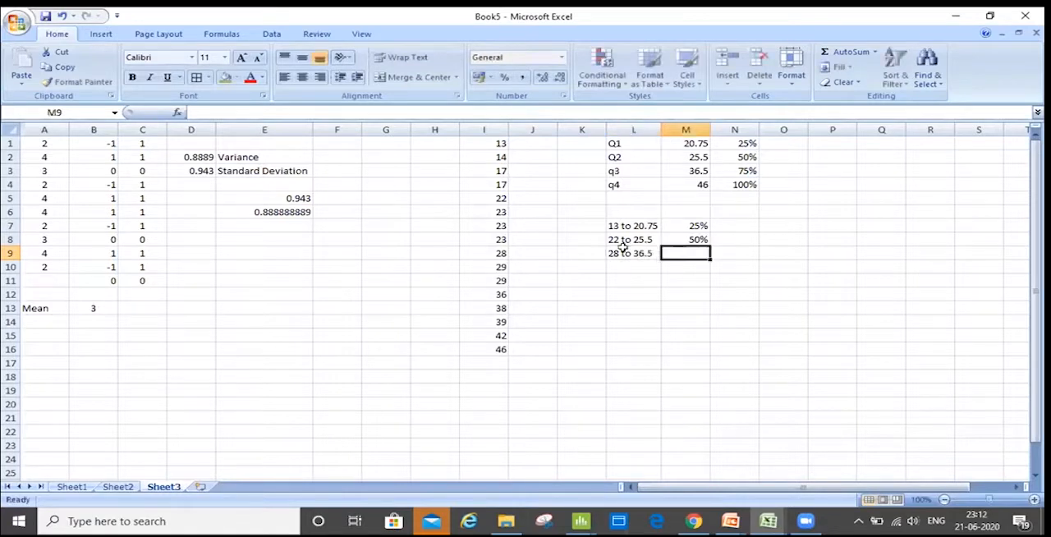
type("75%")
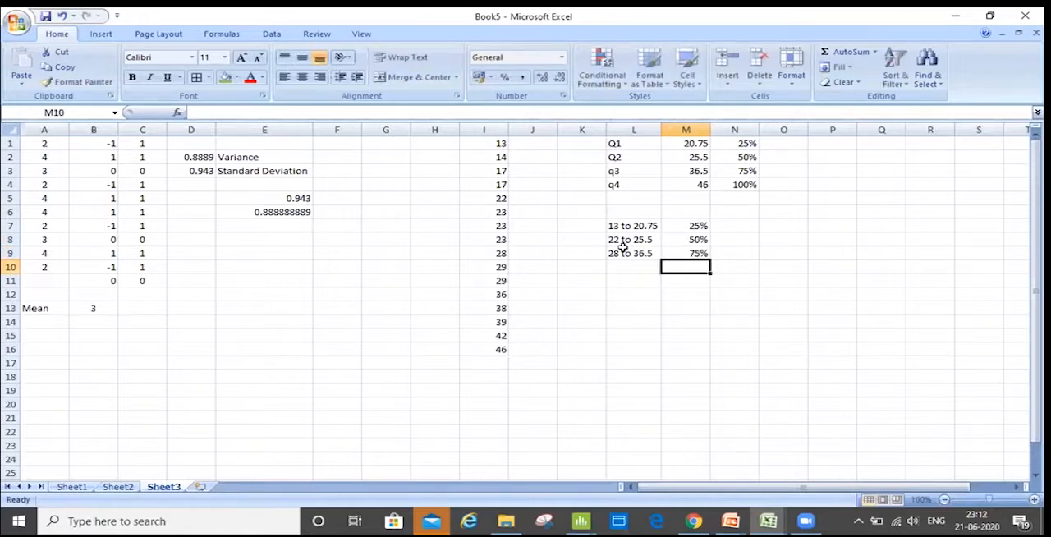
Add the fourth range with 100% in row 10, correcting it from '38 to 42' to '38 to 46'.
left_click(634, 266)
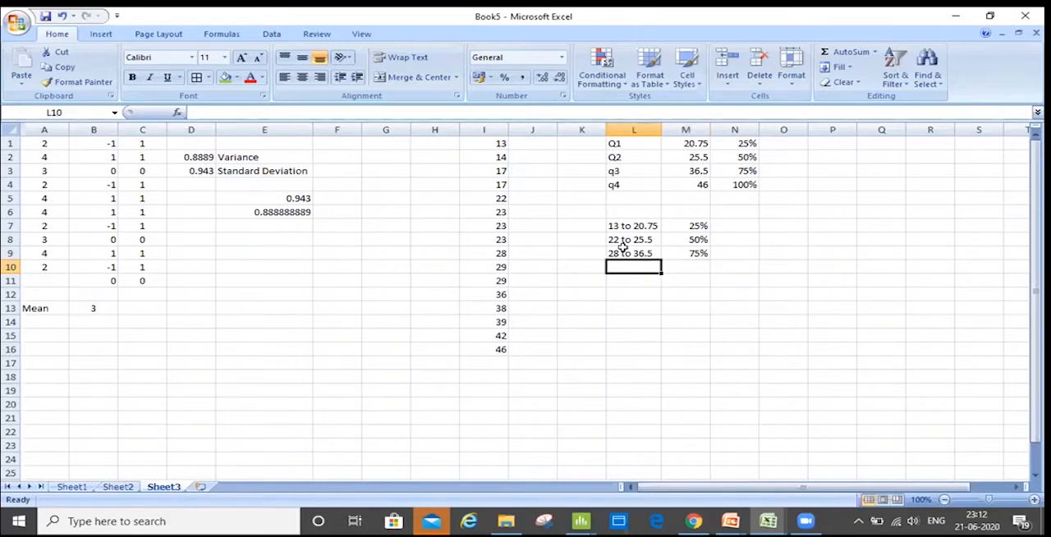
type("38 to")
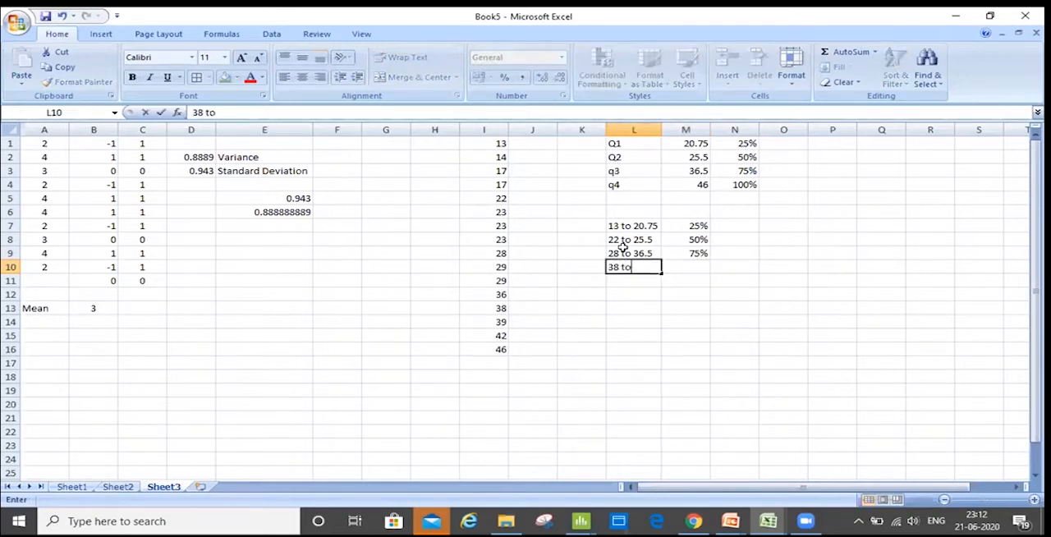
type("42")
left_click(686, 267)
type("100")
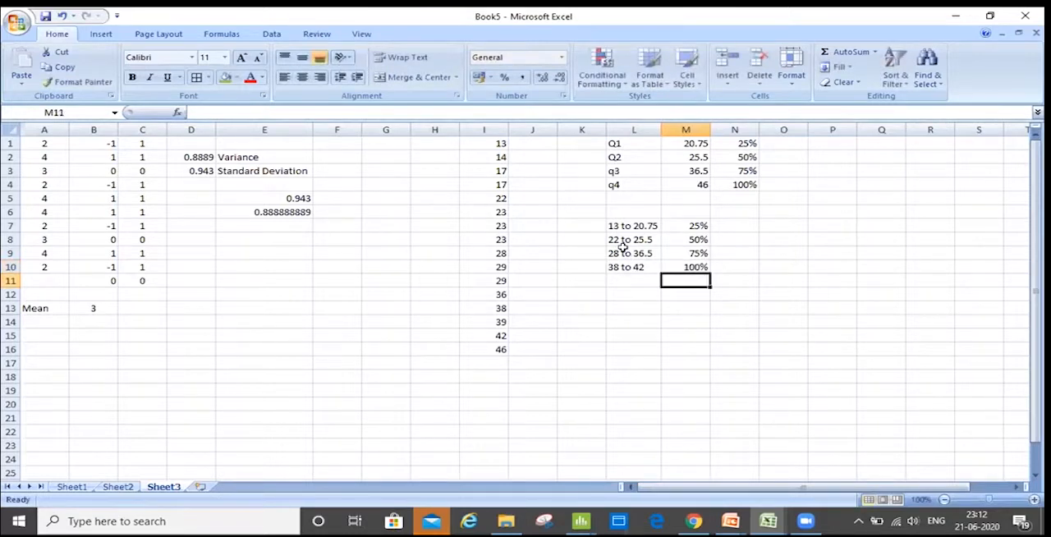
left_click(632, 266)
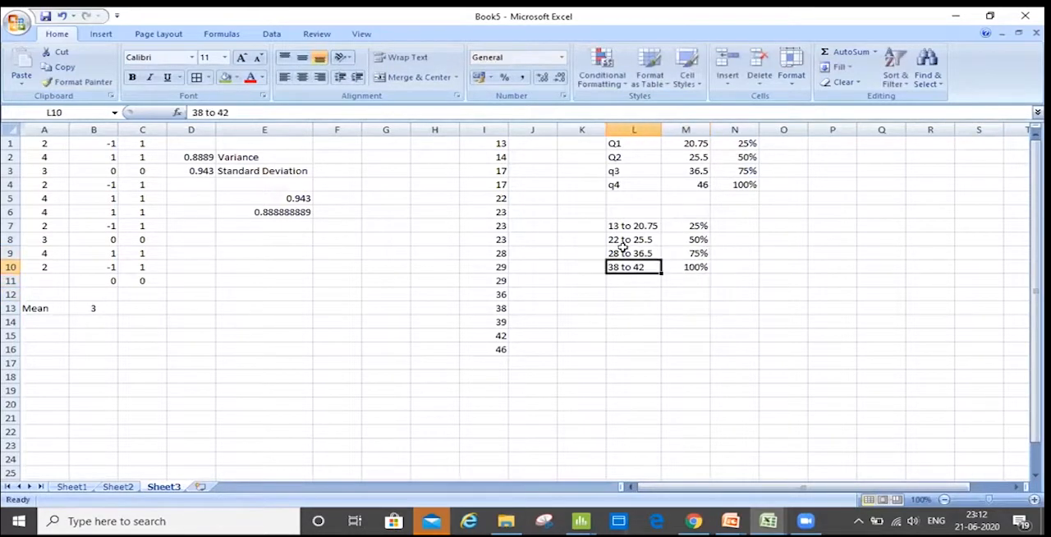
double_click(633, 267)
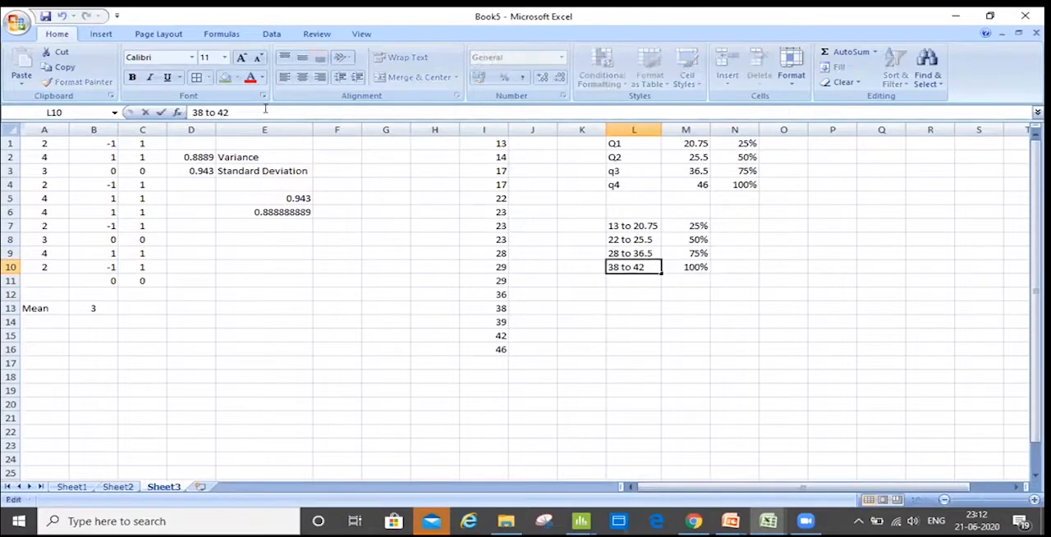
type("6")
key("Return")
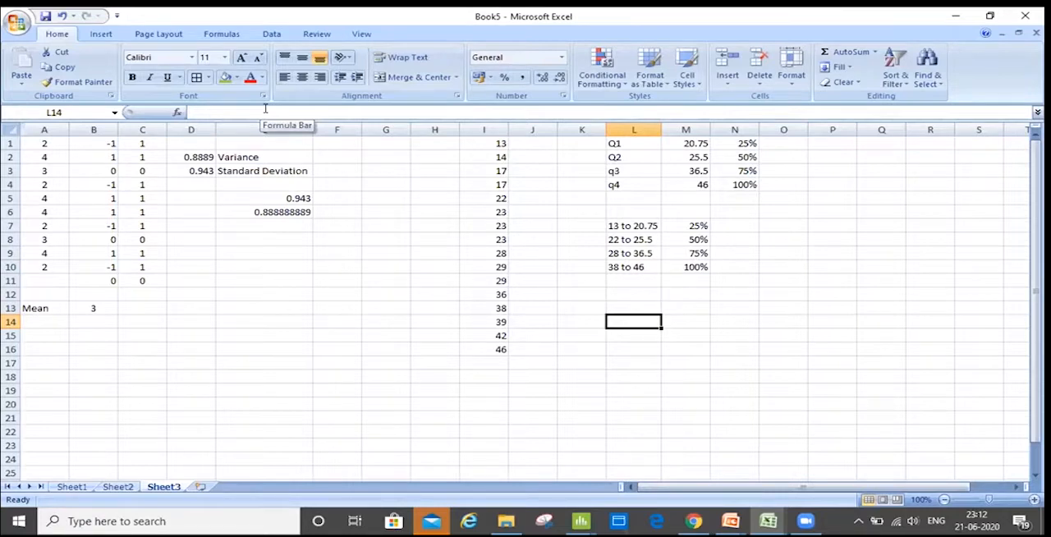
List Min, Q1, Q2, Q3, Q4 and Max in L12:L17 and select the labels.
type("Min")
left_click(633, 363)
type("Max")
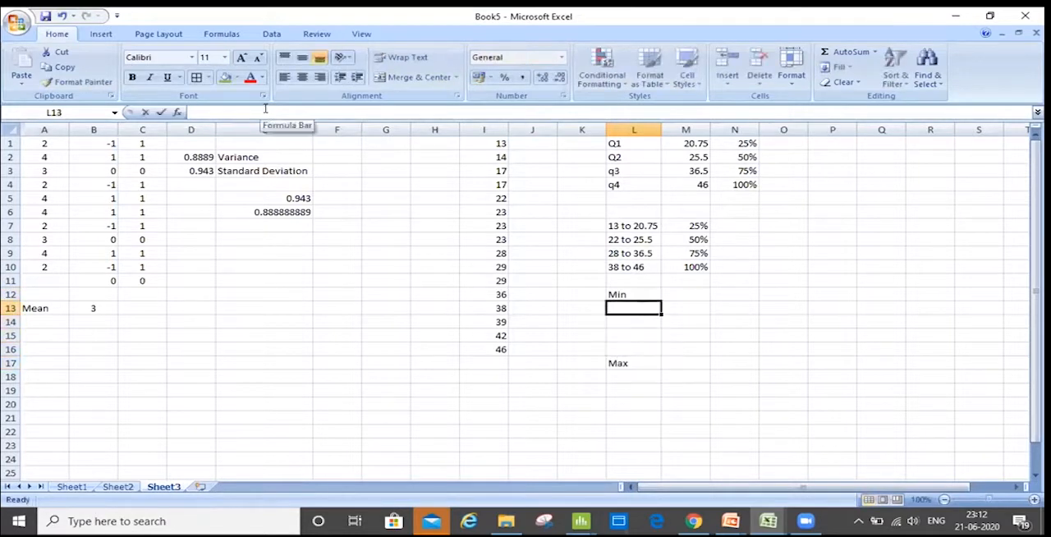
type("Q1")
left_click(634, 335)
type("Q3")
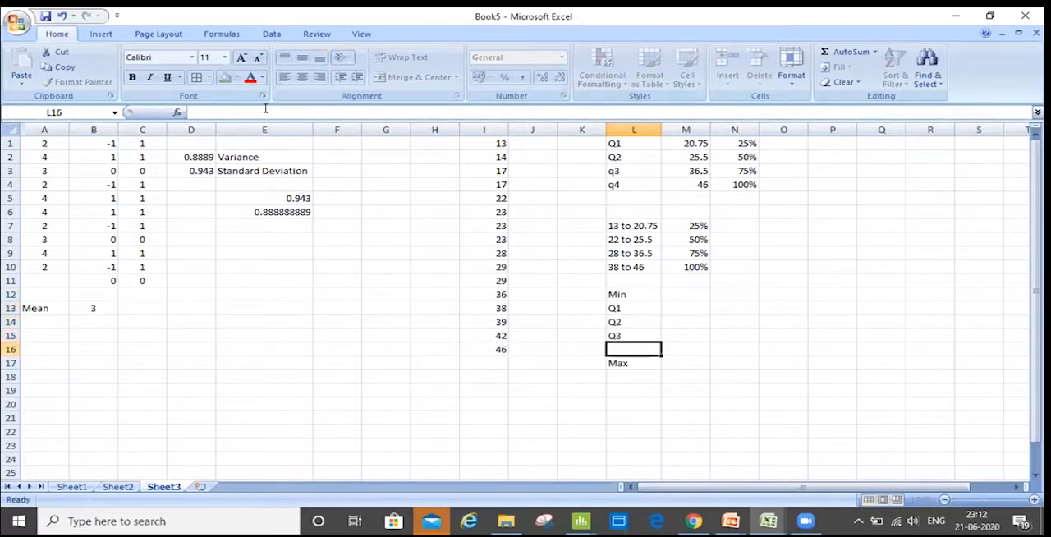
type("Q4")
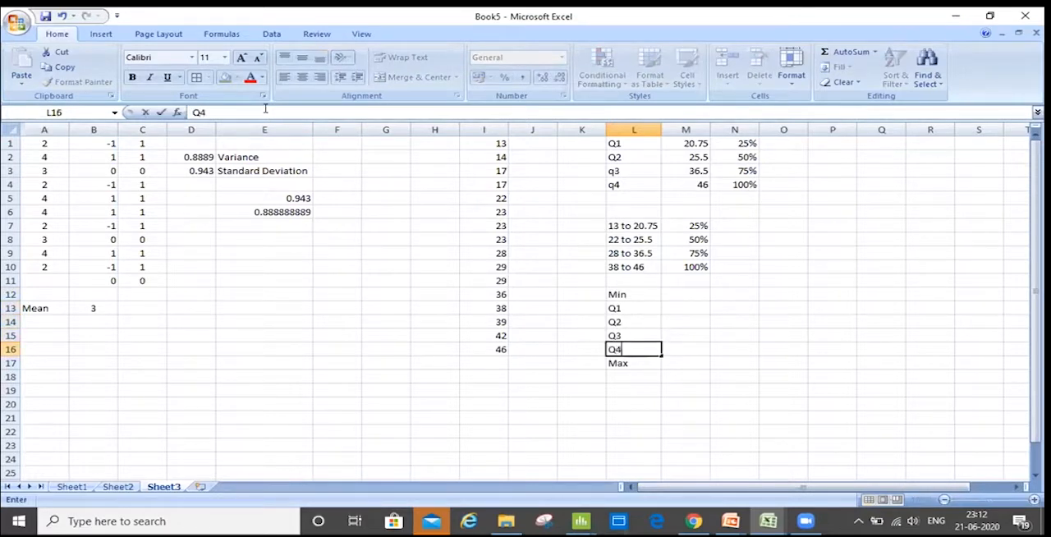
left_click(634, 294)
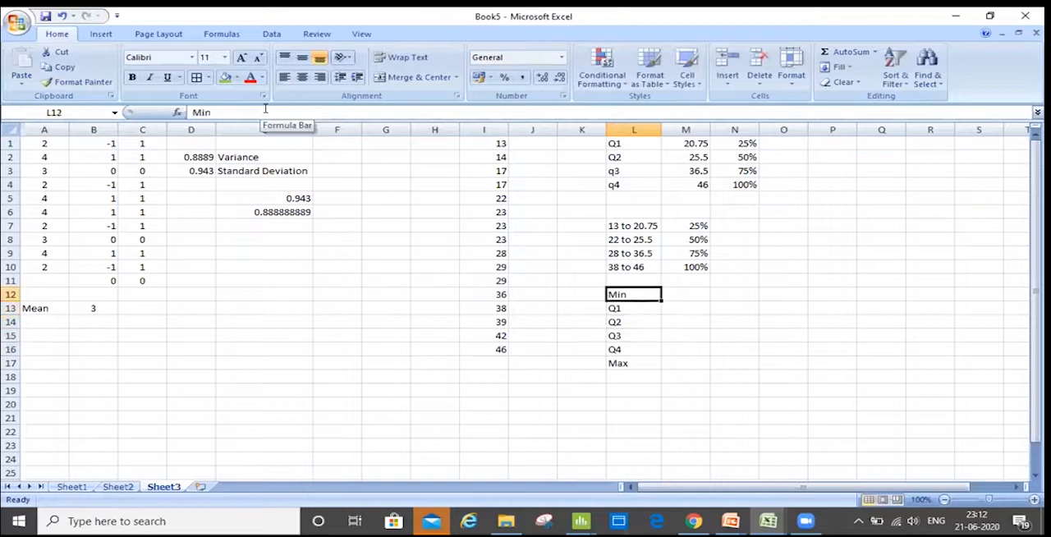
left_click_drag(633, 294, 633, 363)
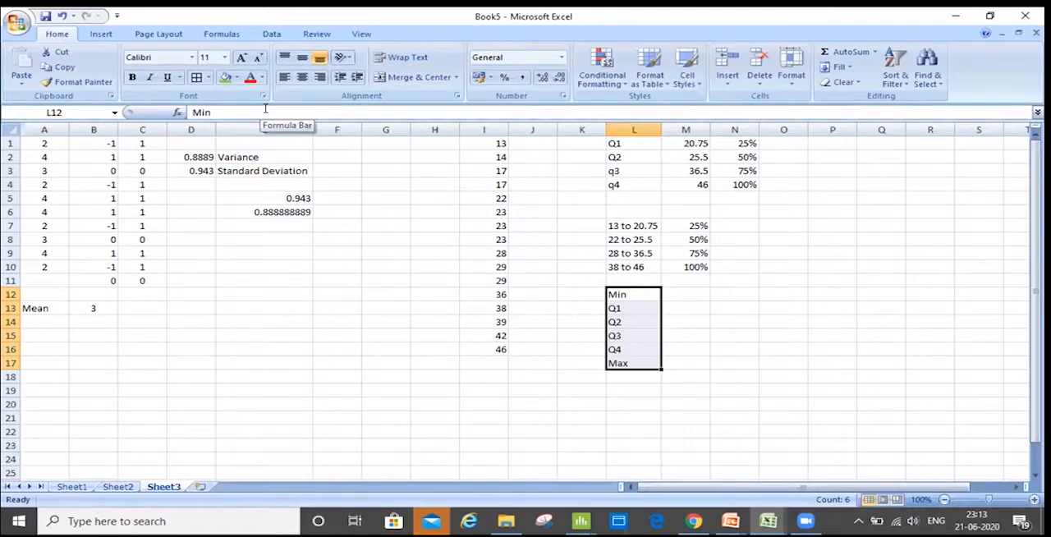
key("alt+tab")
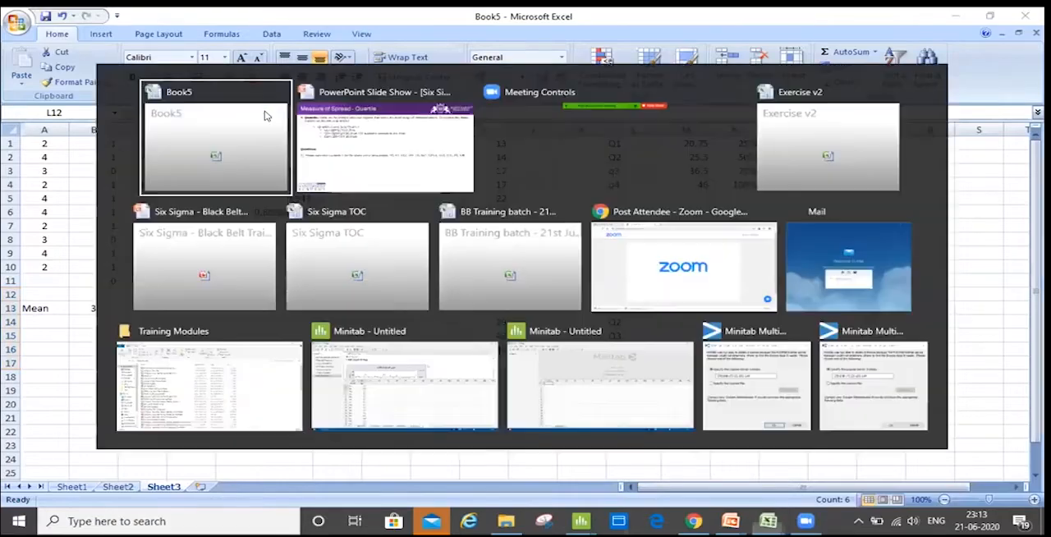
left_click(216, 136)
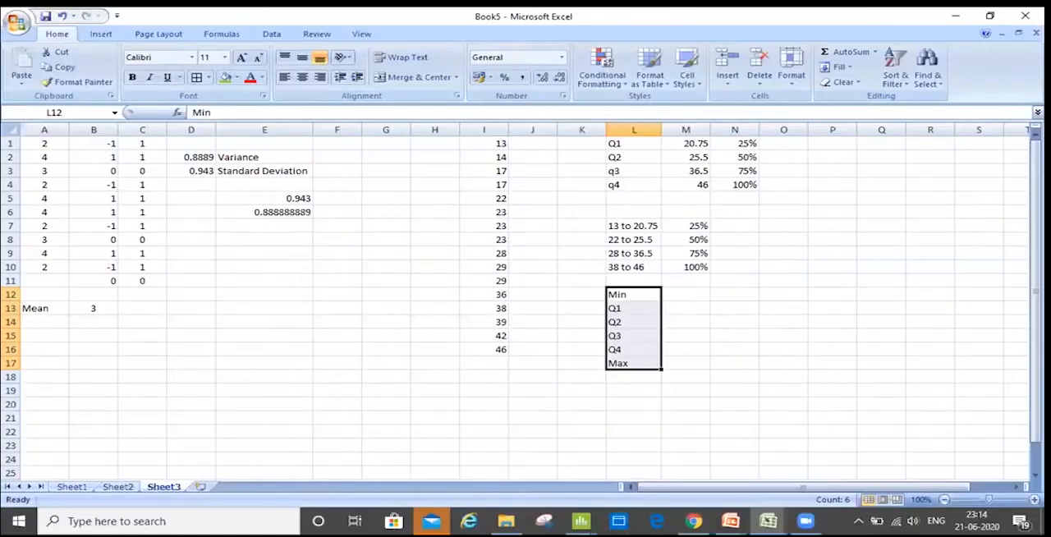
mouse_move(291, 196)
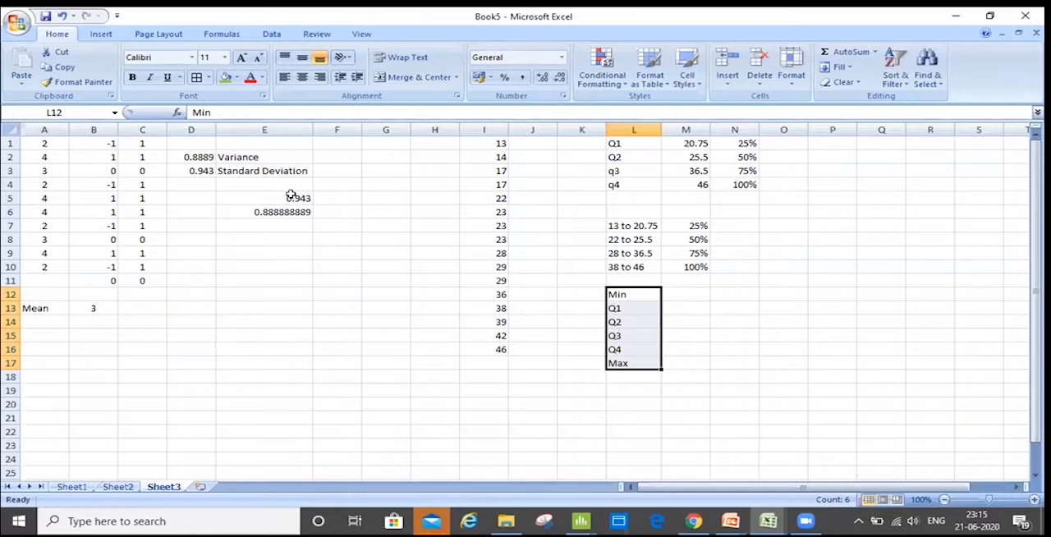
left_click(633, 239)
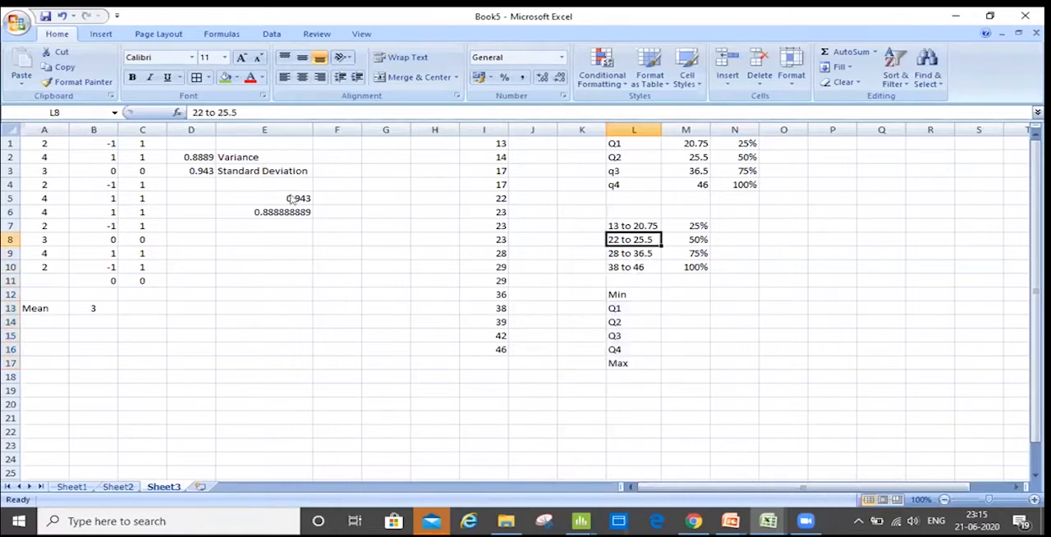
left_click(734, 170)
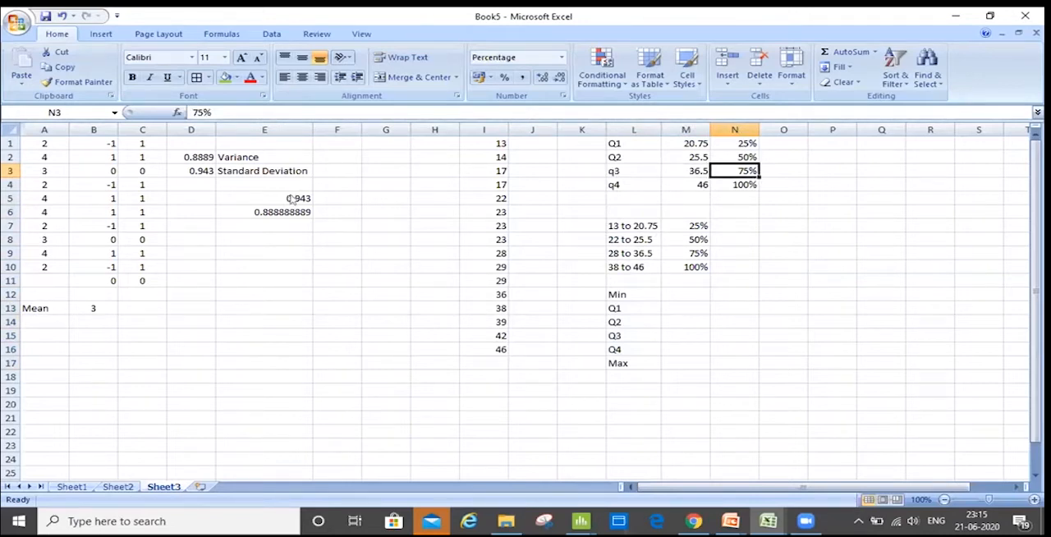
left_click(686, 171)
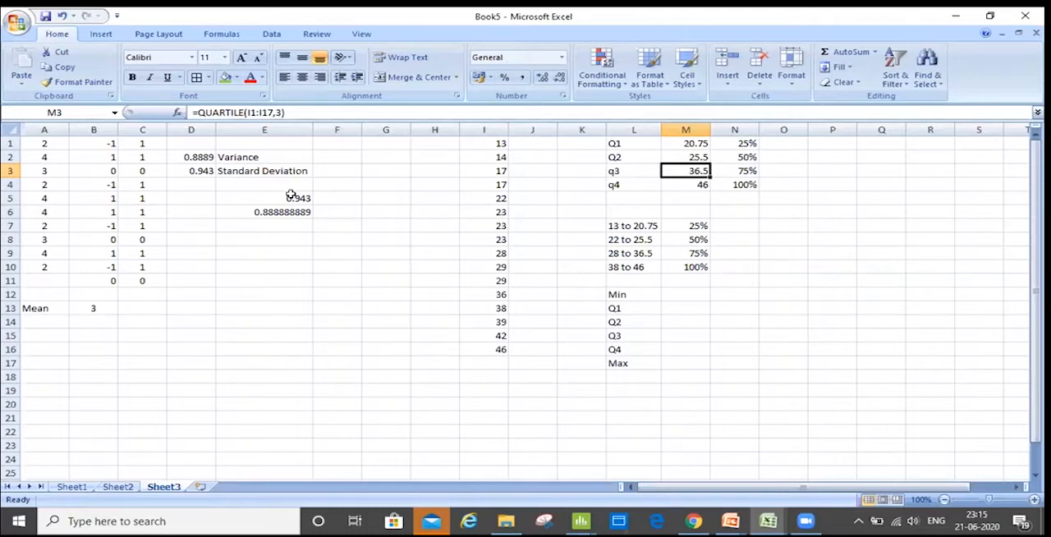
Review the Q1 formula QUARTILE(I1:I16,1) and its 20.75 result against the data.
left_click(634, 171)
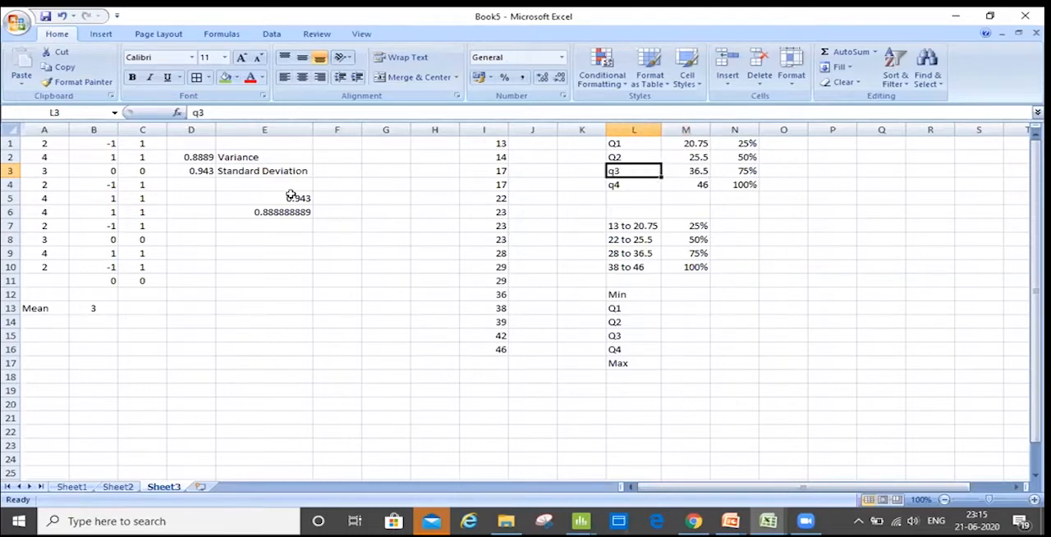
left_click(484, 143)
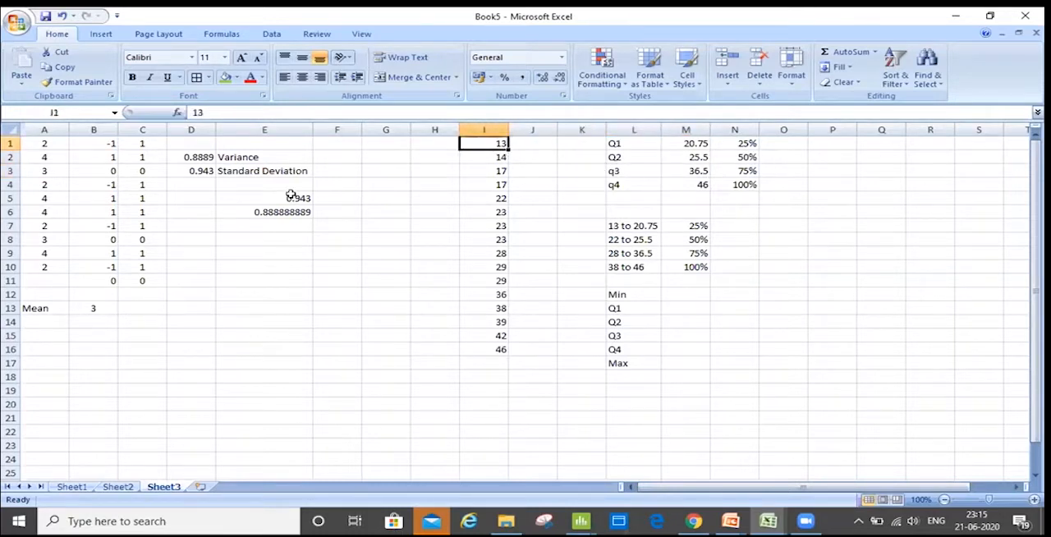
left_click(582, 143)
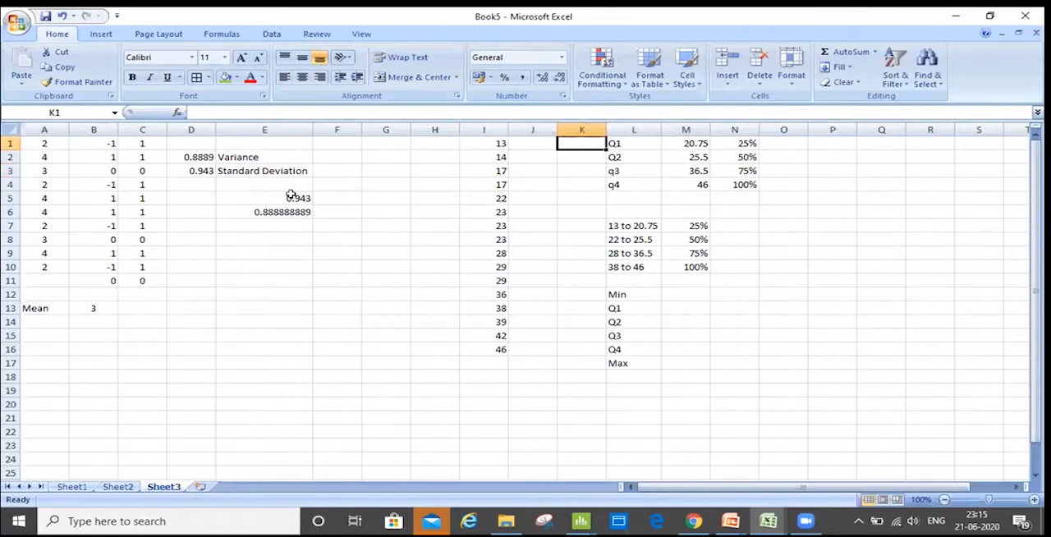
left_click(686, 143)
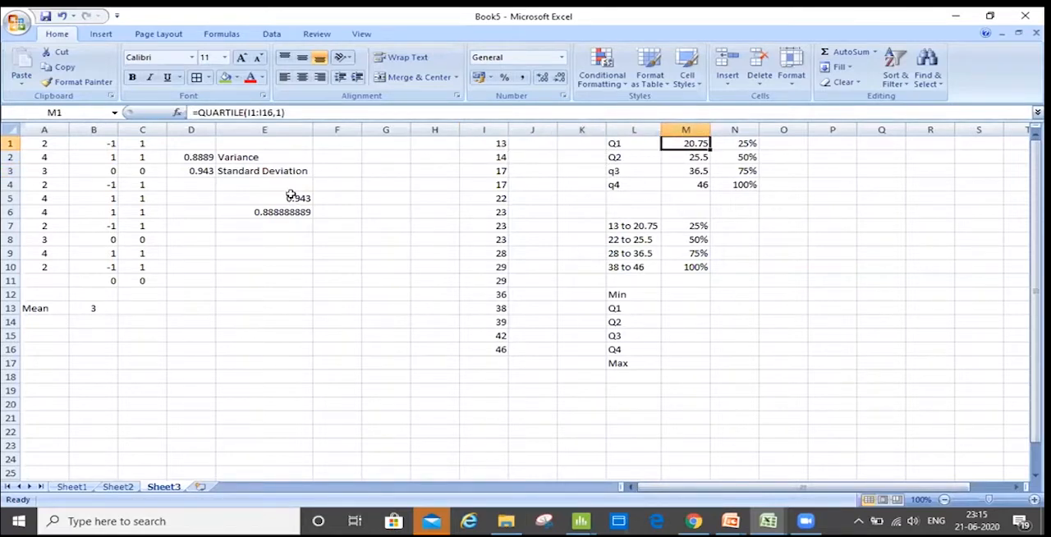
left_click(533, 143)
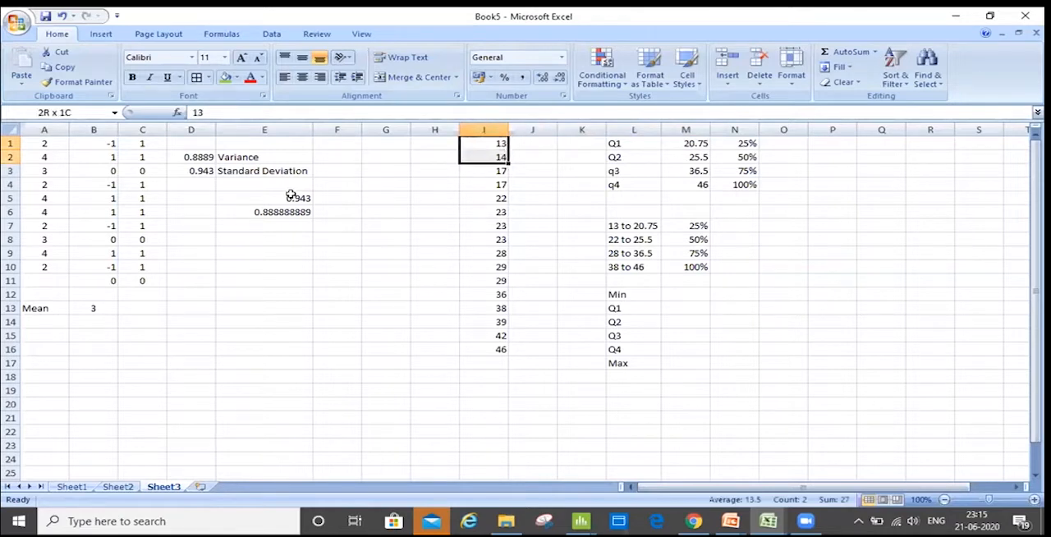
Compare the I1:I16 data range with the q3 and Q1 quartile formulas.
left_click_drag(483, 143, 484, 349)
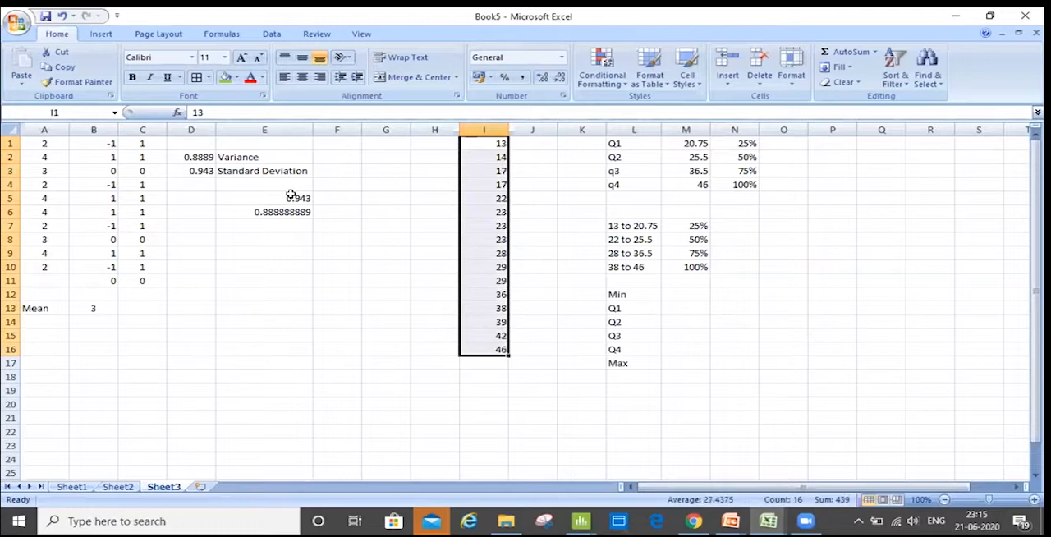
left_click(581, 143)
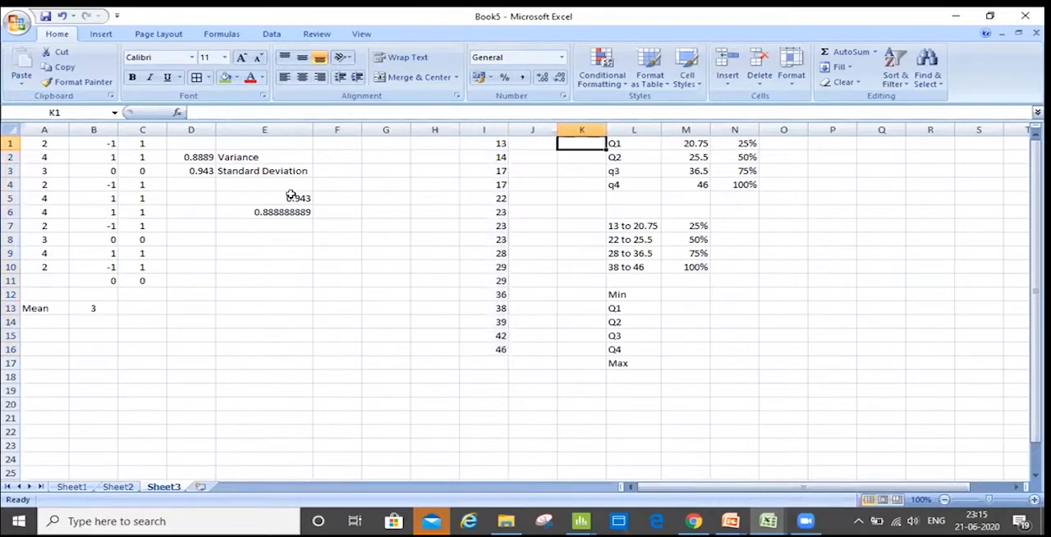
left_click(686, 170)
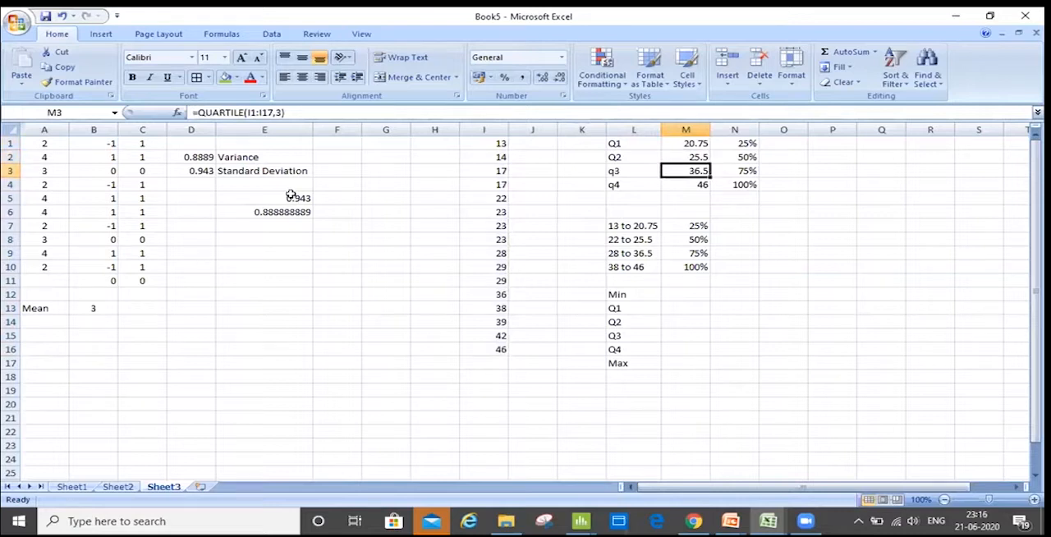
left_click(686, 143)
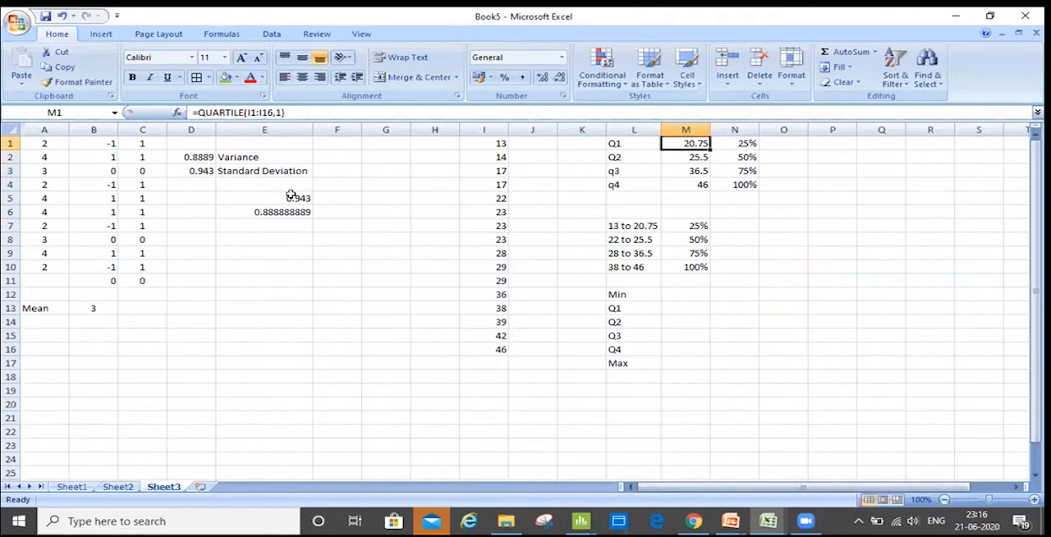
Rewrite q3 as QUARTILE over I1:I16 with quart 3, returning 36.5.
left_click(686, 157)
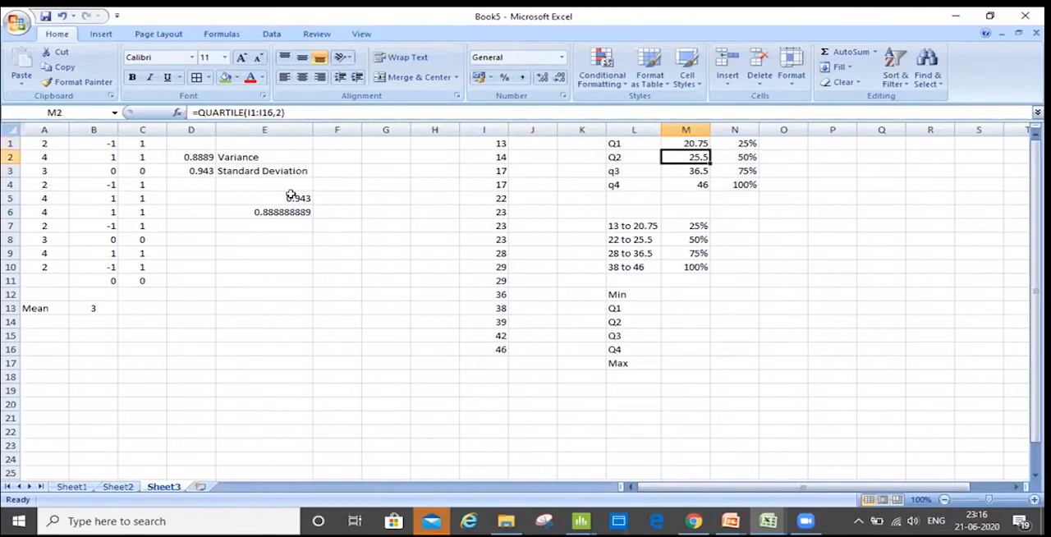
left_click(686, 170)
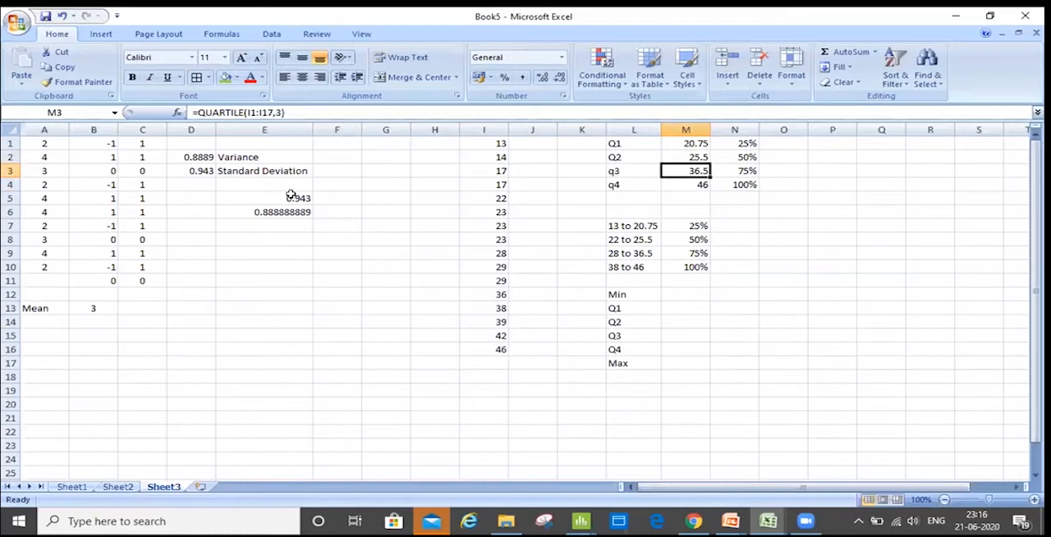
left_click(634, 171)
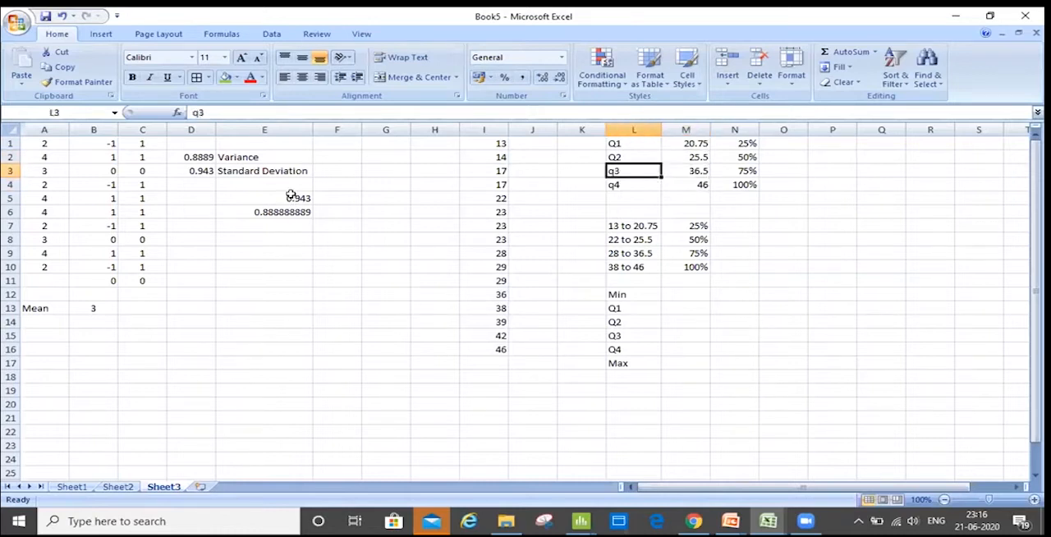
left_click(686, 170)
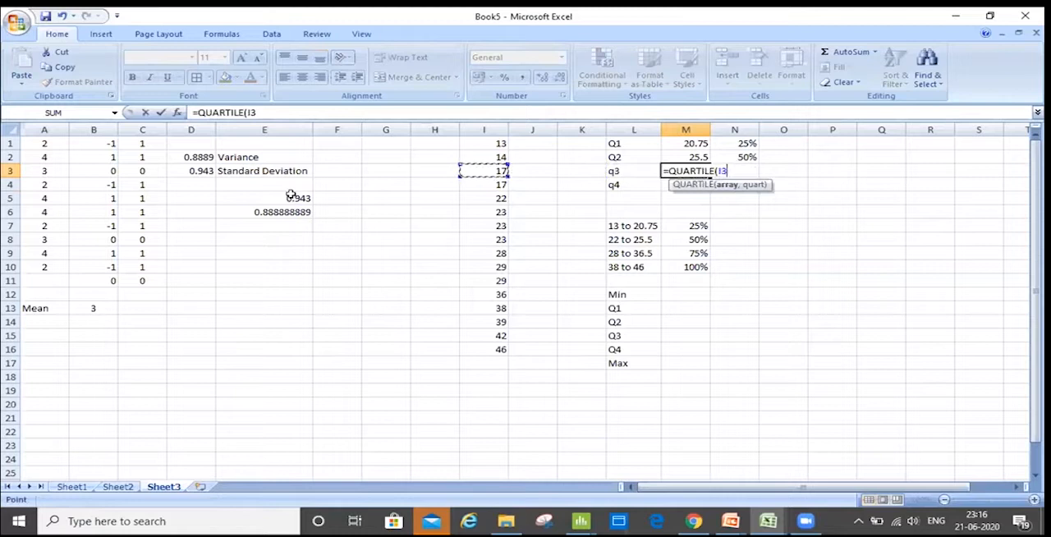
left_click_drag(484, 171, 484, 335)
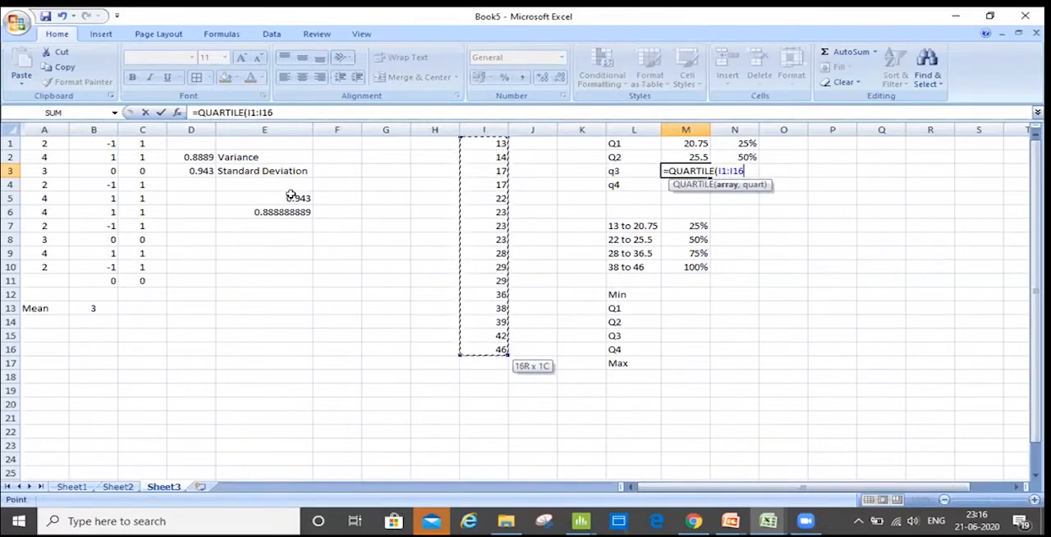
type(",3")
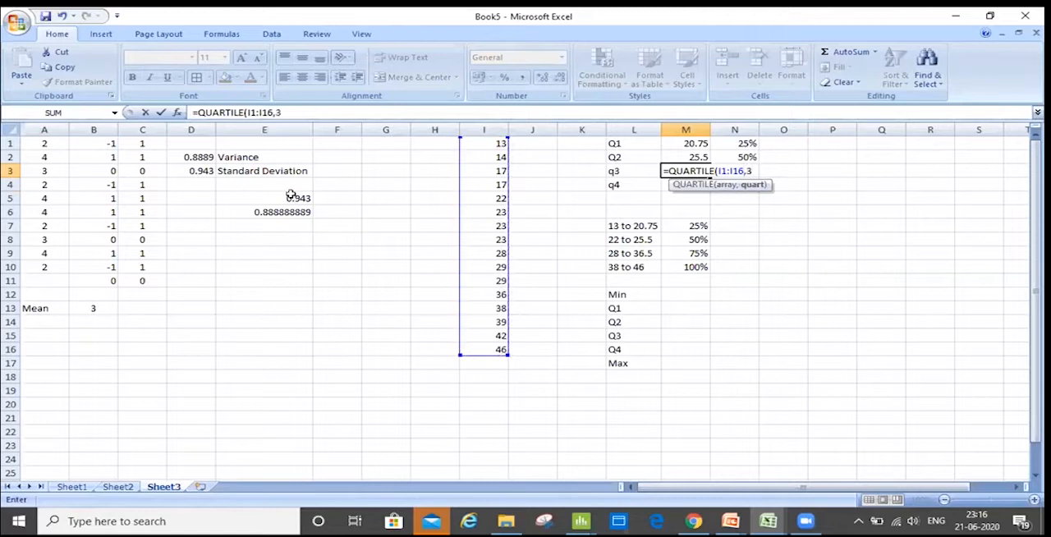
key("Return")
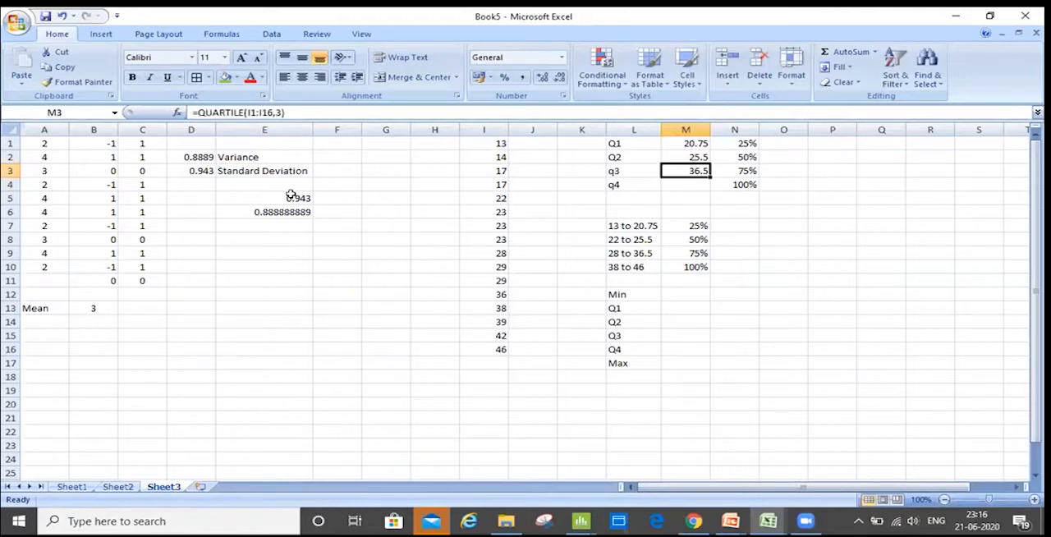
left_click(686, 184)
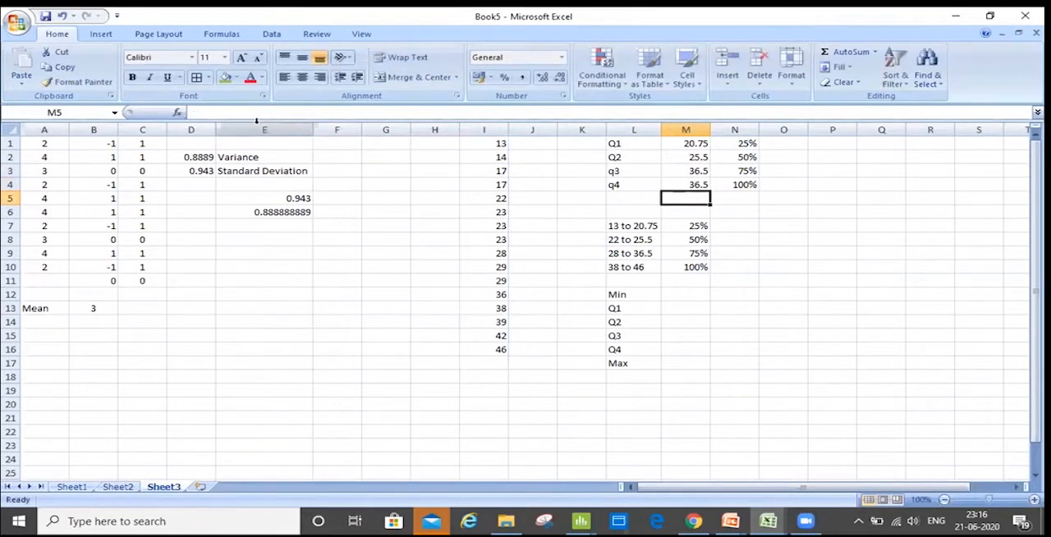
Rewrite q4 as QUARTILE over I1:I16 with quart 4, returning 46.
left_click(685, 184)
type("=QUARTILE(I1:I16")
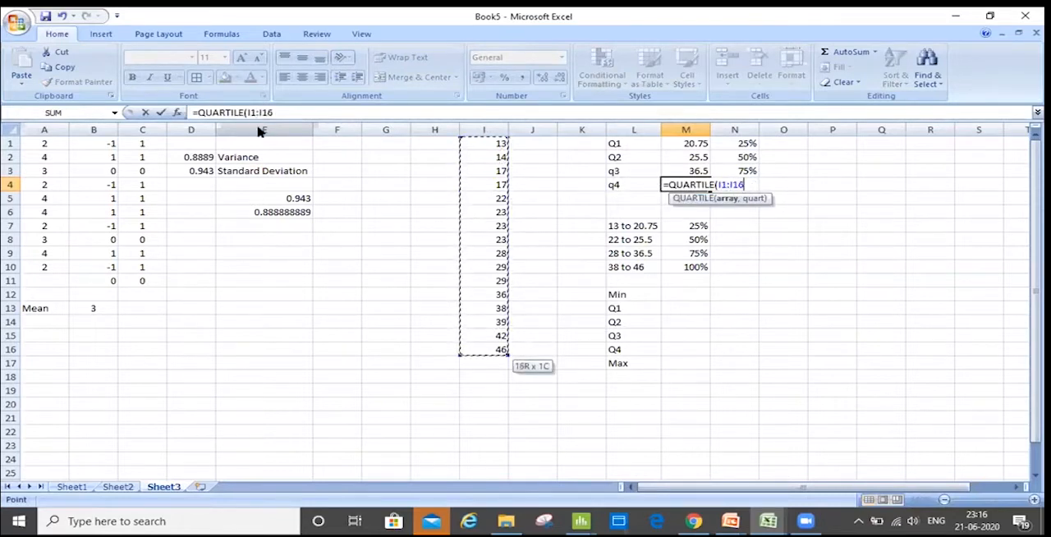
type(",4)")
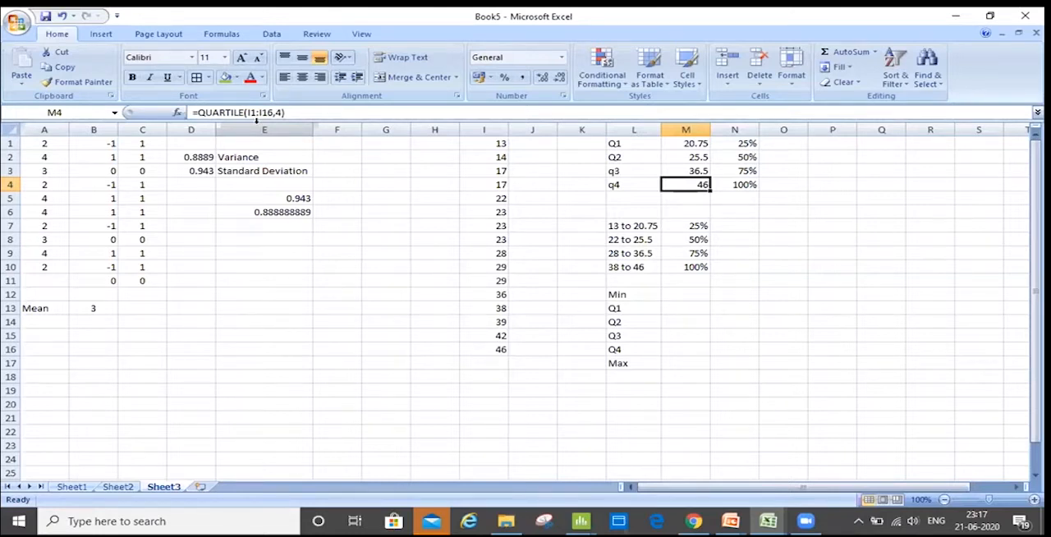
left_click(686, 170)
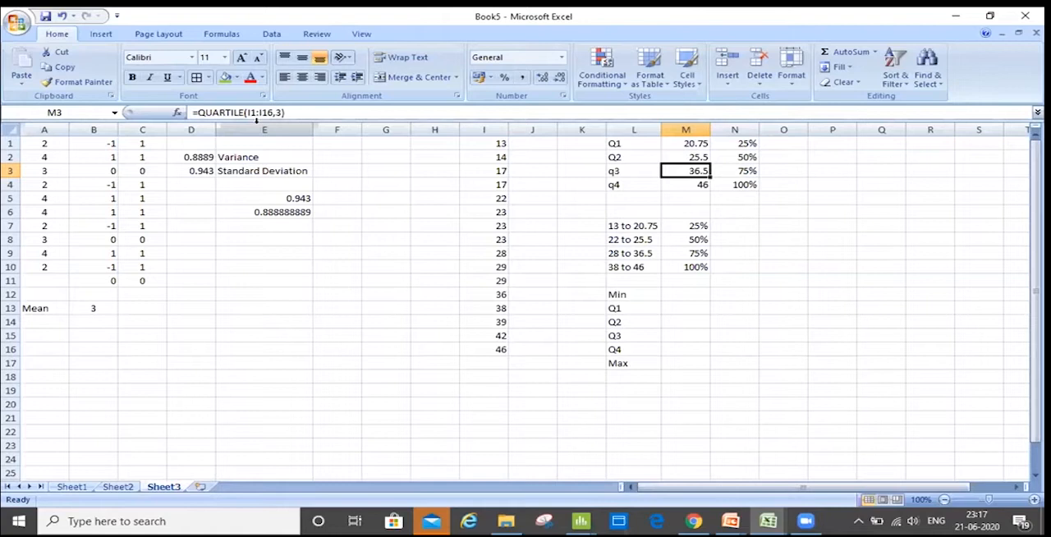
left_click(686, 184)
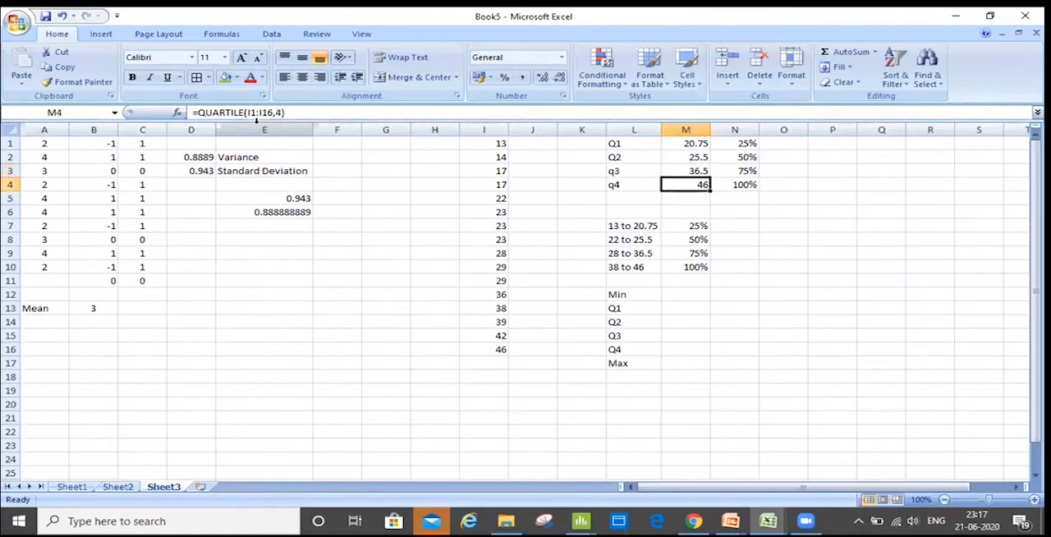
left_click(532, 156)
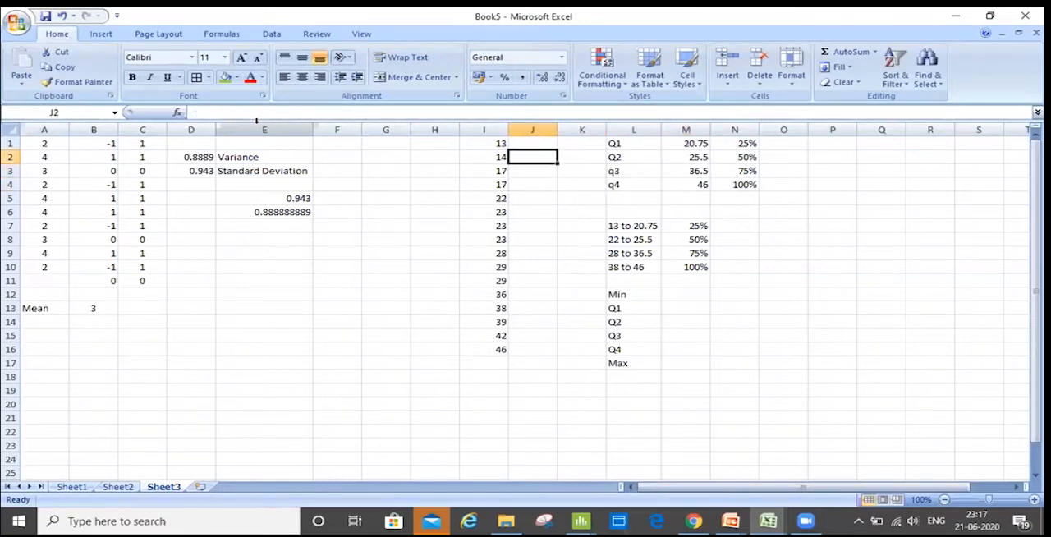
Number column J and shade J5:J8 dark blue and J9:J12 red.
type("2")
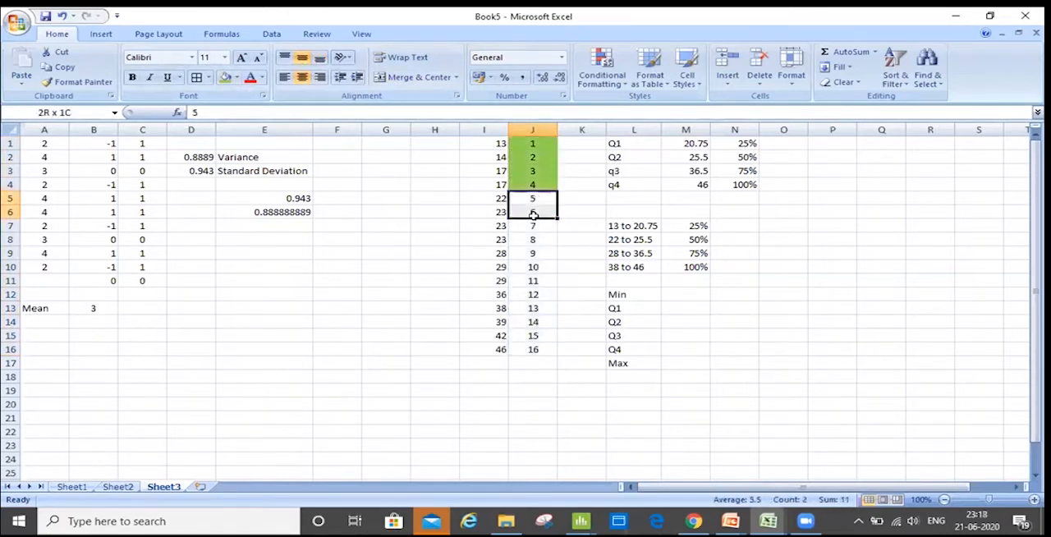
left_click_drag(532, 198, 532, 239)
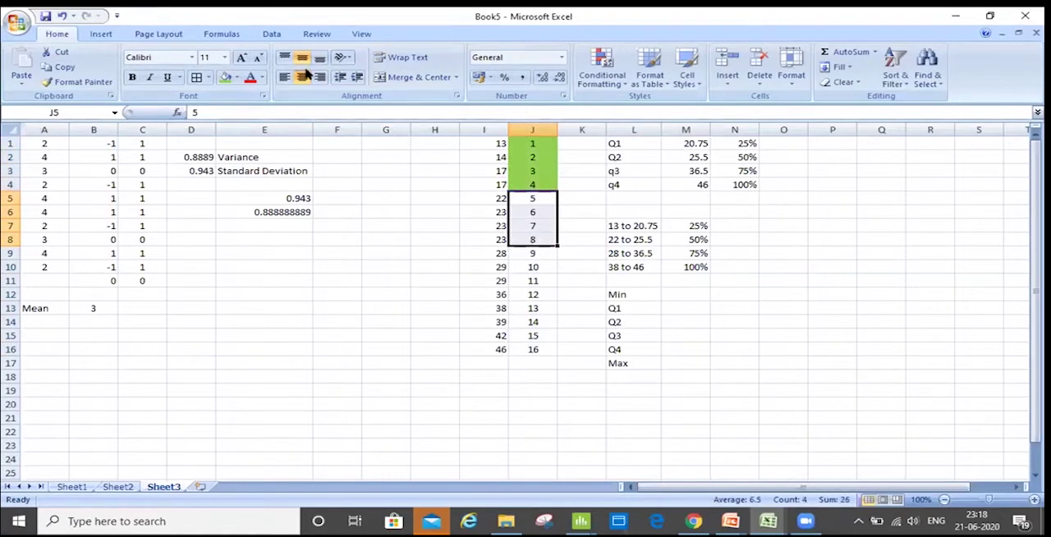
left_click(238, 78)
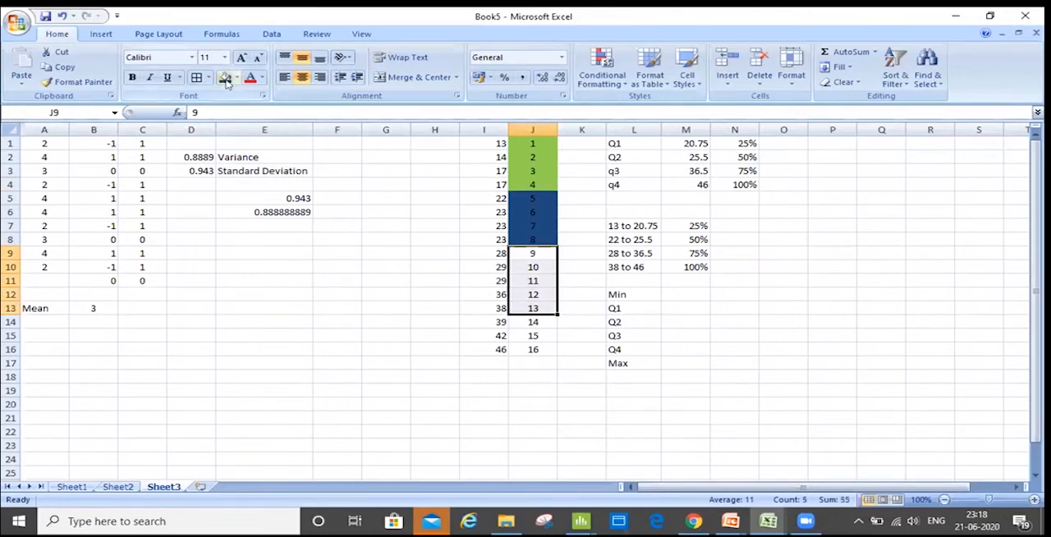
left_click(236, 76)
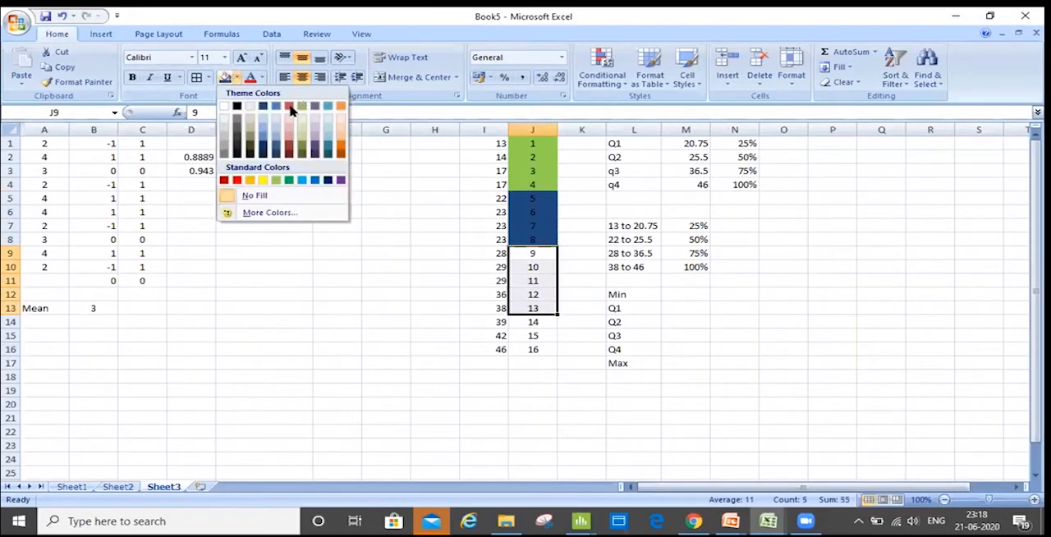
left_click(237, 180)
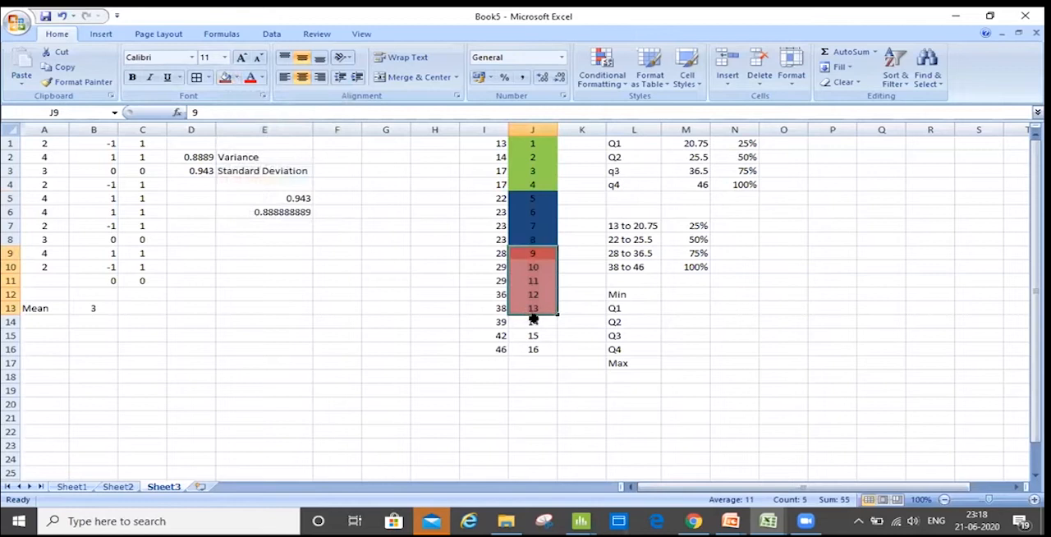
Shade J13:J16 light blue, completing four colour groups of four, then review the Q1 cell.
left_click(532, 321)
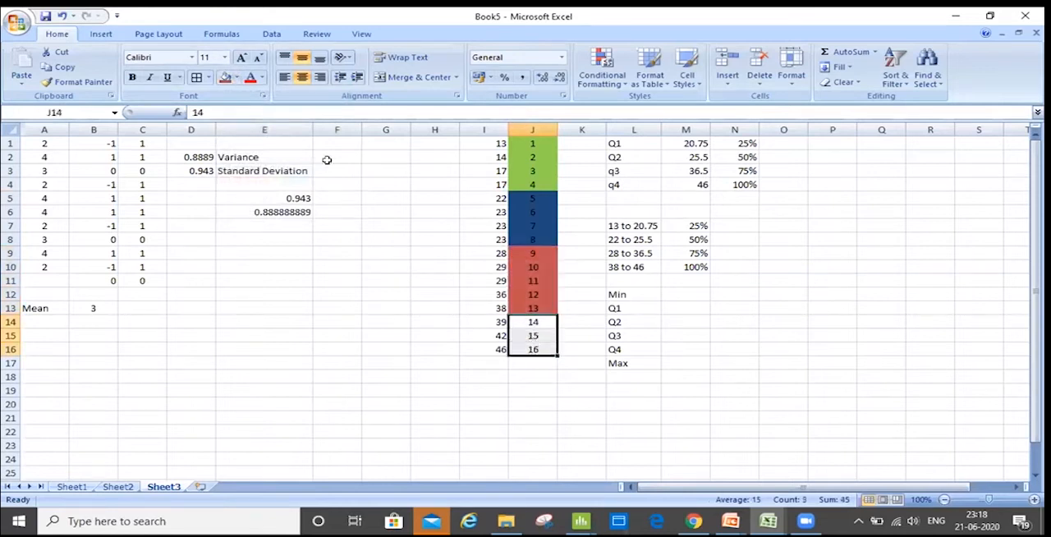
mouse_move(575, 149)
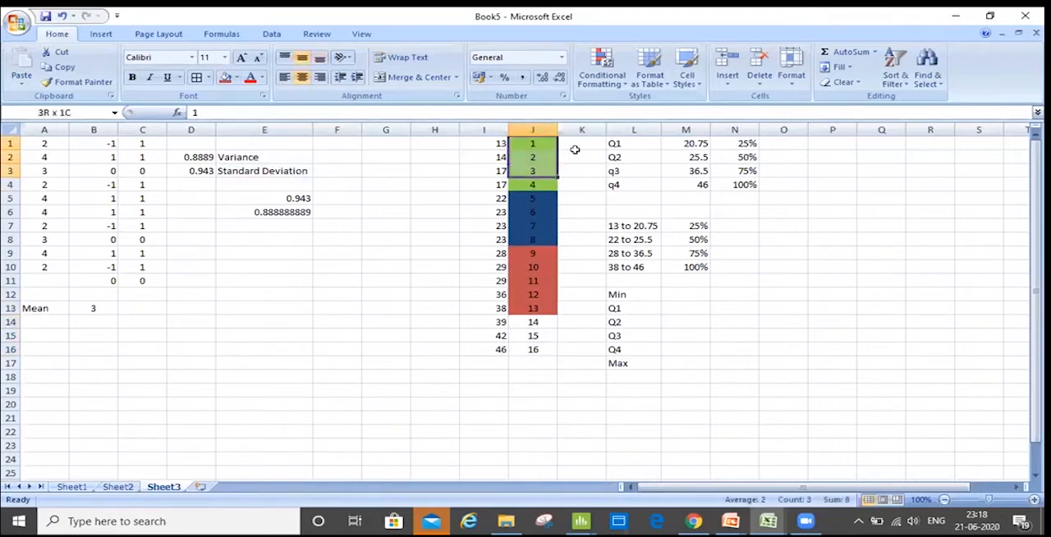
left_click(533, 198)
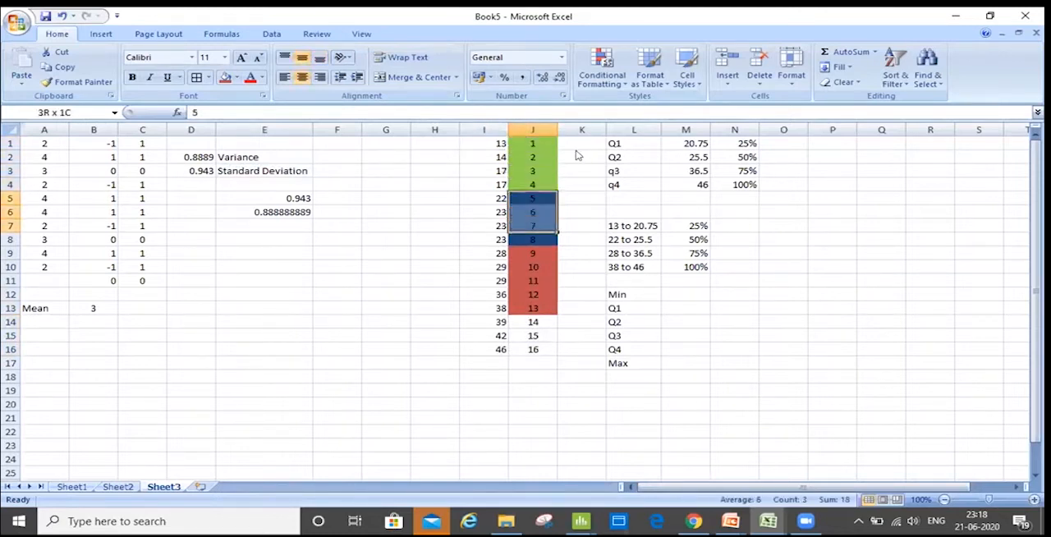
left_click(532, 253)
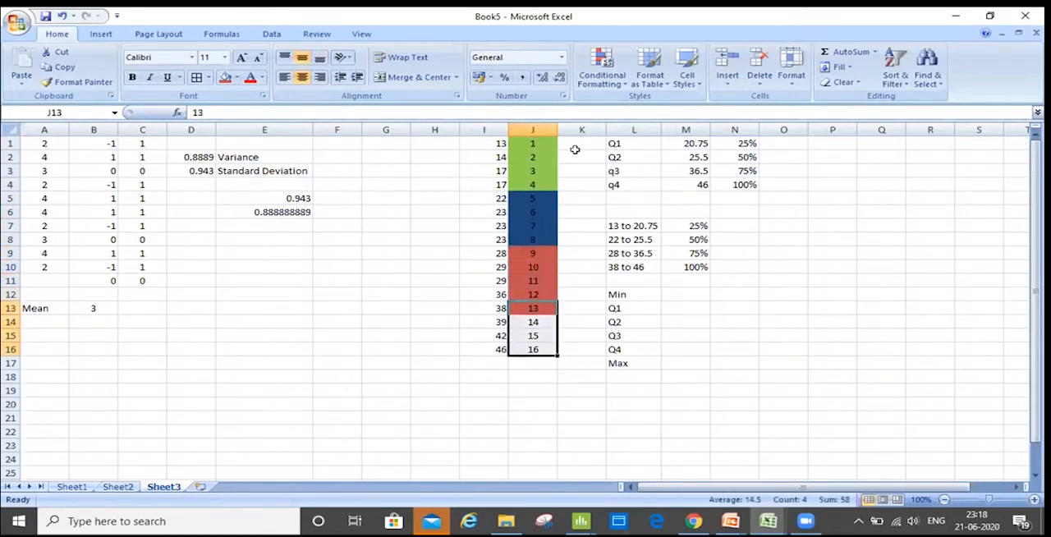
left_click(237, 77)
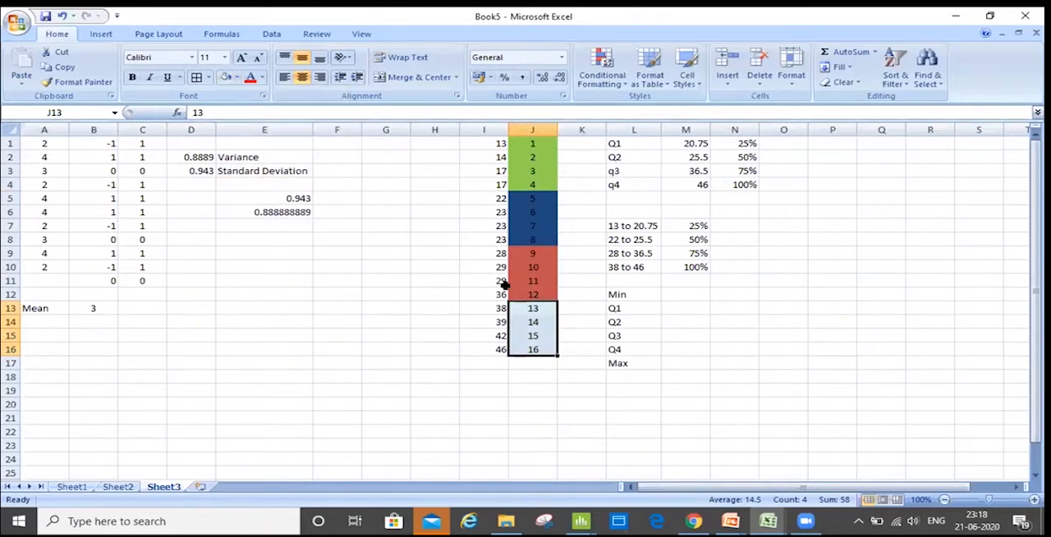
left_click(532, 266)
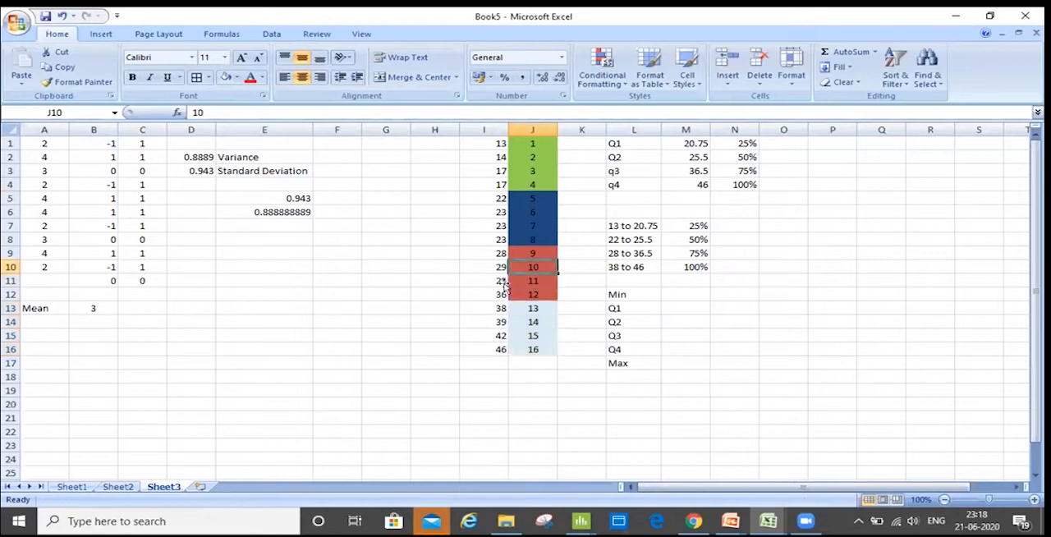
left_click(532, 143)
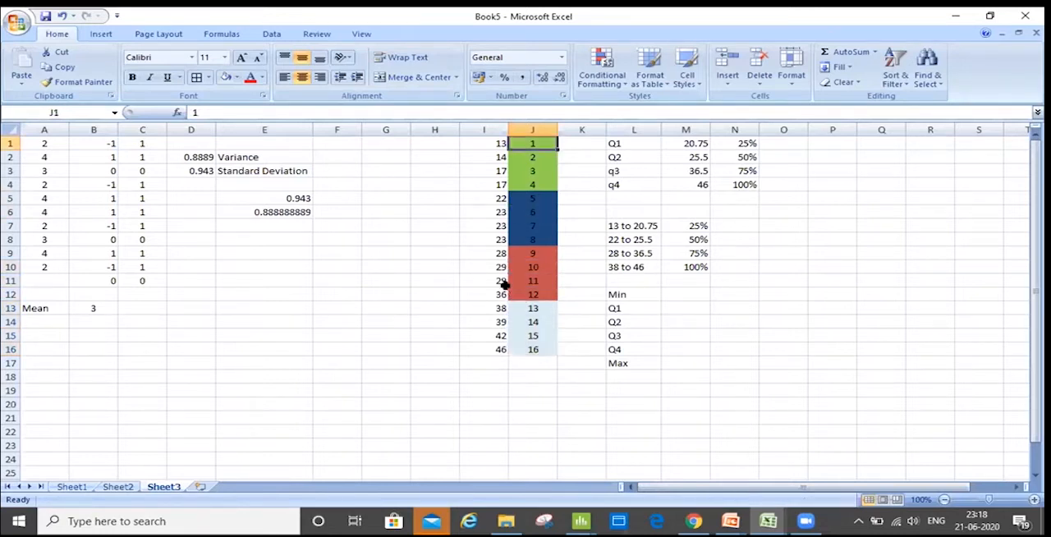
left_click(582, 143)
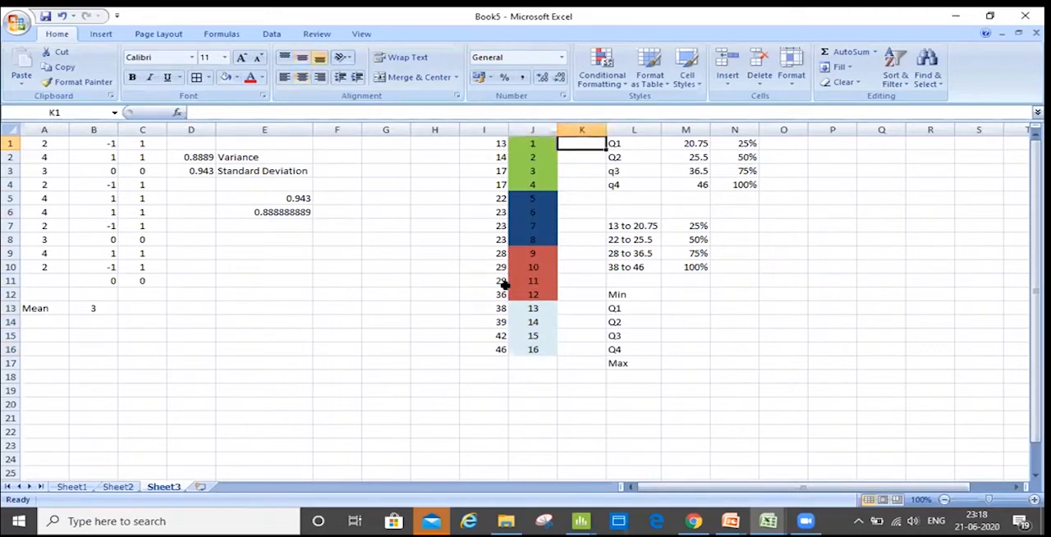
left_click(685, 143)
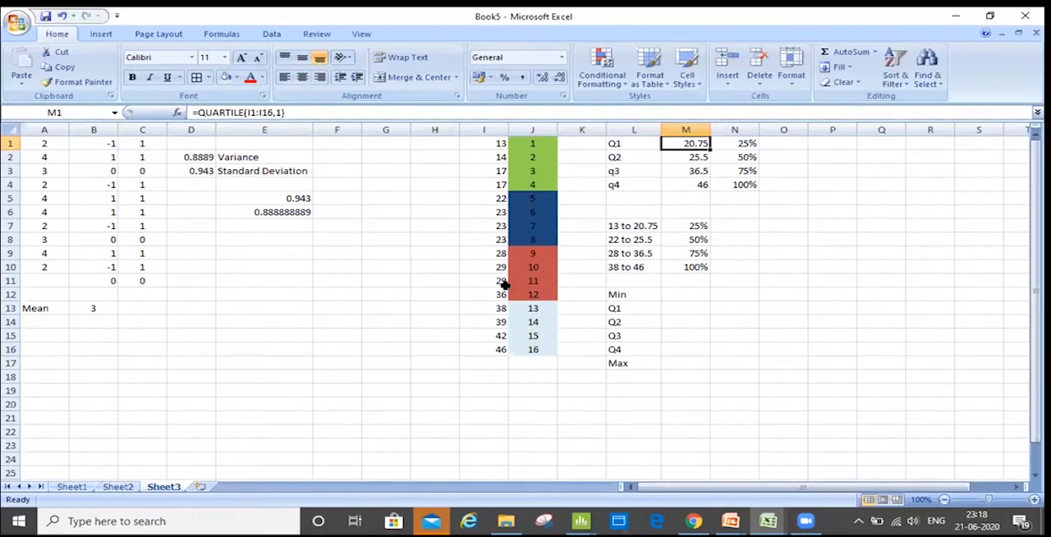
mouse_move(278, 151)
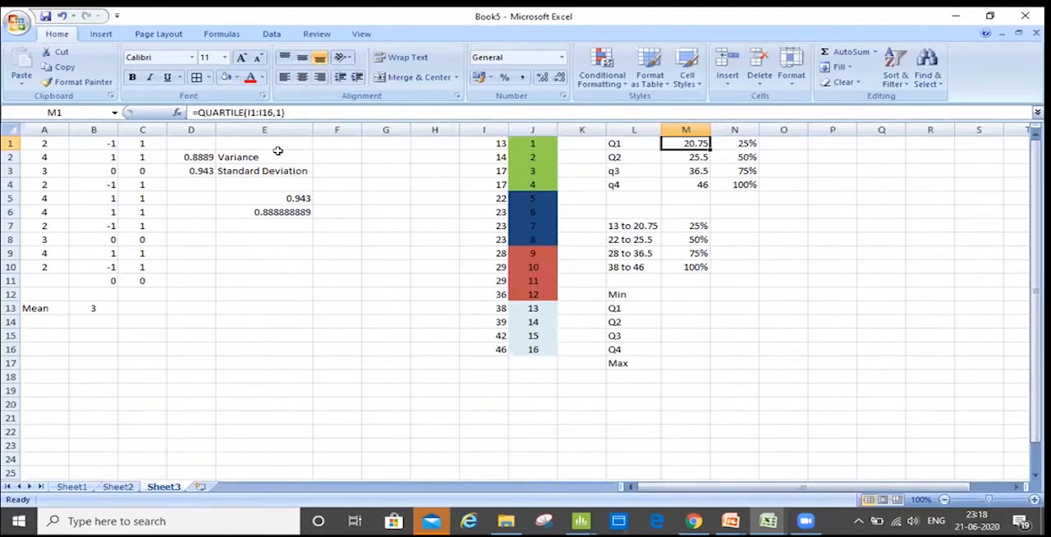
mouse_move(475, 354)
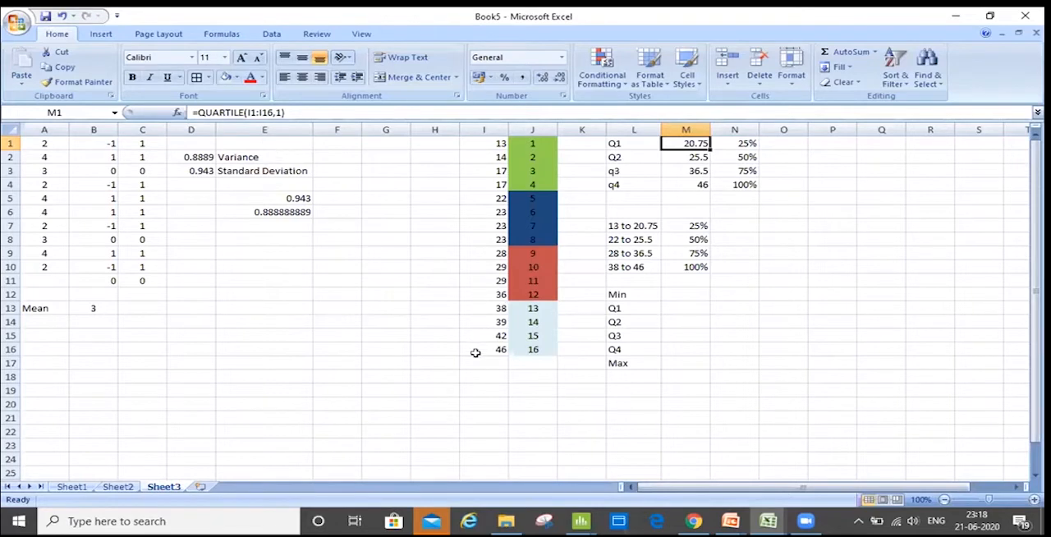
mouse_move(497, 375)
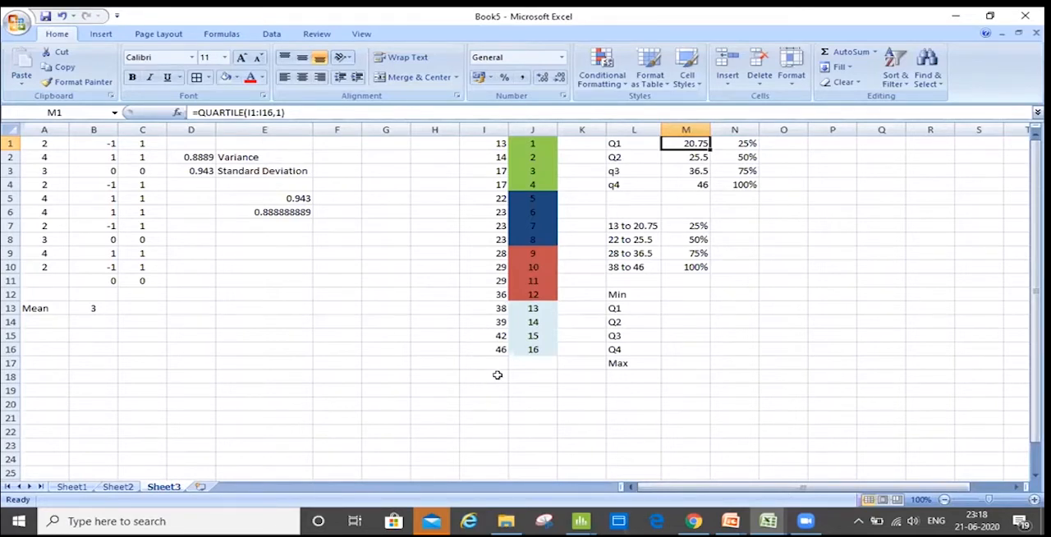
mouse_move(285, 97)
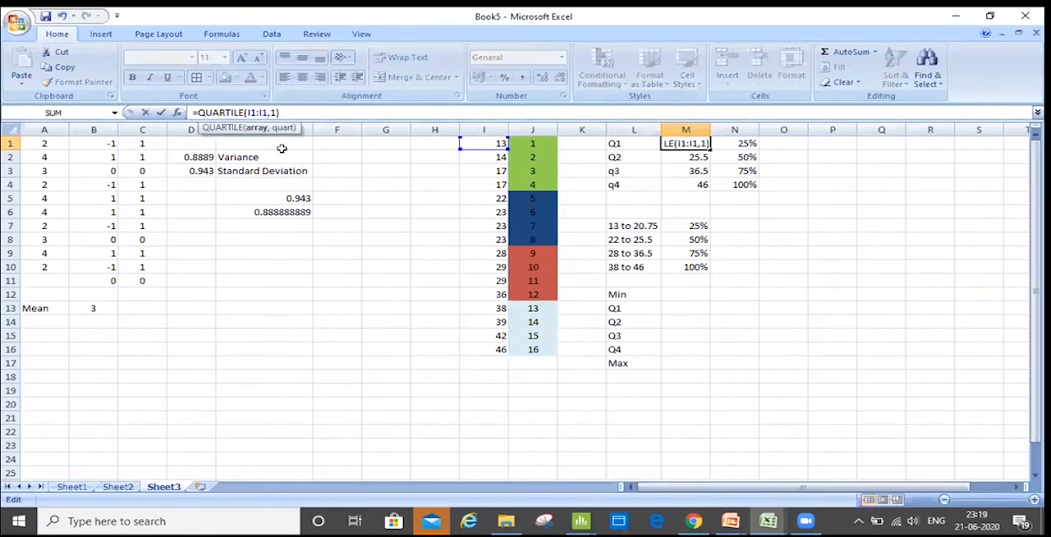
Keep Q1 in M1 as QUARTILE(I1:I16,1), still showing 20.75.
type("6")
key("Return")
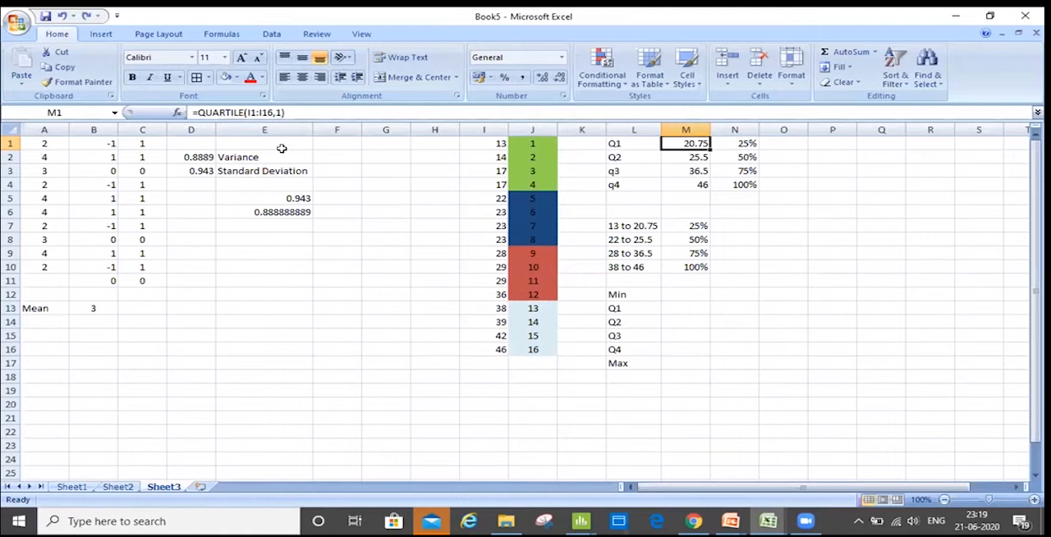
left_click(582, 294)
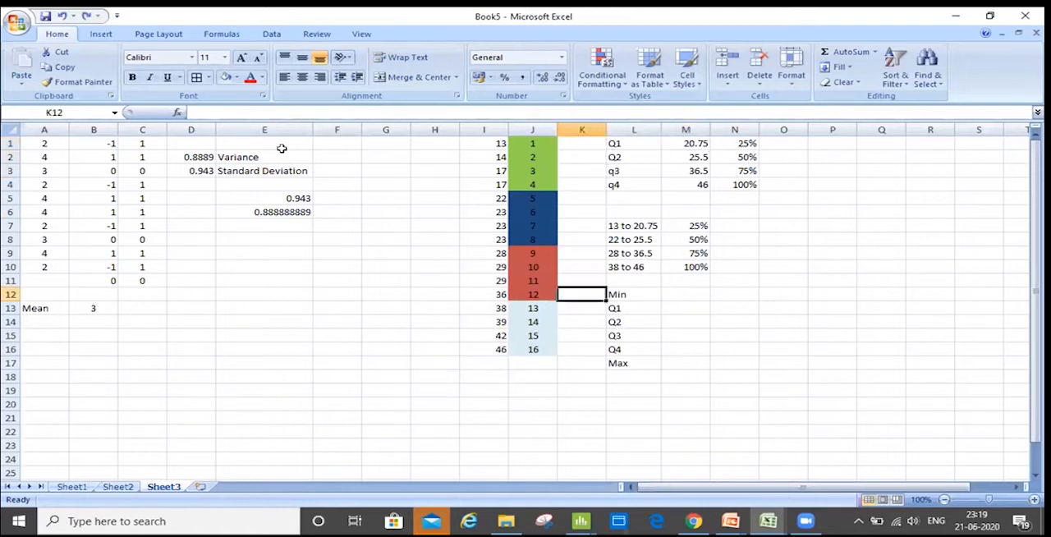
Add the values 100 and 105 below 46 in I17 and I18.
left_click(532, 363)
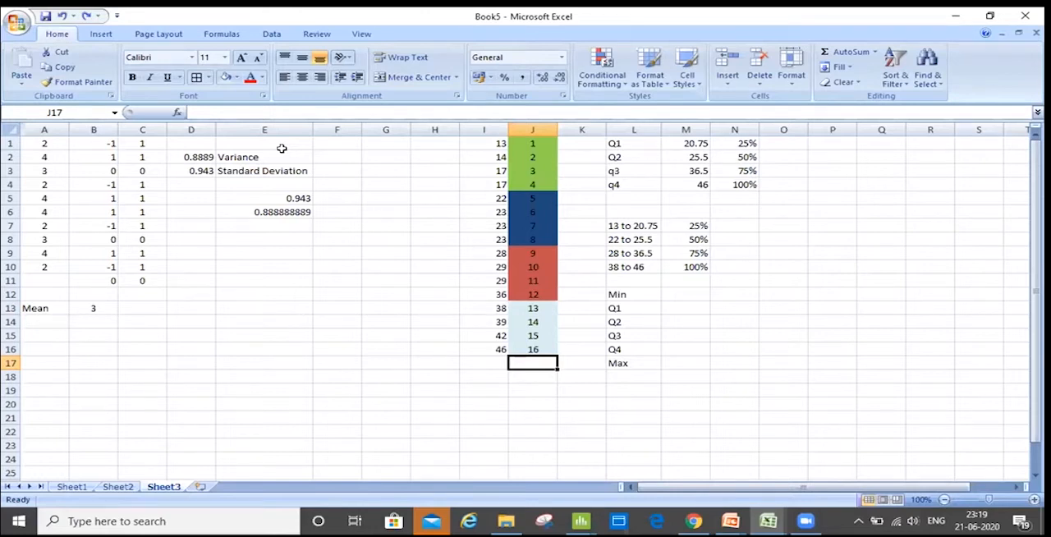
left_click(533, 349)
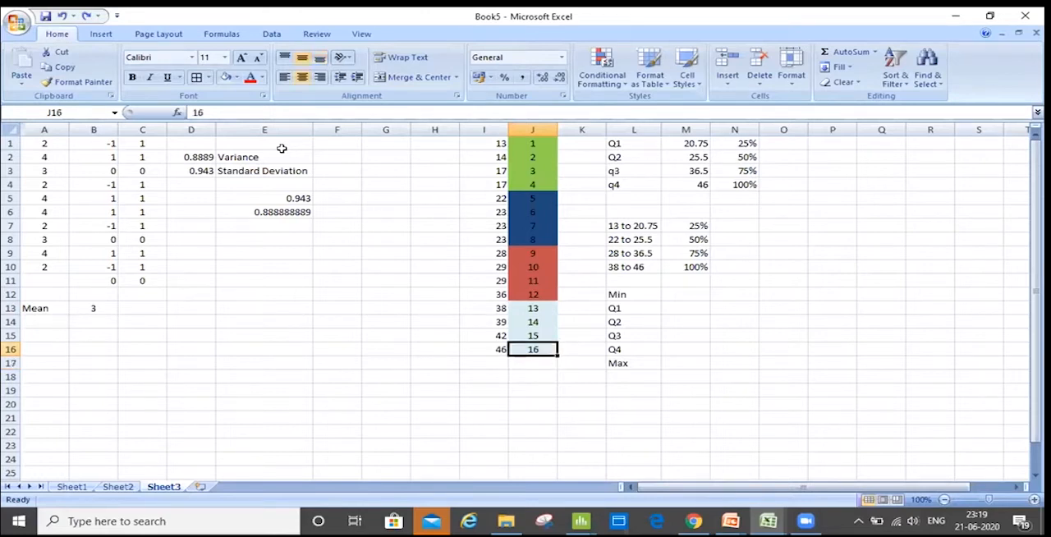
left_click(484, 239)
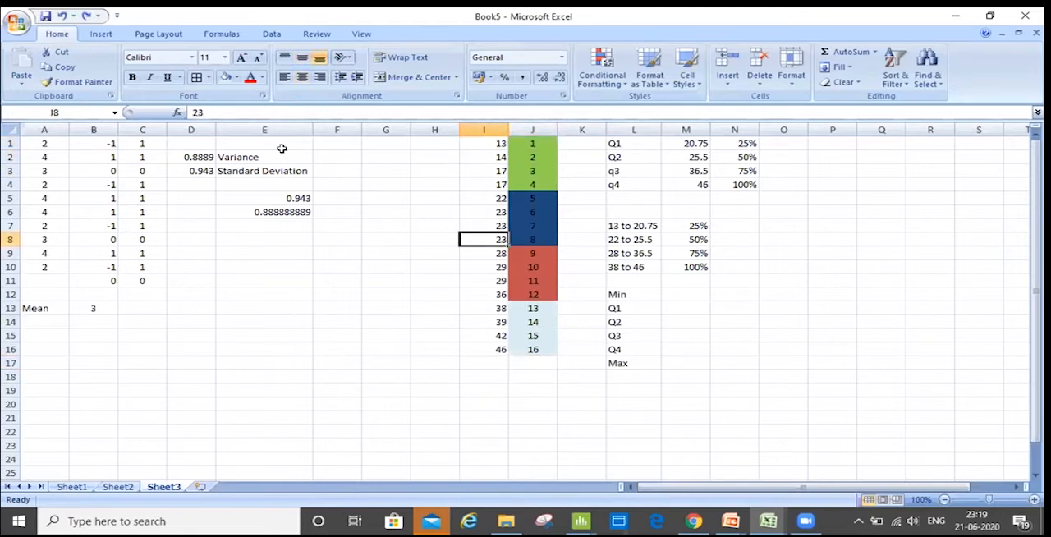
type("100")
left_click(484, 377)
type("105")
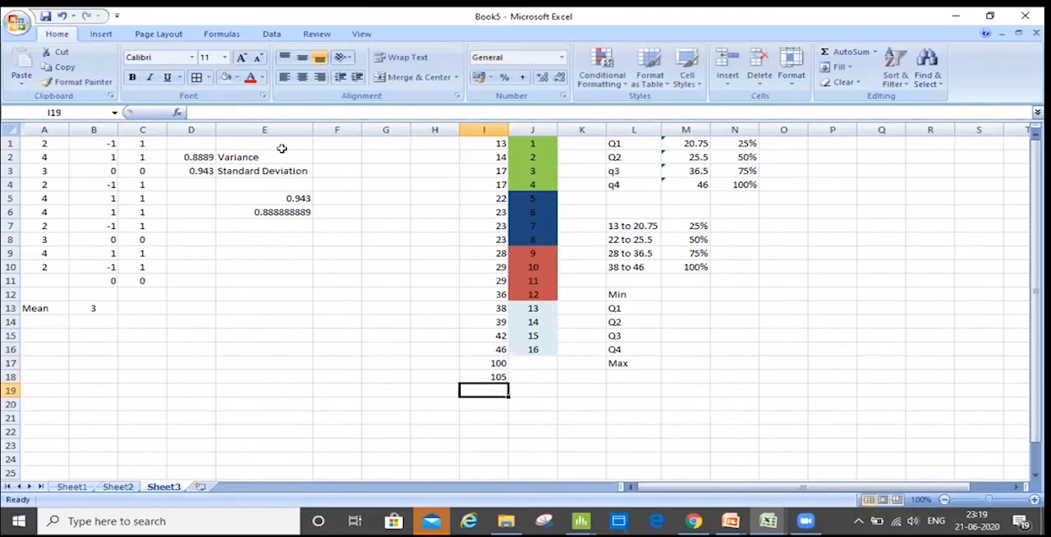
scroll("down", 3)
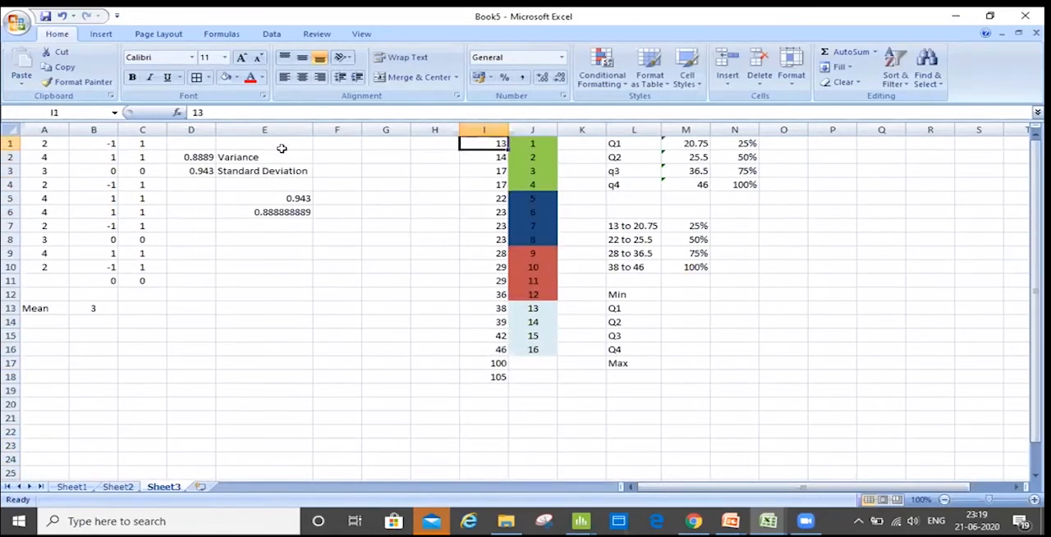
Check the extended I1:I18 data and Q1 formula, leaving a blank column N before the percentages.
left_click(484, 376)
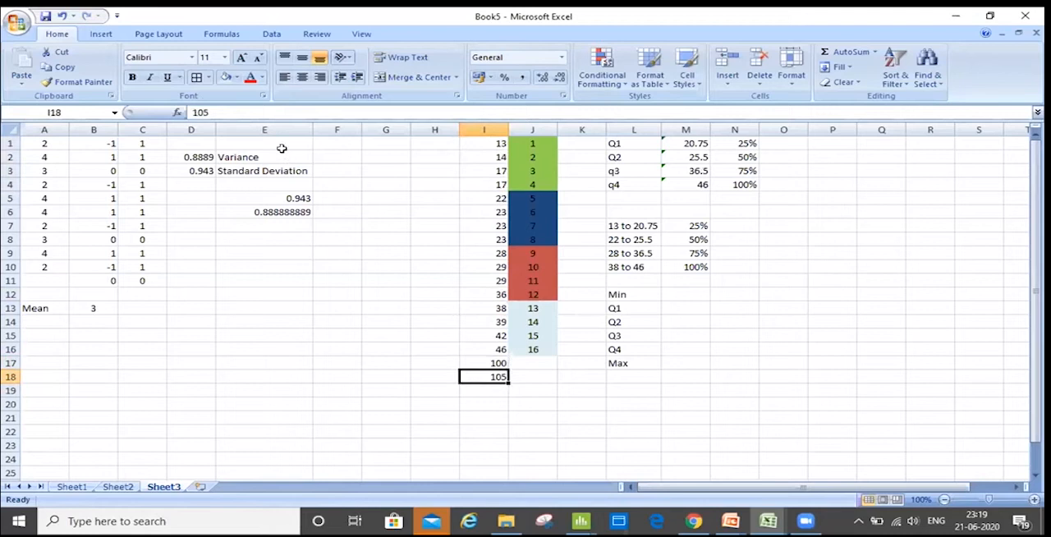
left_click(484, 143)
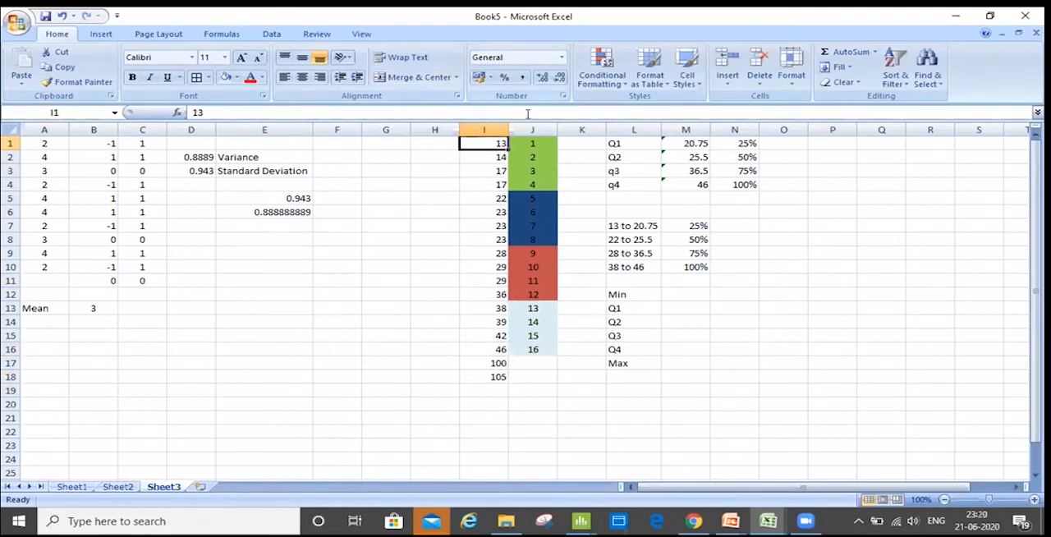
left_click(532, 130)
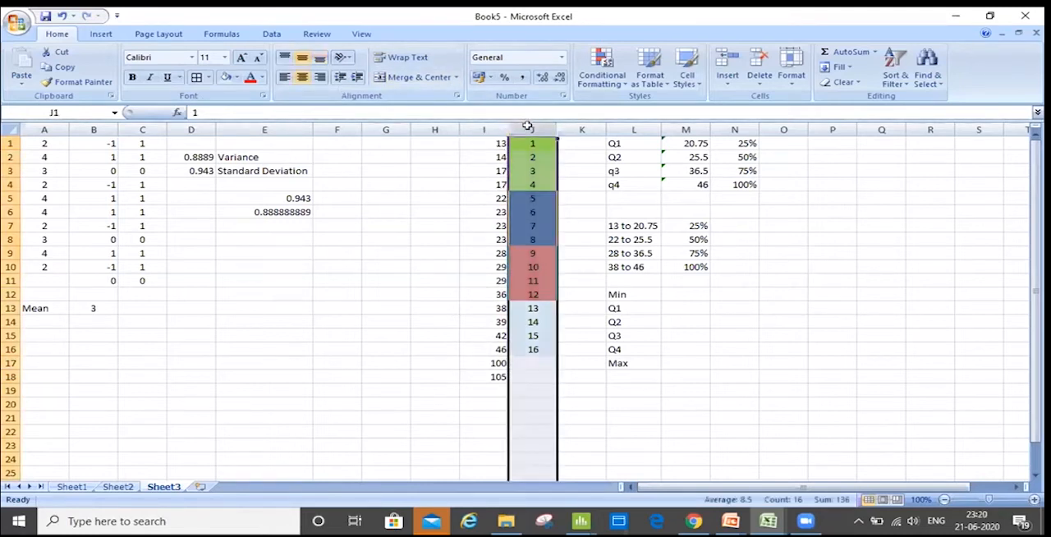
left_click(686, 143)
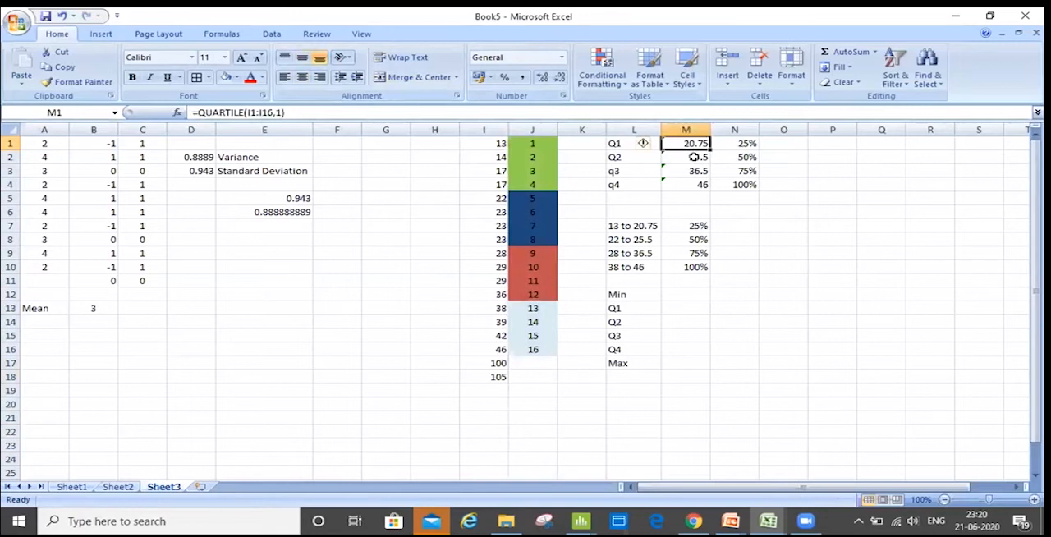
left_click(484, 143)
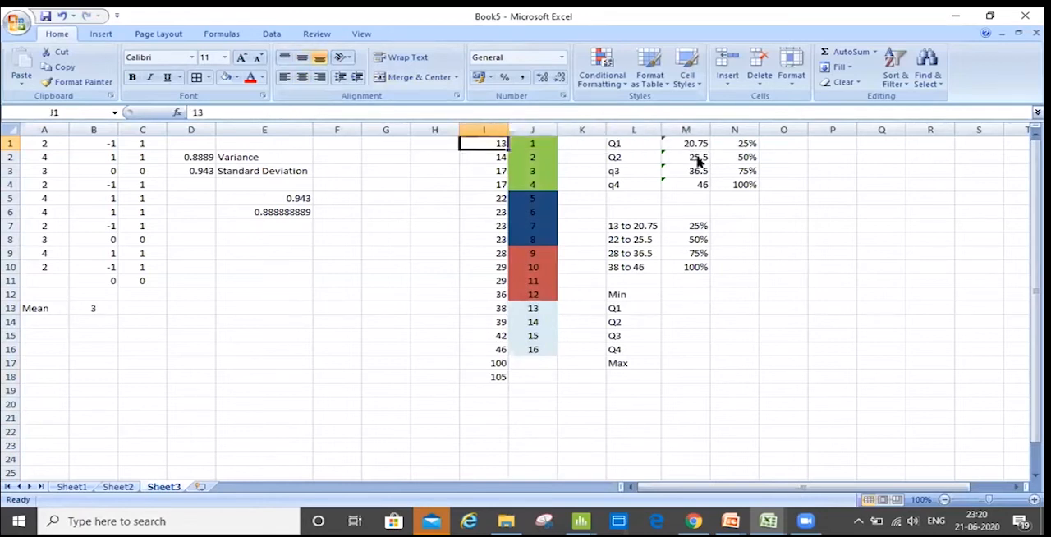
left_click_drag(483, 143, 483, 376)
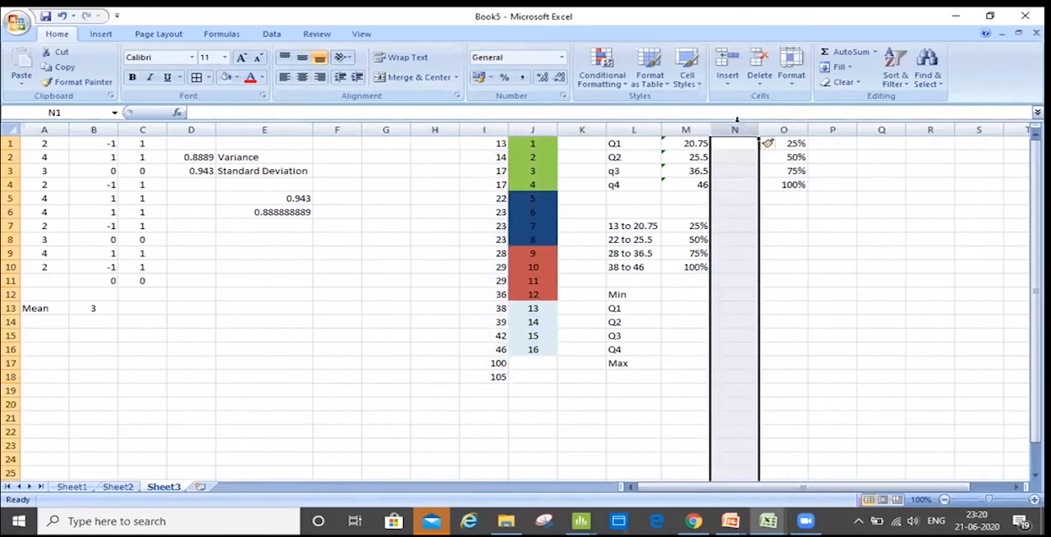
Enter =QUARTILE(I1:I18,1) in N1, giving 22.25.
left_click(734, 143)
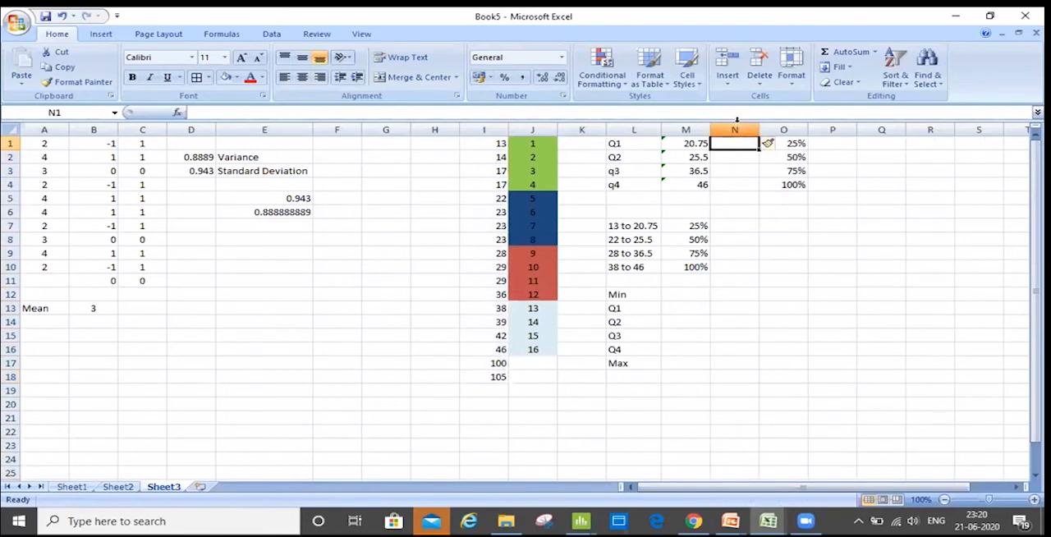
type("=")
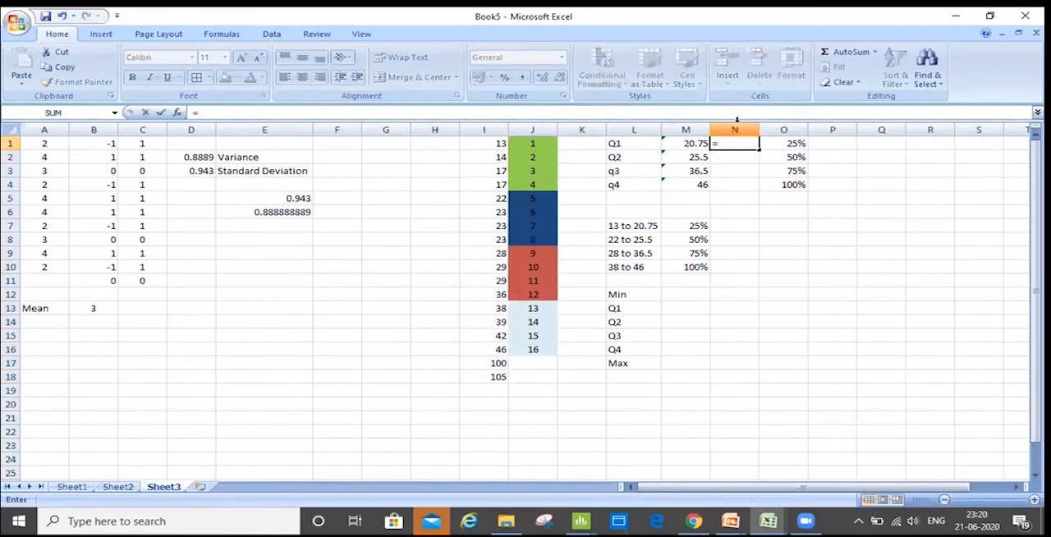
type("=quar")
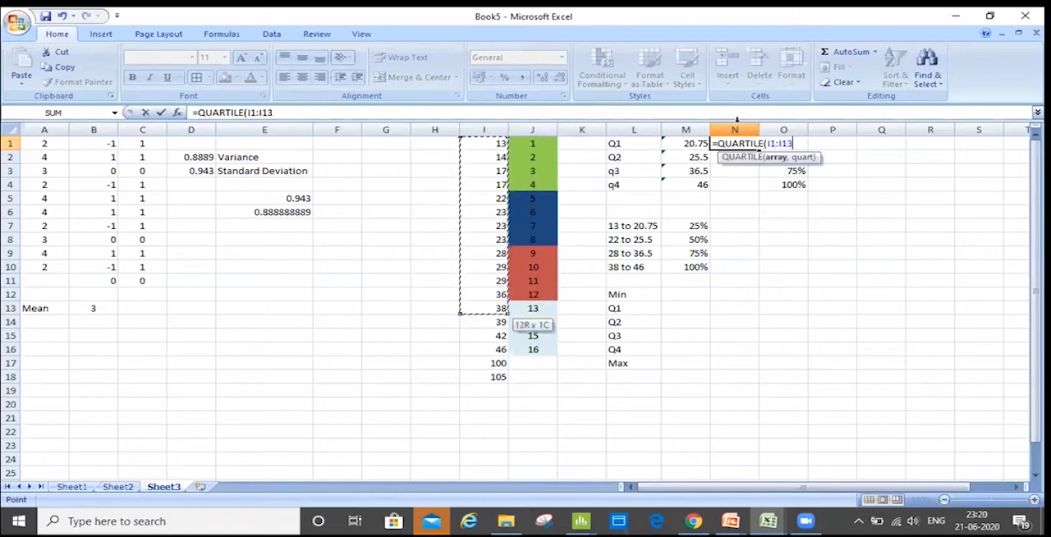
left_click_drag(484, 308, 483, 376)
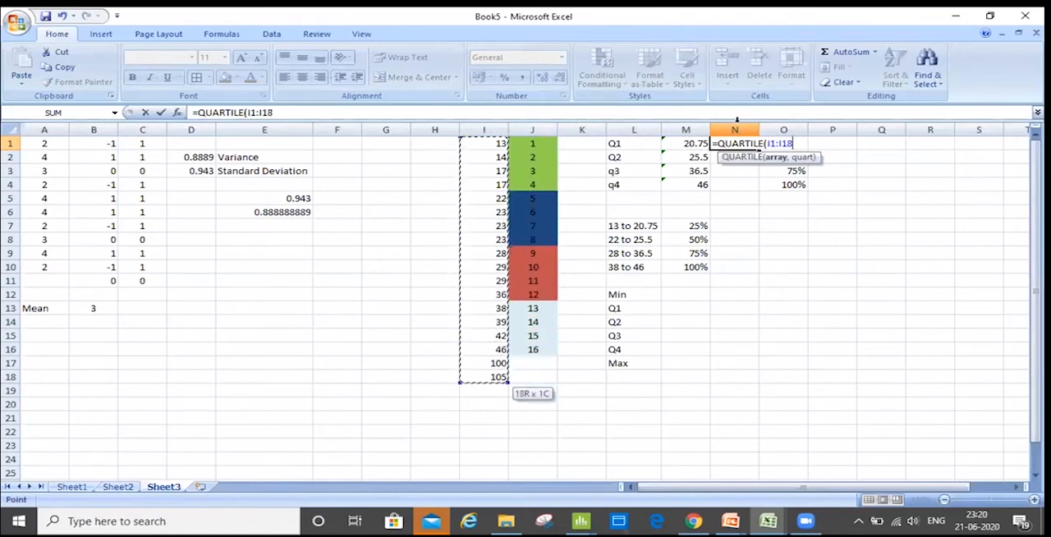
type(",1)")
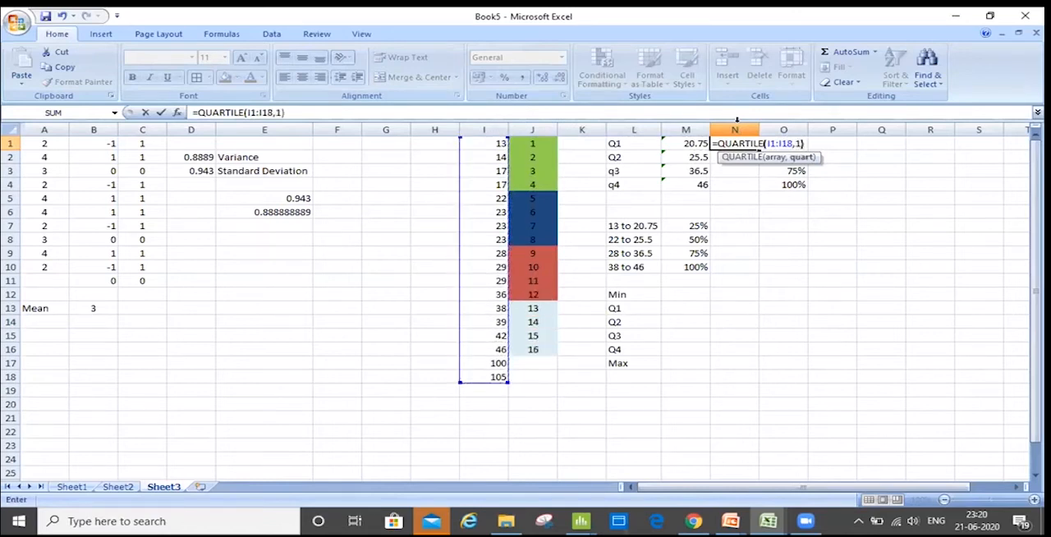
key("Return")
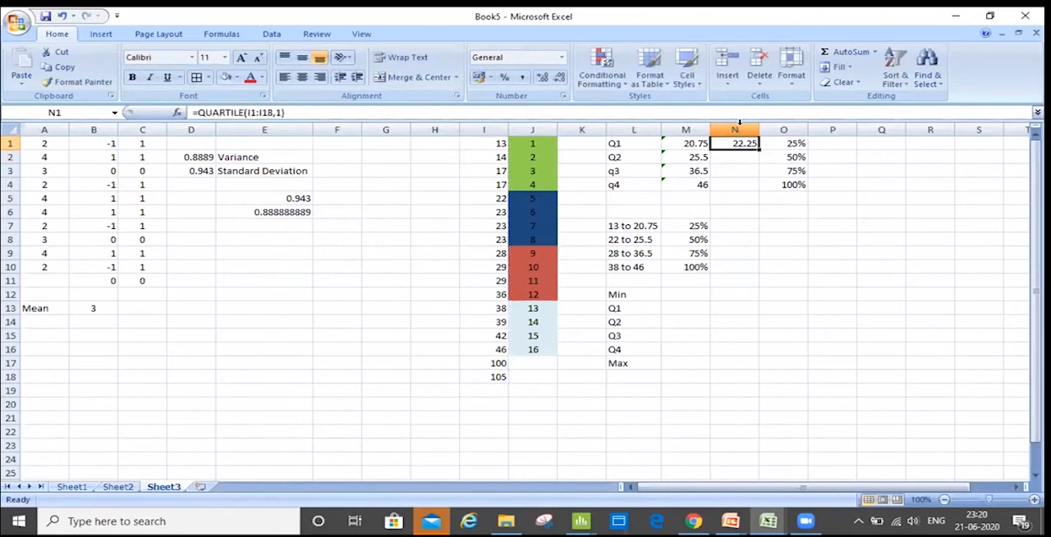
Fill N1 down to N4 and set quart 2, 3, 4, giving 28.5, 38.75 and 105.
left_click_drag(744, 143, 744, 184)
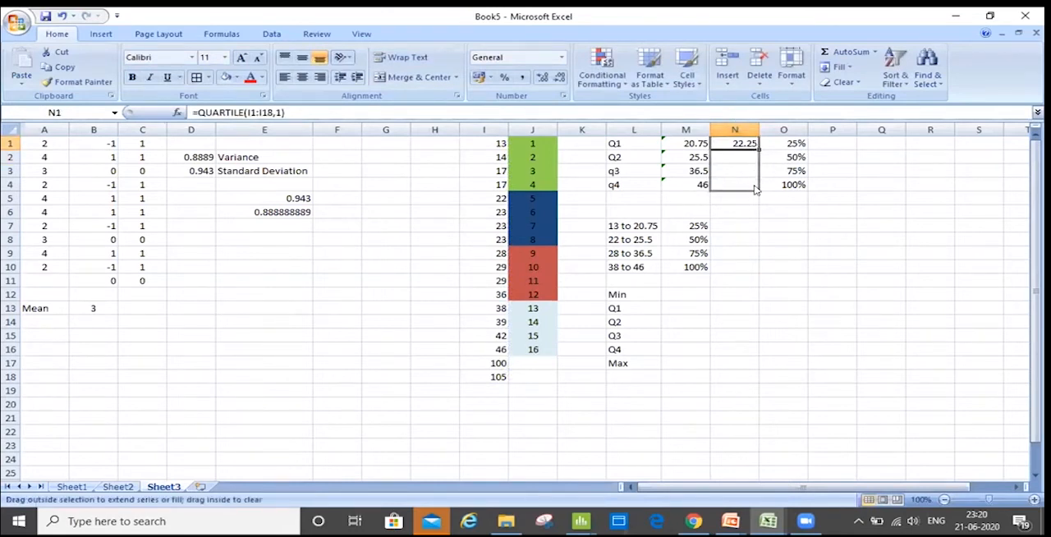
left_click_drag(733, 143, 734, 184)
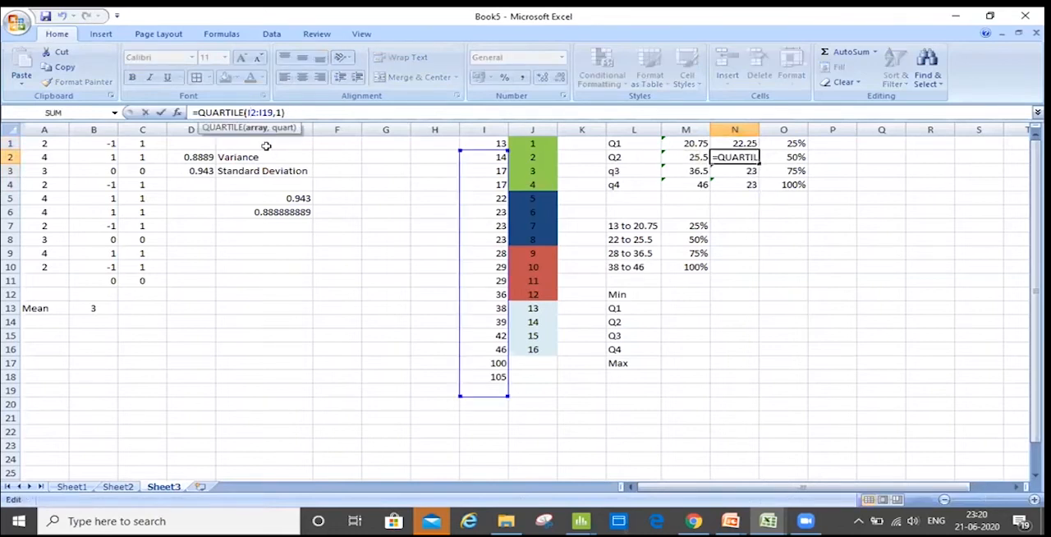
key("Return")
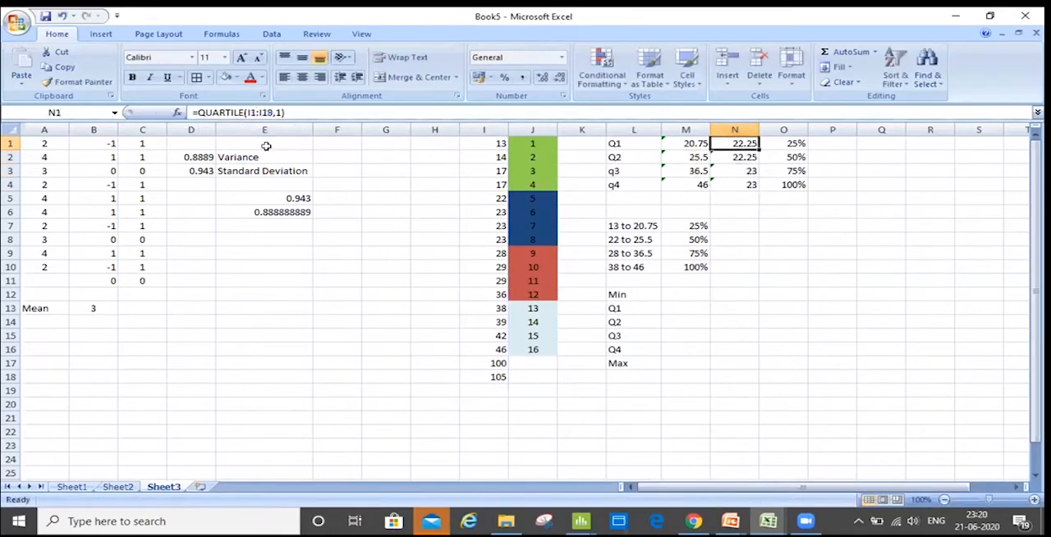
left_click(734, 157)
type("=QUARTILE(I1:I18,2)")
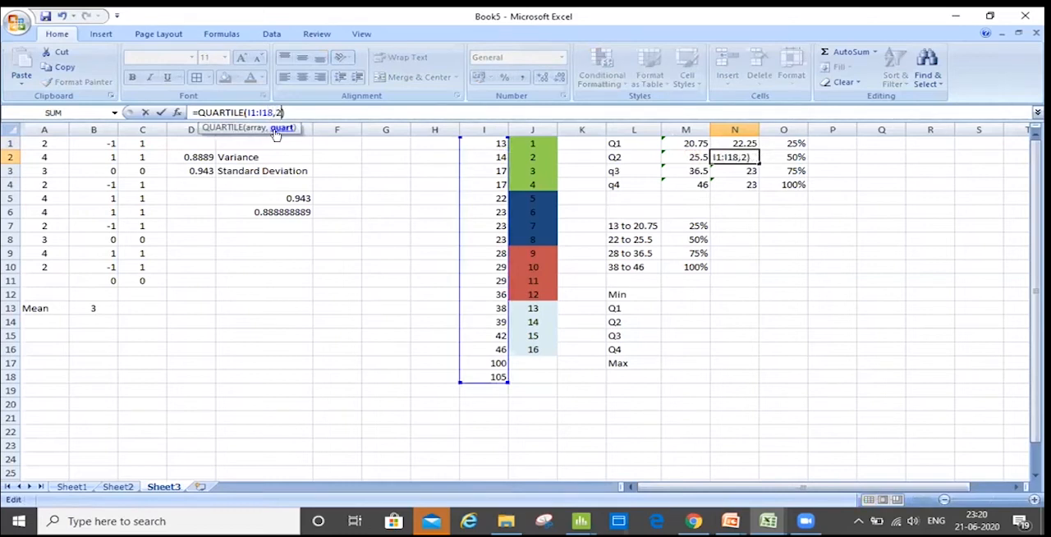
key("Return")
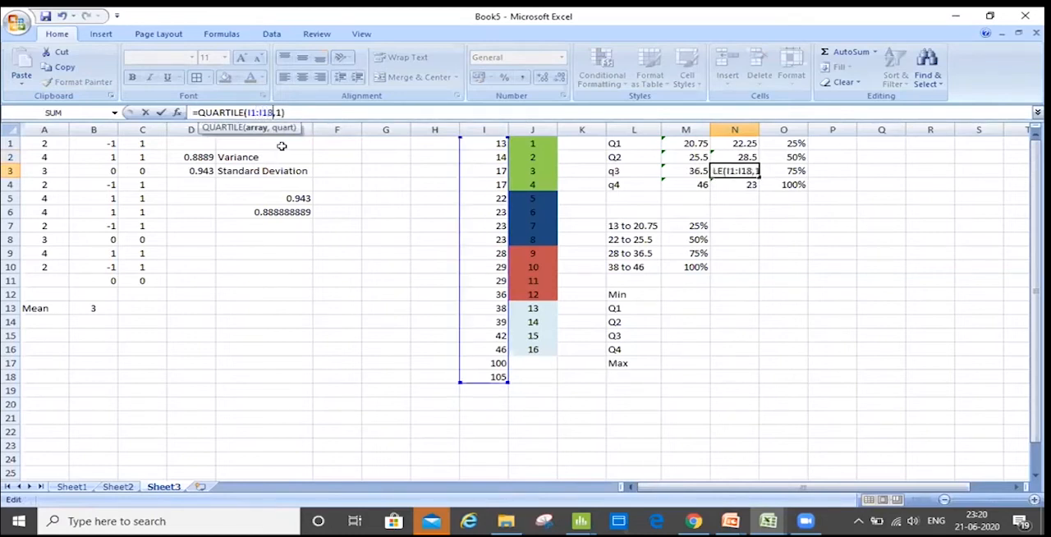
type("38.75")
left_click(735, 184)
type("=QUARTILE(I1:I18,4)")
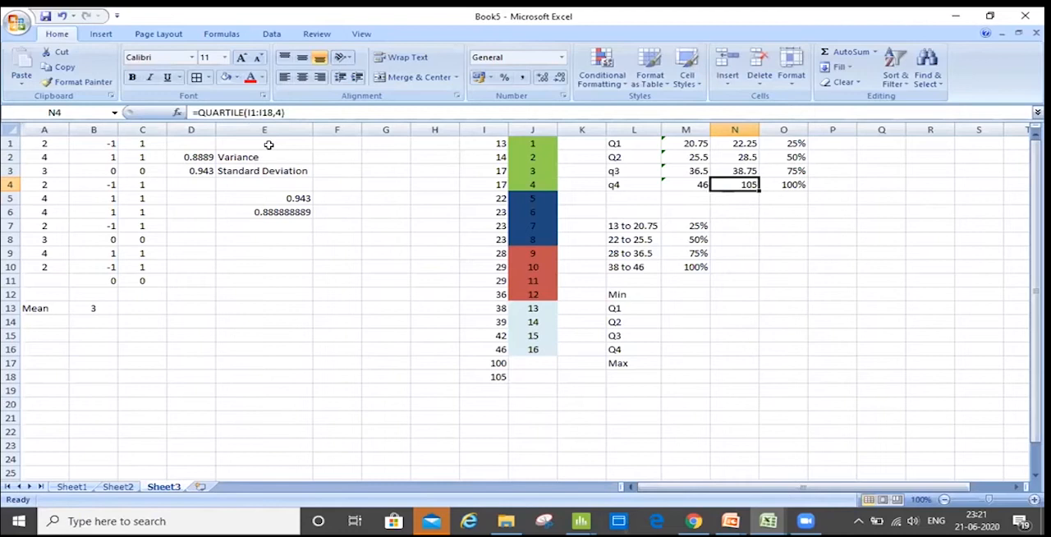
left_click(581, 184)
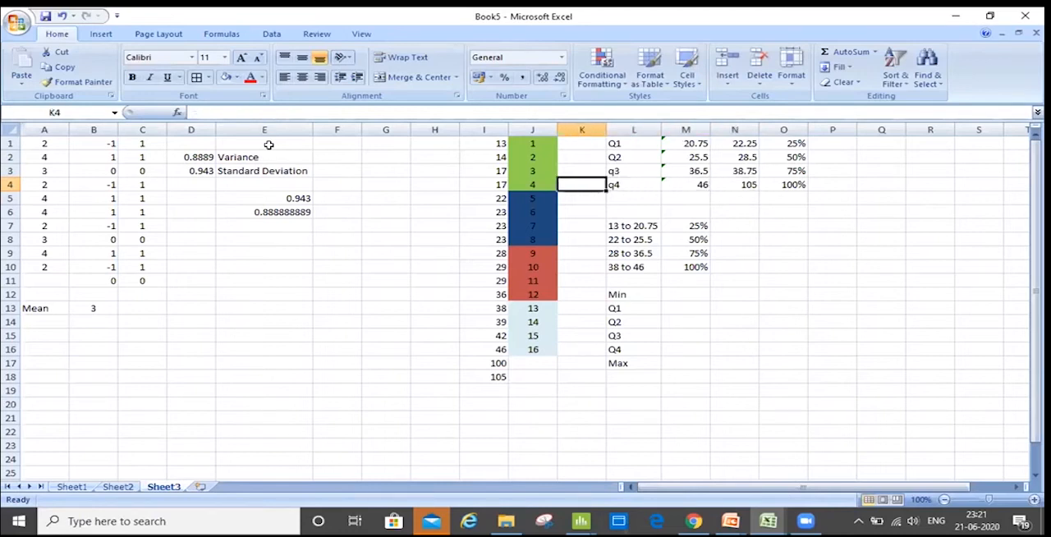
left_click(484, 363)
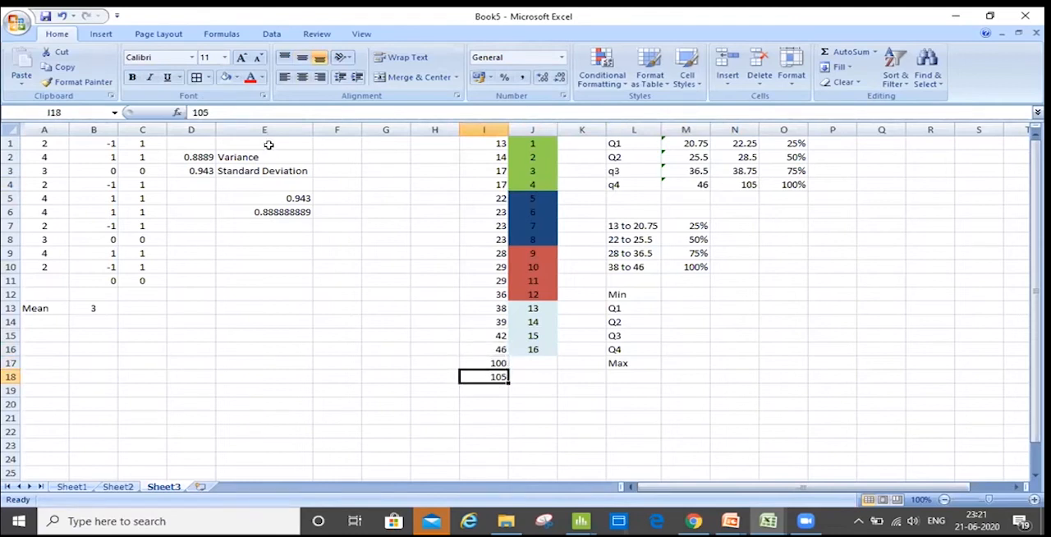
left_click(484, 335)
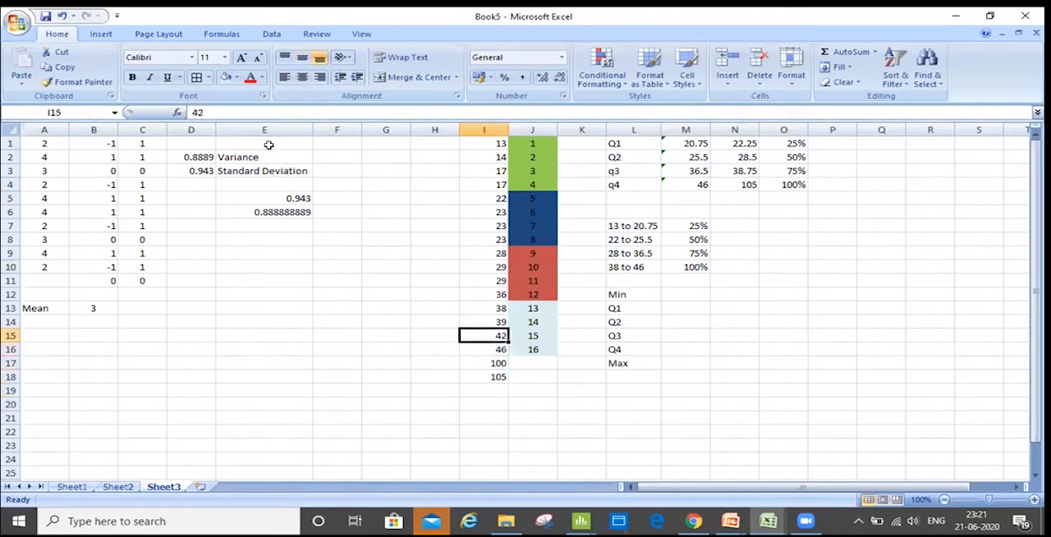
left_click(483, 321)
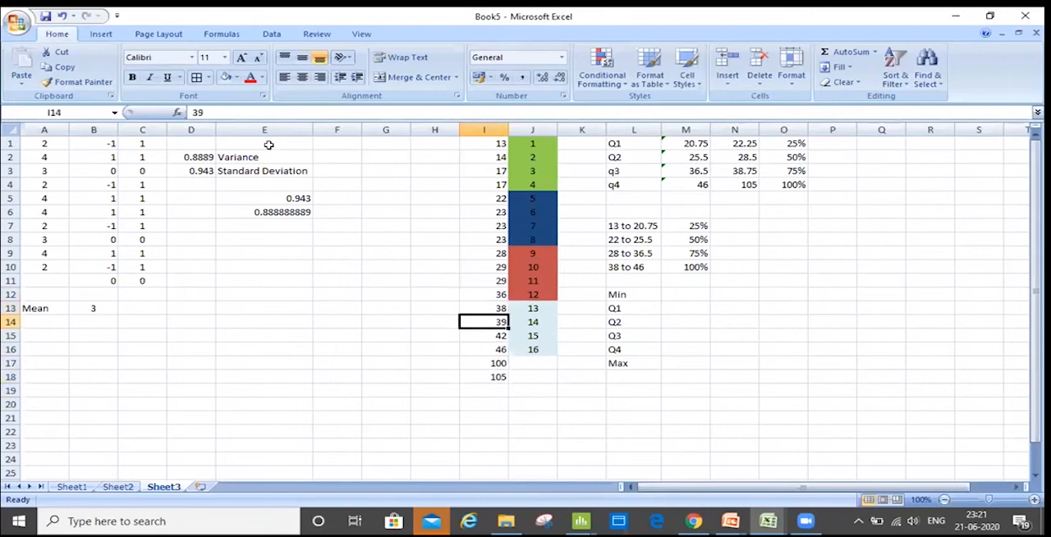
left_click(685, 184)
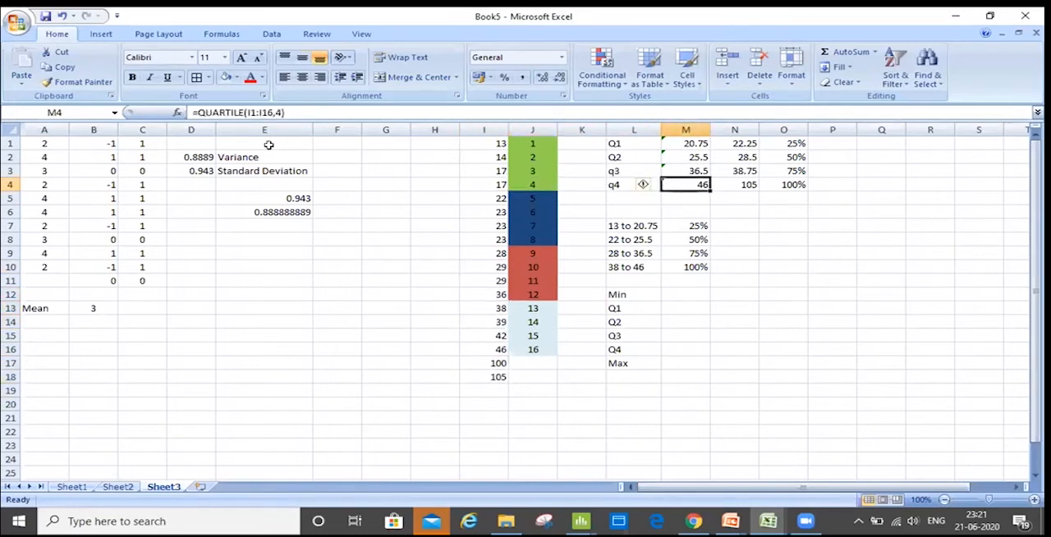
left_click(581, 184)
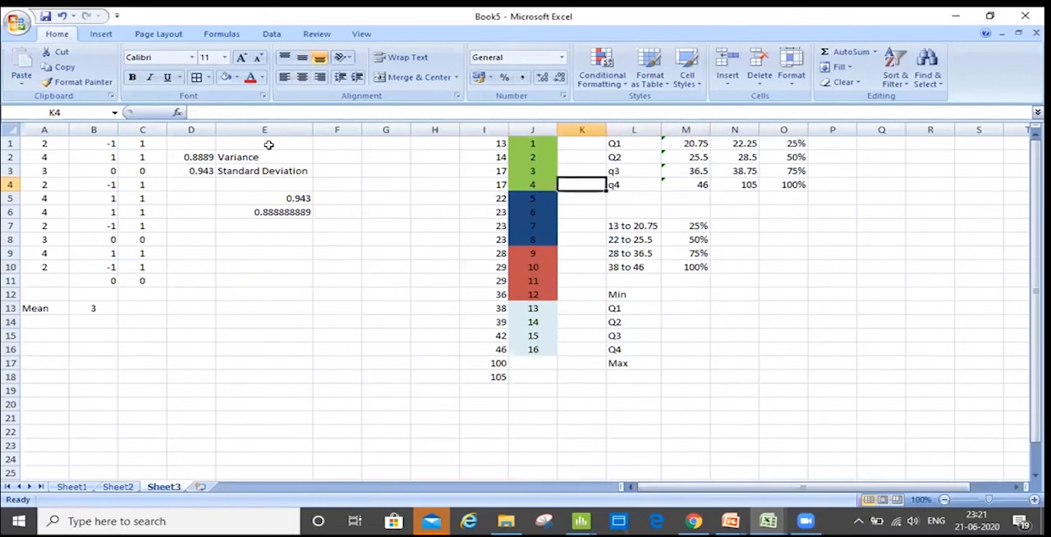
left_click(484, 403)
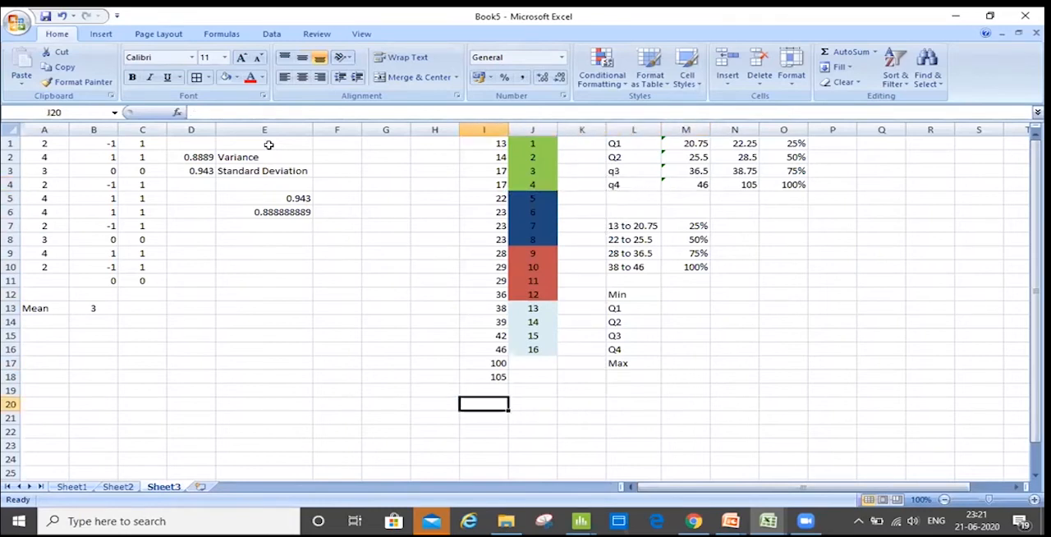
left_click(484, 349)
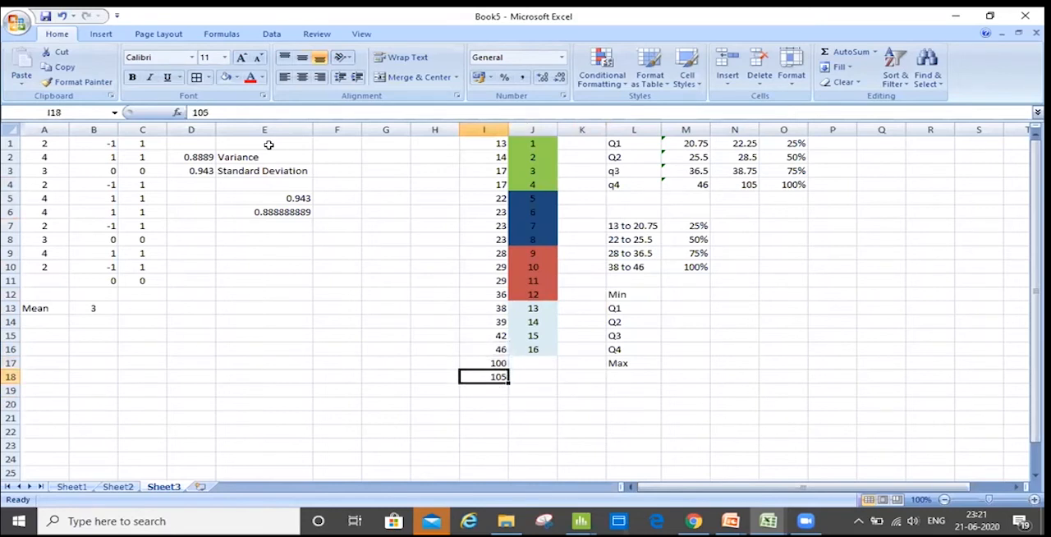
left_click(484, 349)
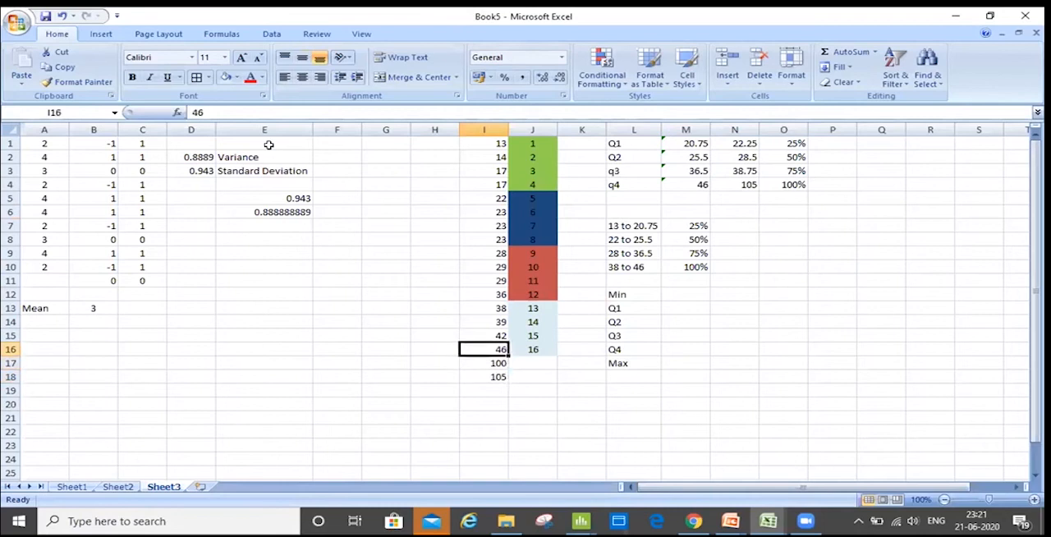
left_click(686, 142)
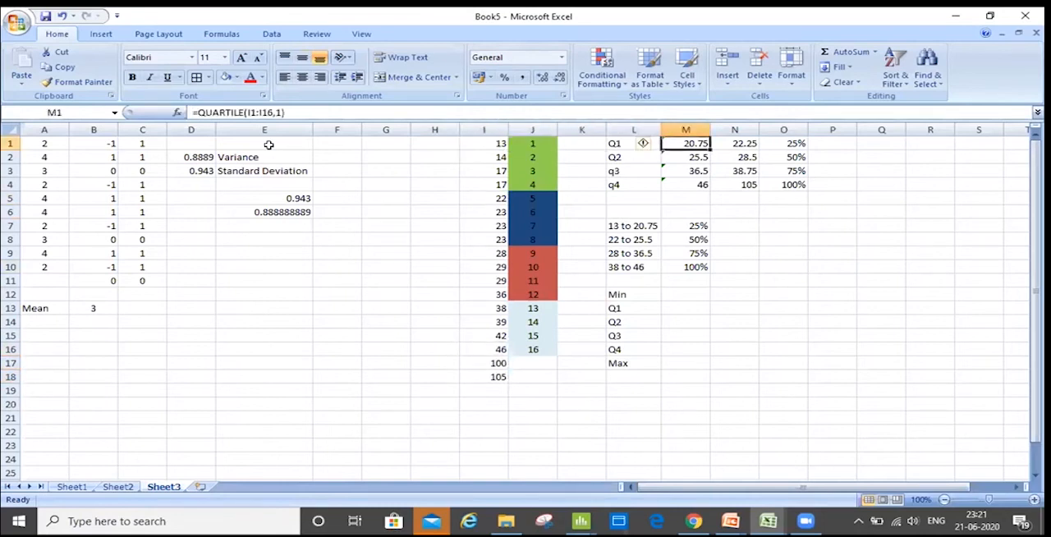
left_click(734, 184)
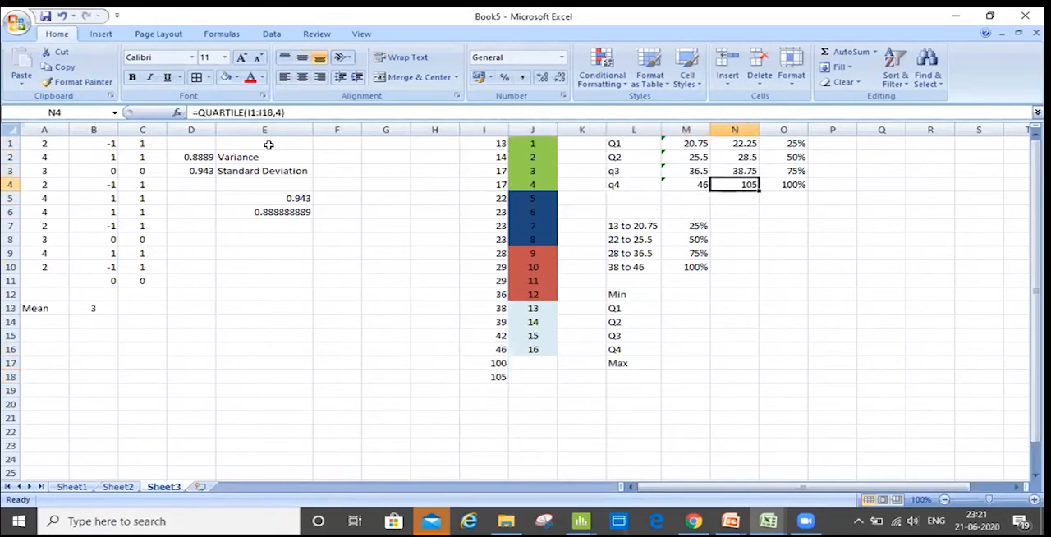
left_click(832, 184)
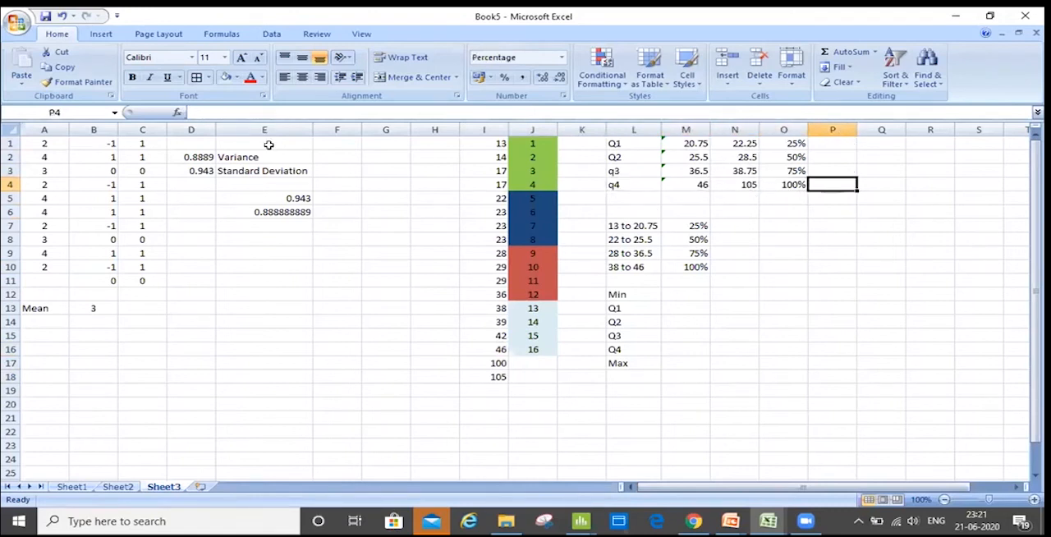
left_click(734, 184)
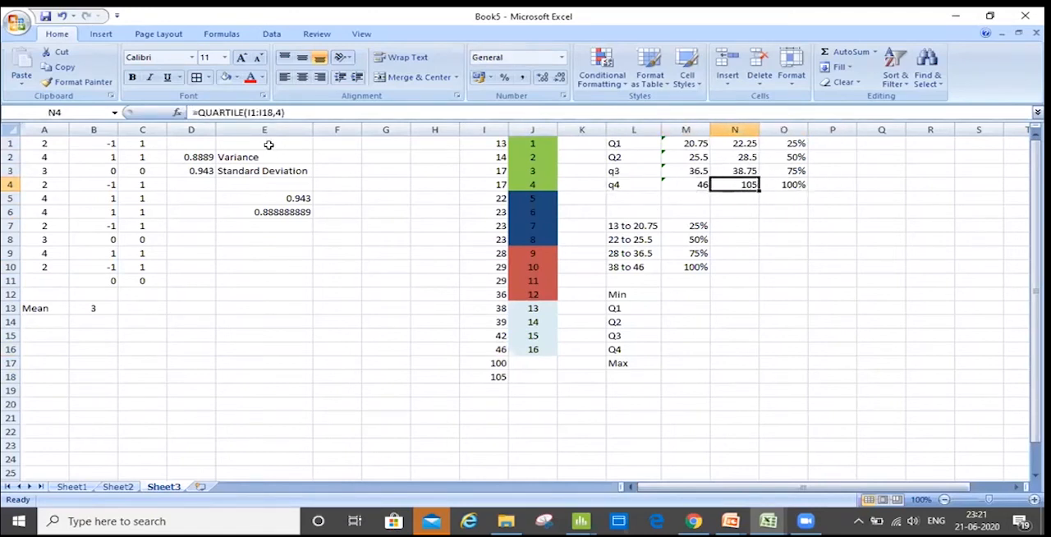
left_click(582, 184)
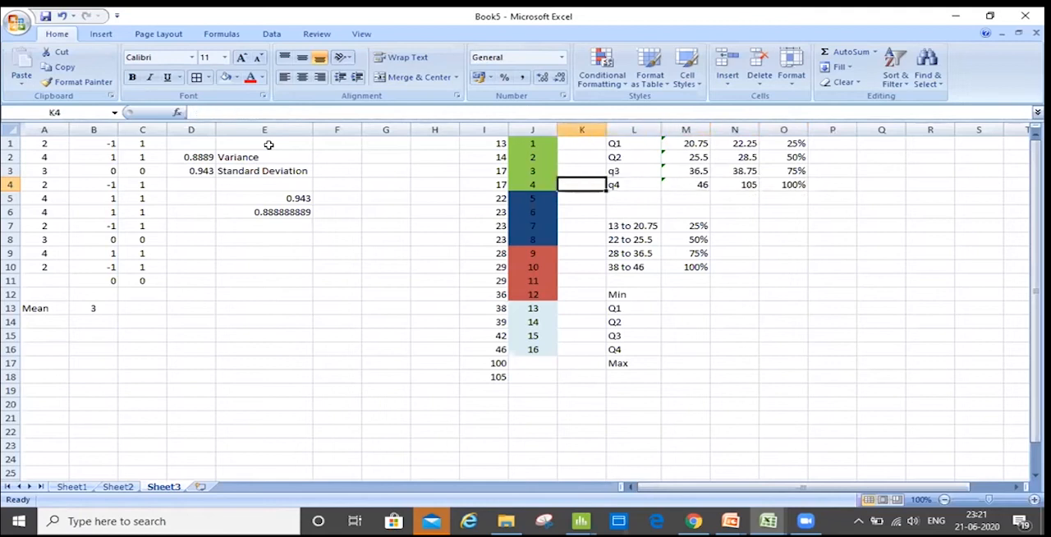
left_click(532, 349)
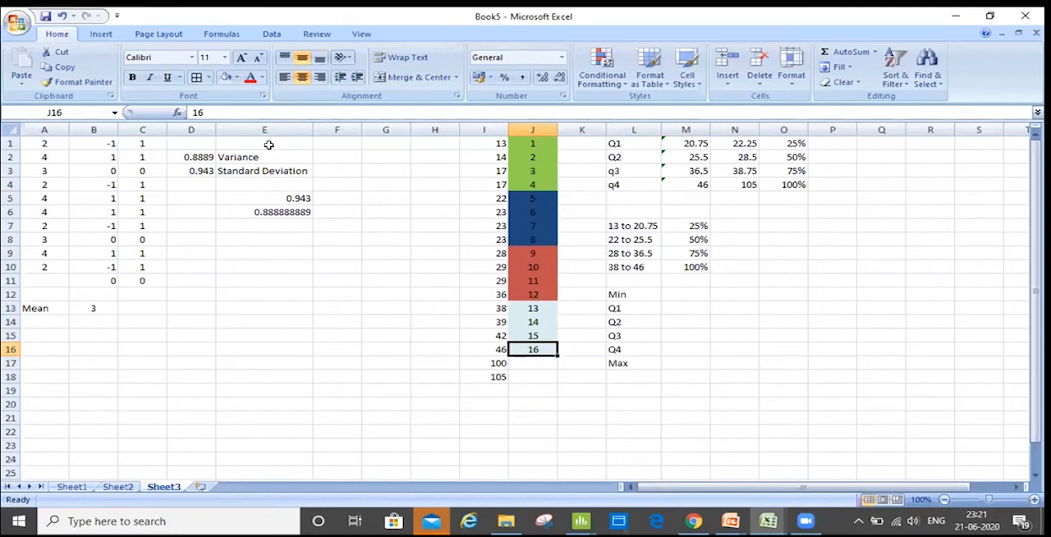
left_click(533, 294)
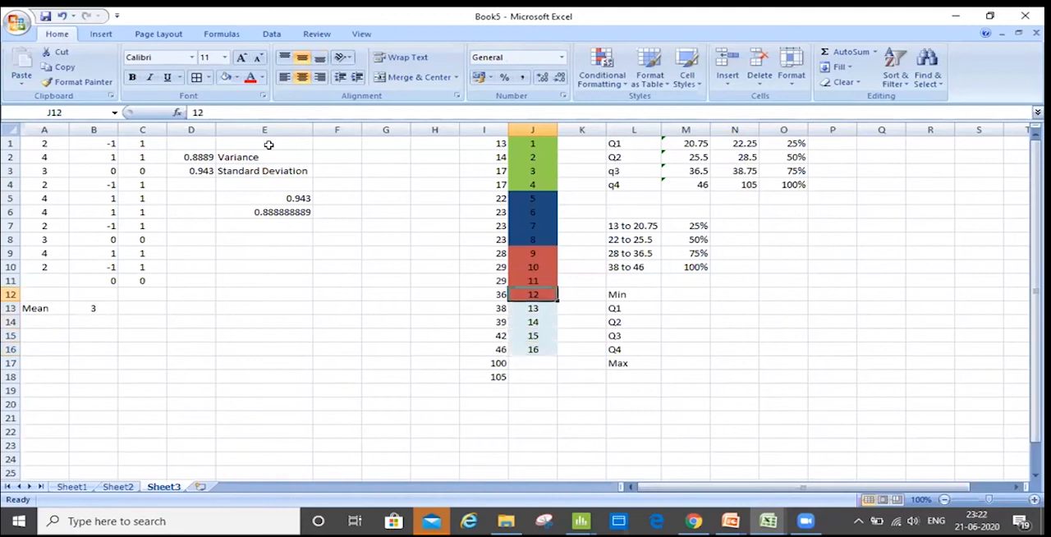
left_click(484, 253)
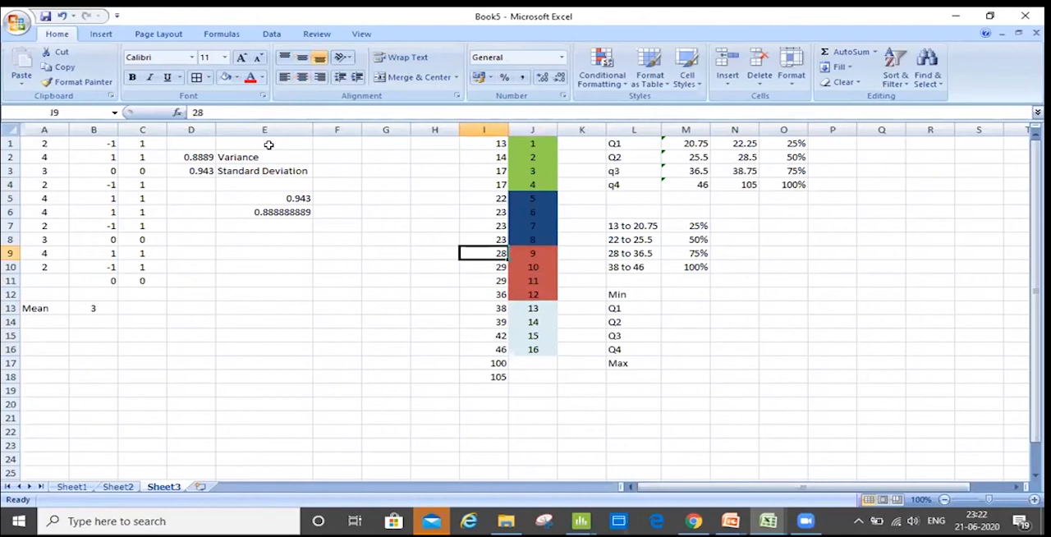
left_click(484, 266)
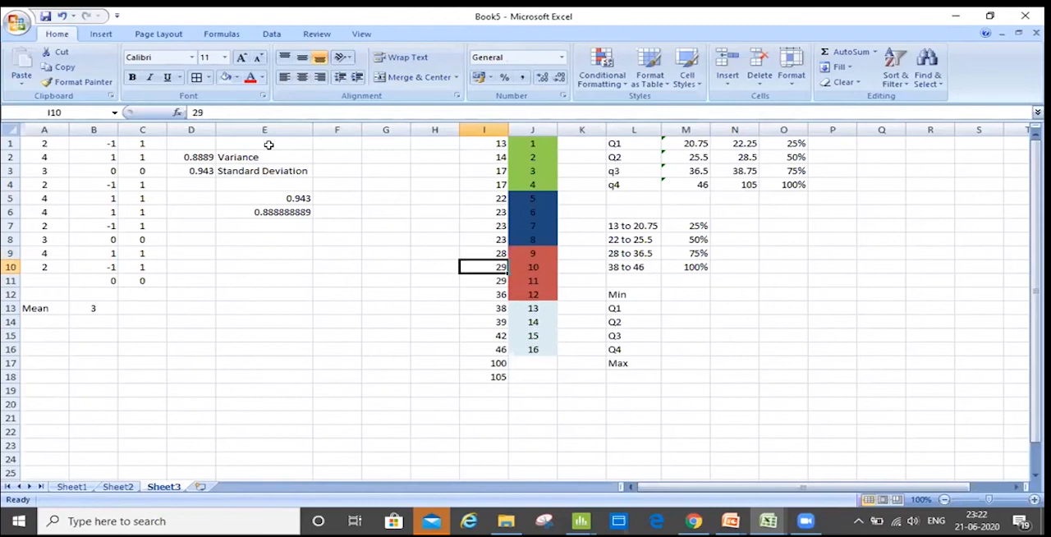
left_click(533, 267)
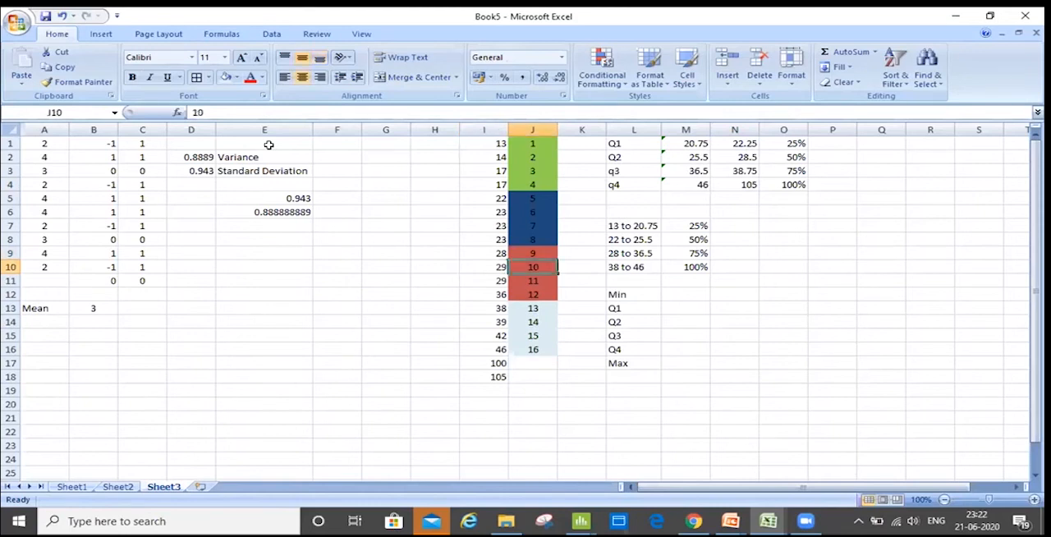
left_click(532, 308)
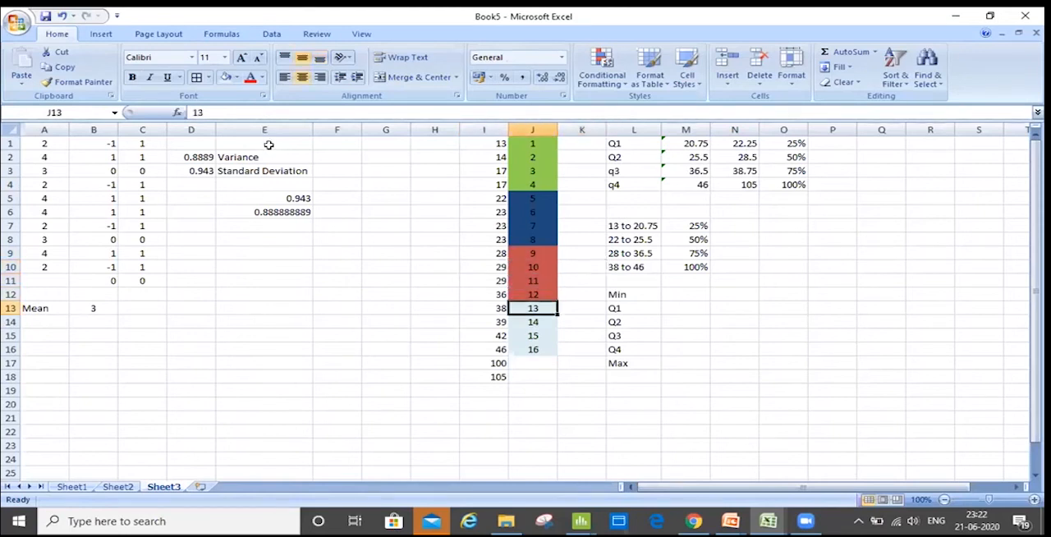
left_click(484, 267)
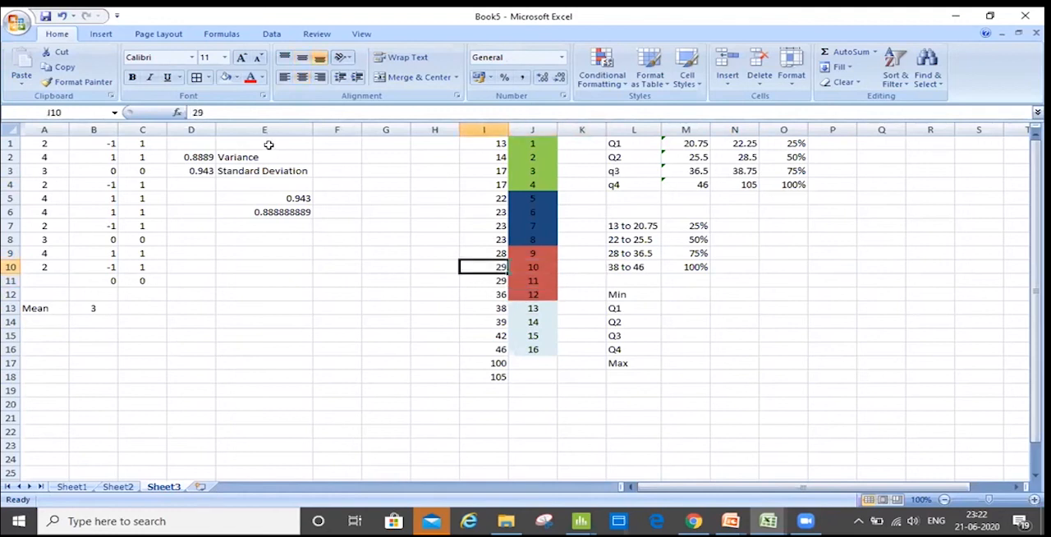
left_click(633, 239)
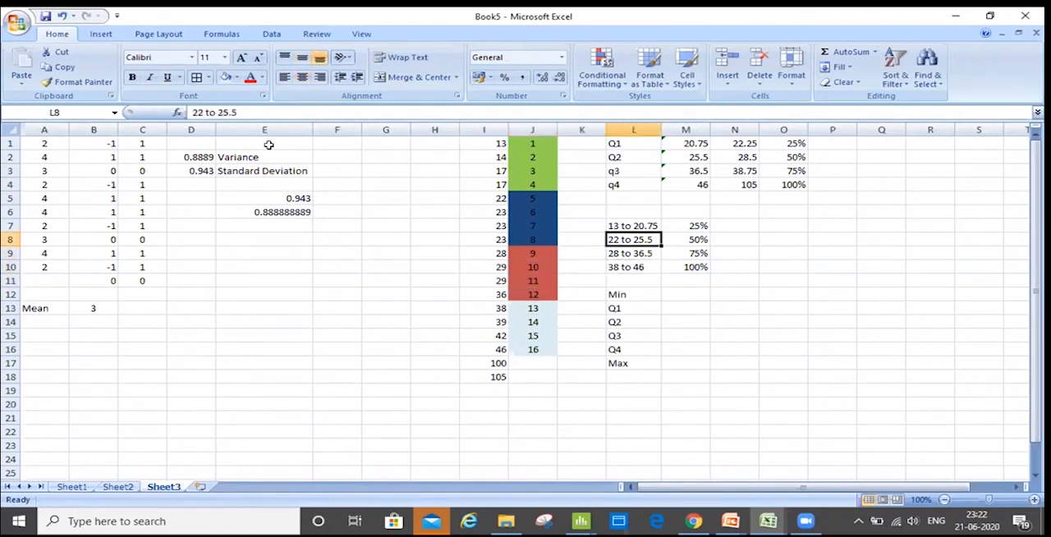
left_click(633, 170)
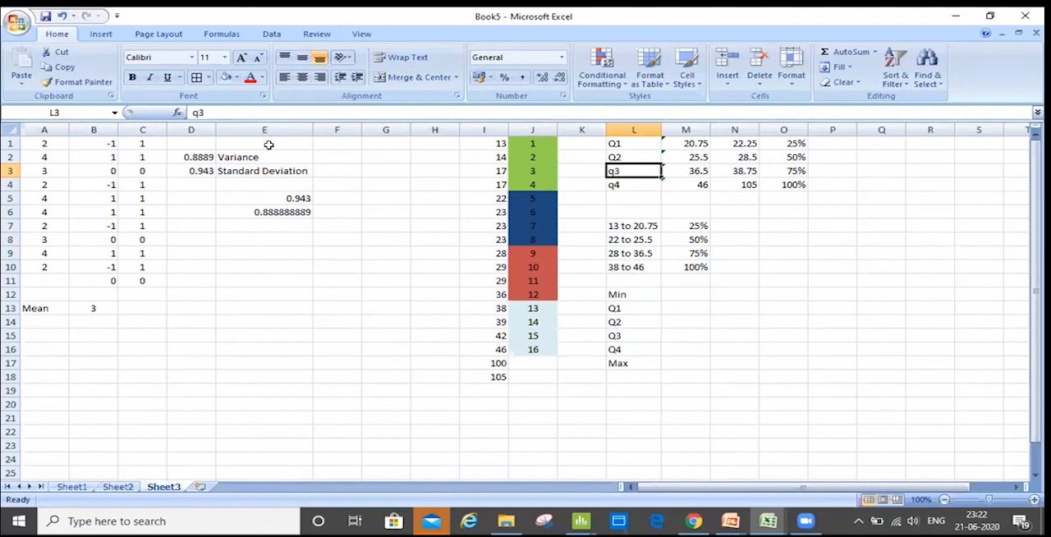
left_click(582, 184)
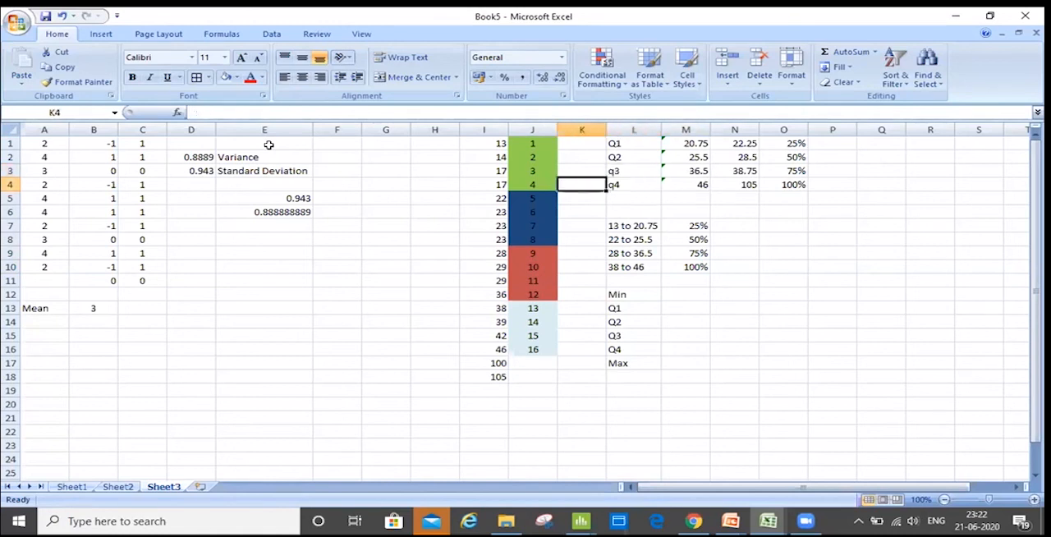
left_click(685, 184)
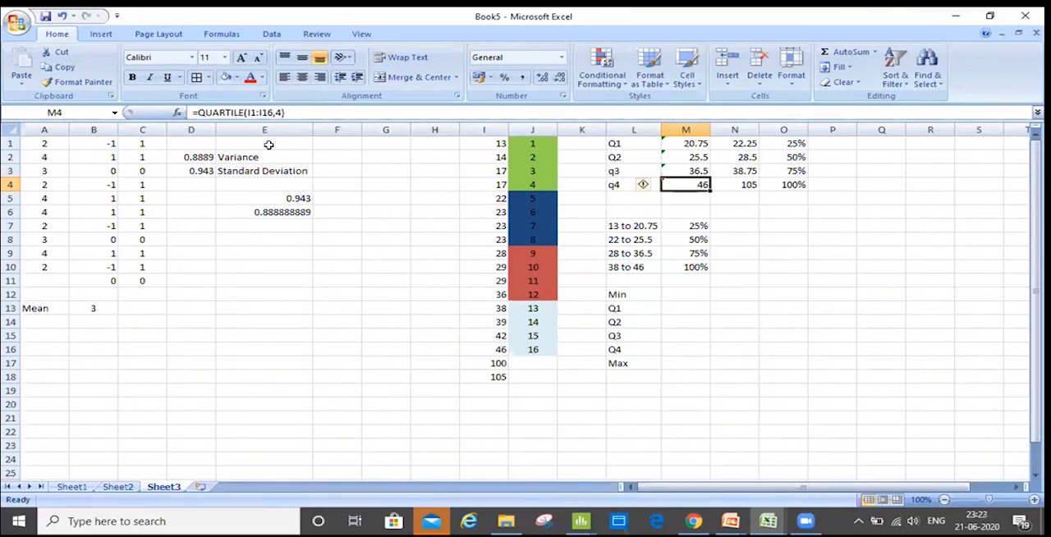
left_click(337, 335)
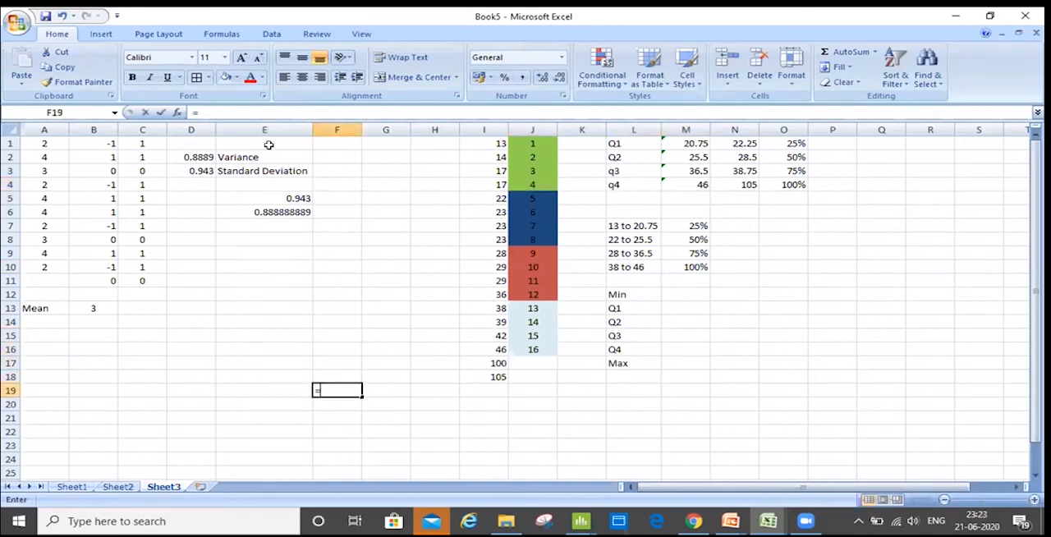
Enter =RANDBETWEEN(10,100) in F19 and fill it down column F.
type("=rand")
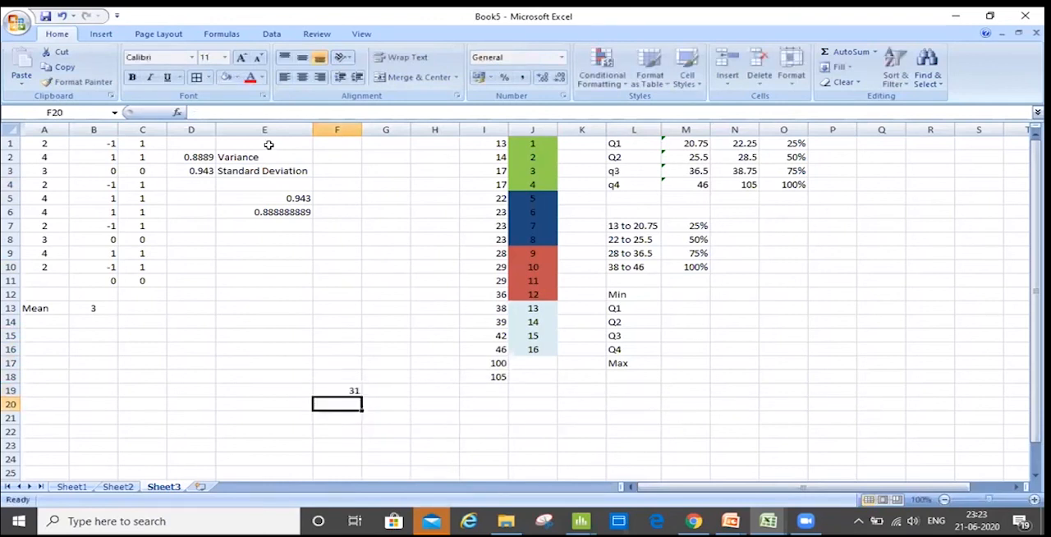
left_click(337, 390)
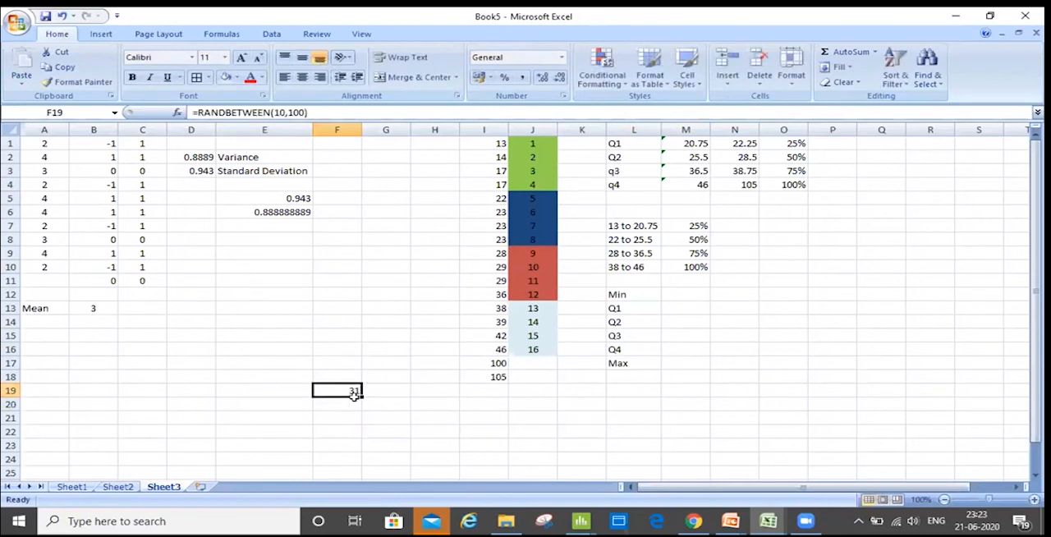
left_click_drag(353, 397, 366, 444)
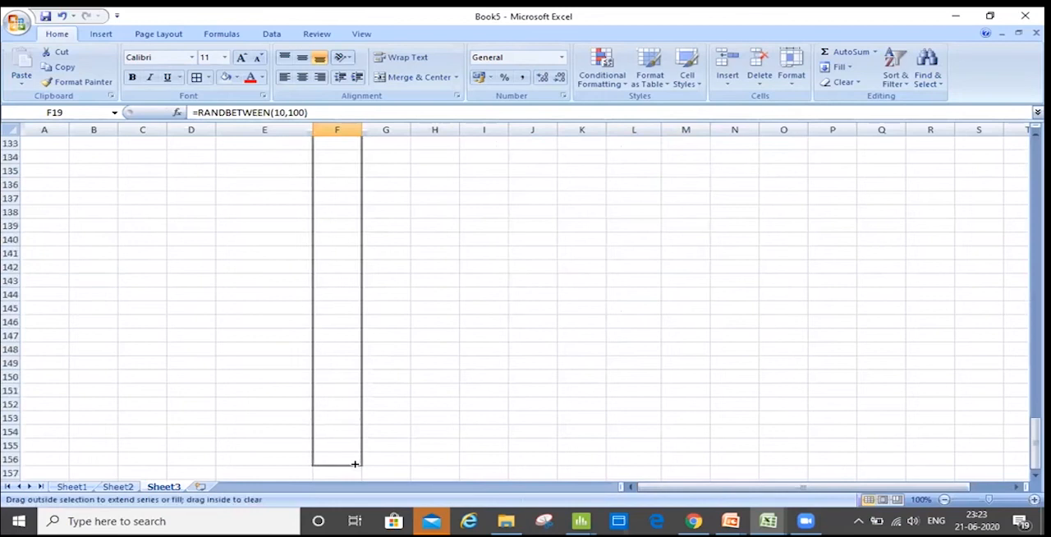
scroll("down", 3)
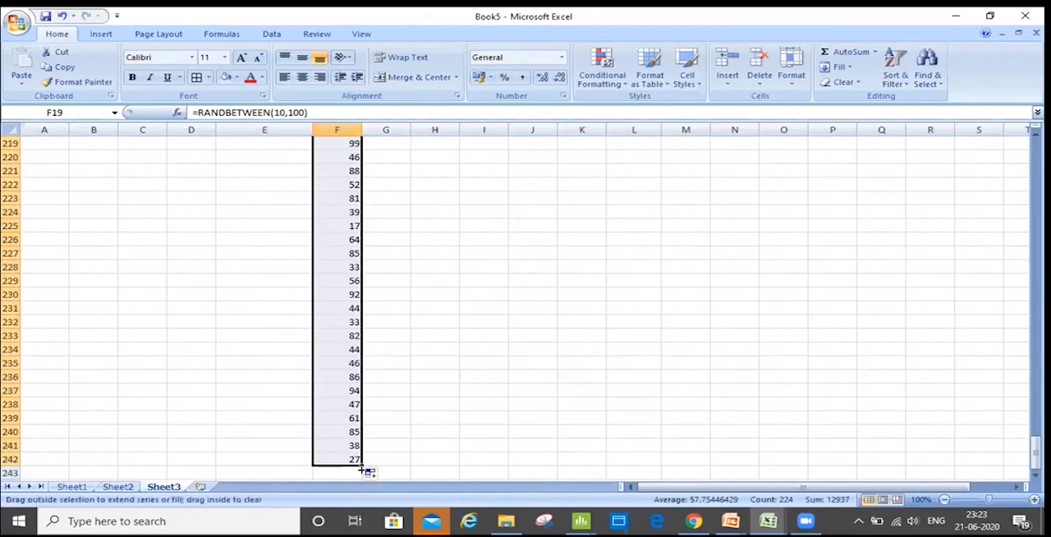
scroll("up", 3)
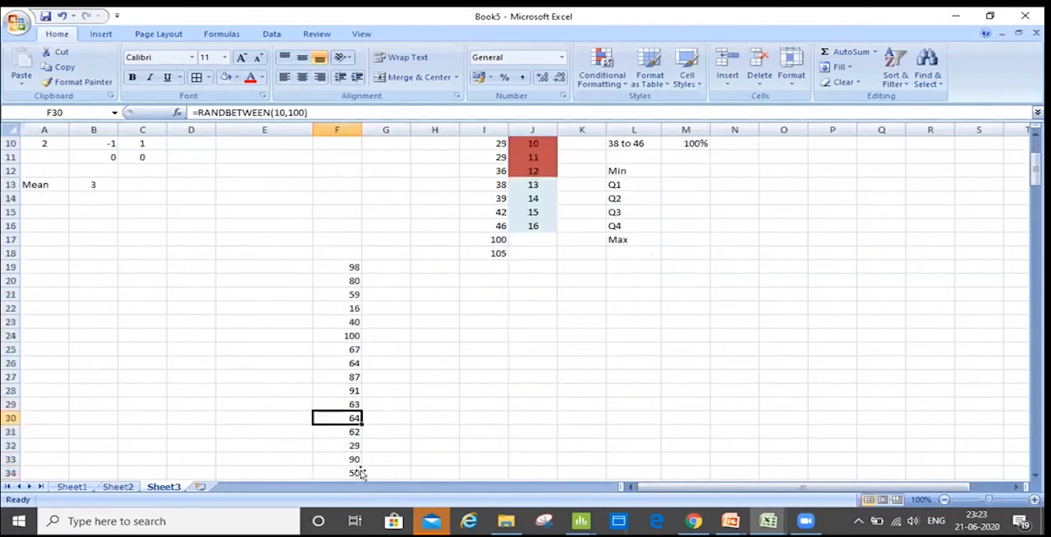
Check the generated values and extend the random numbers down to row 243, 225 rows.
left_click(336, 294)
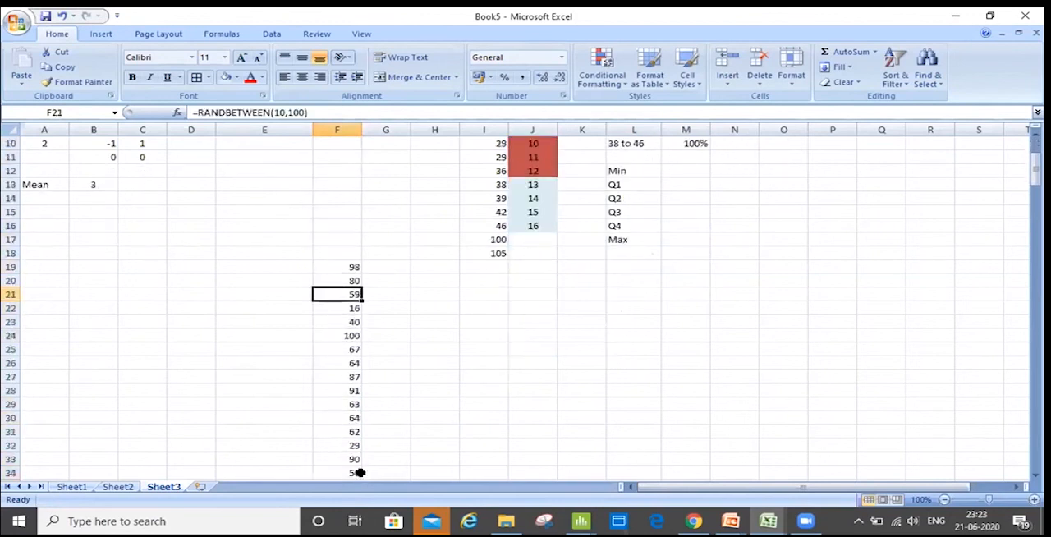
left_click(336, 266)
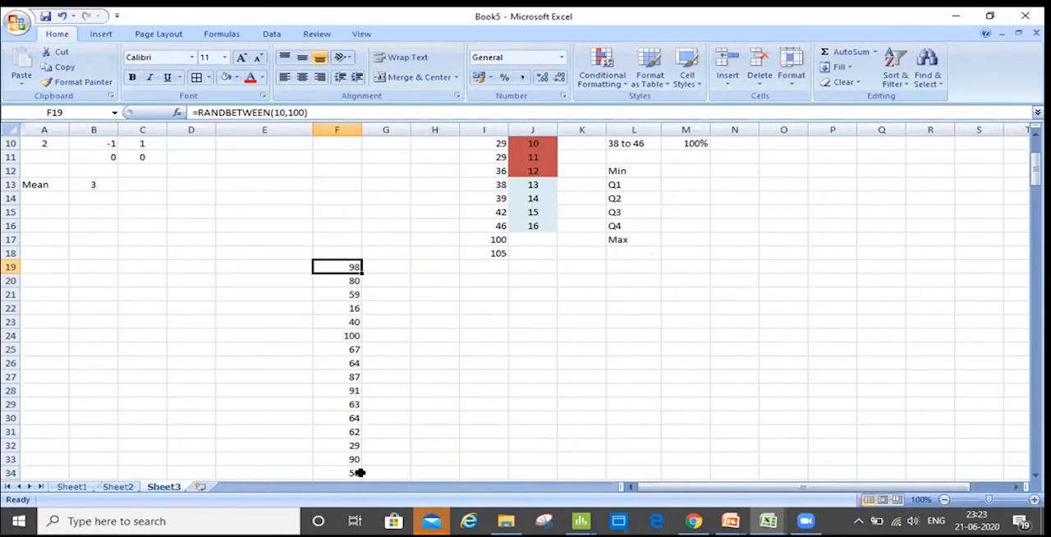
left_click(264, 266)
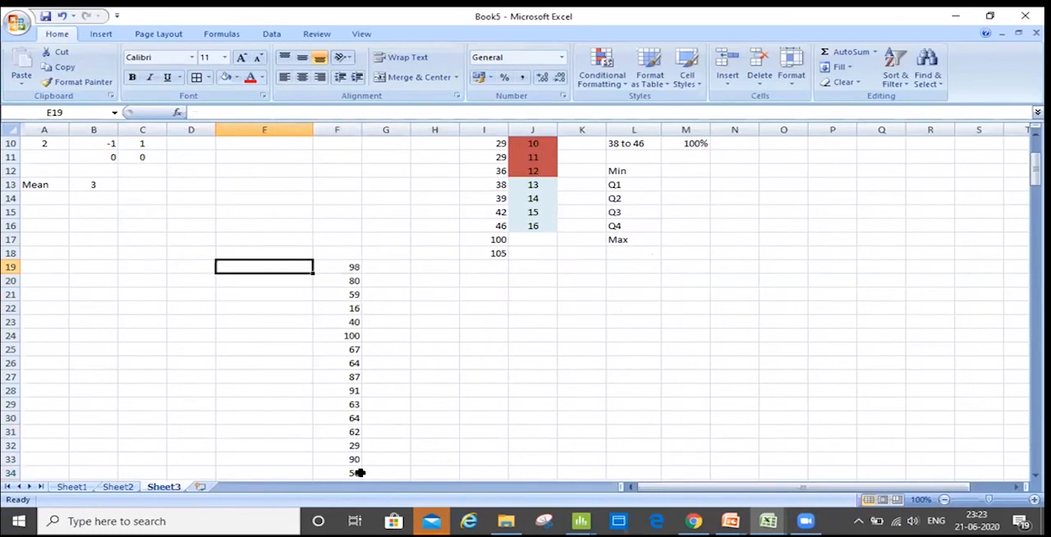
left_click(336, 267)
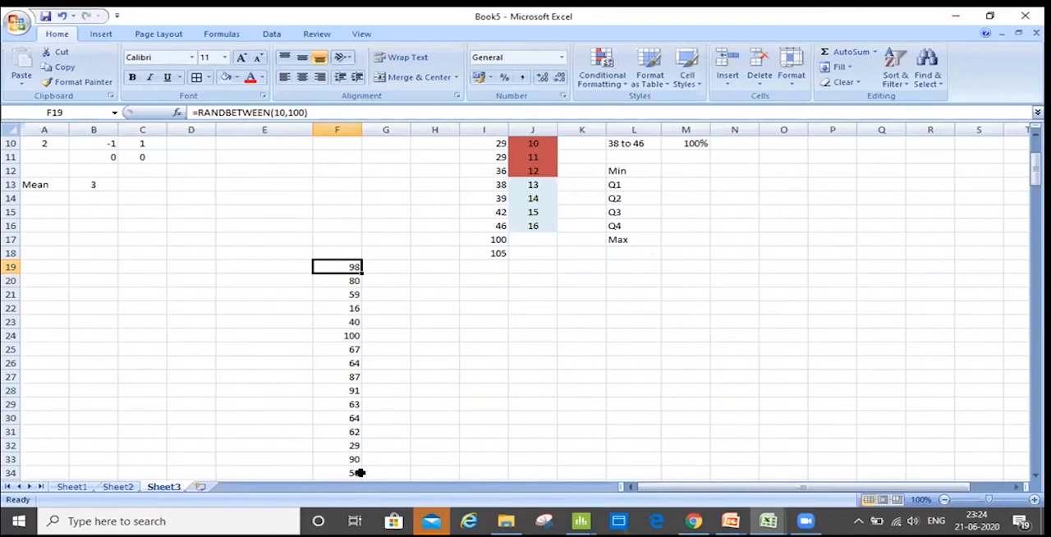
left_click_drag(337, 266, 354, 472)
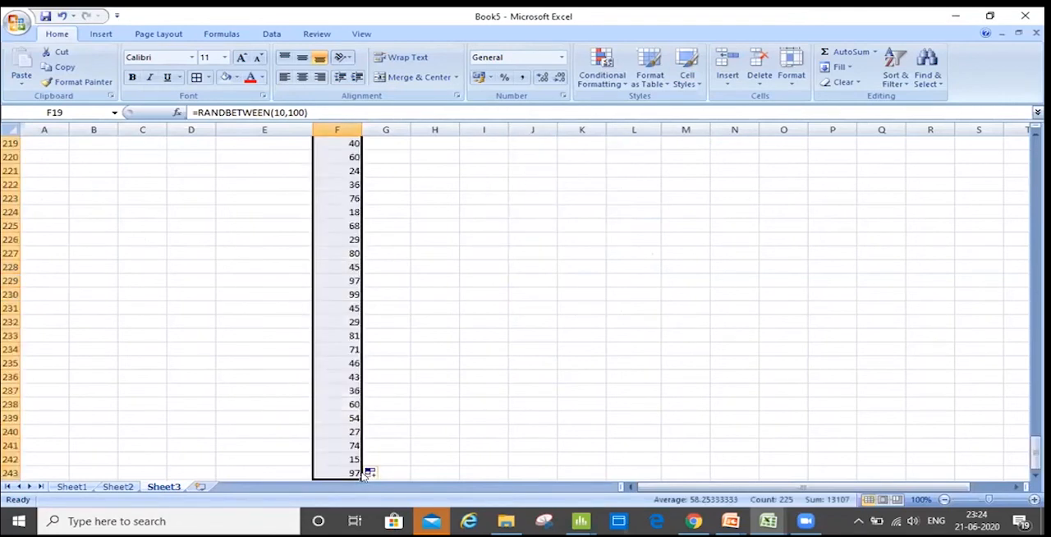